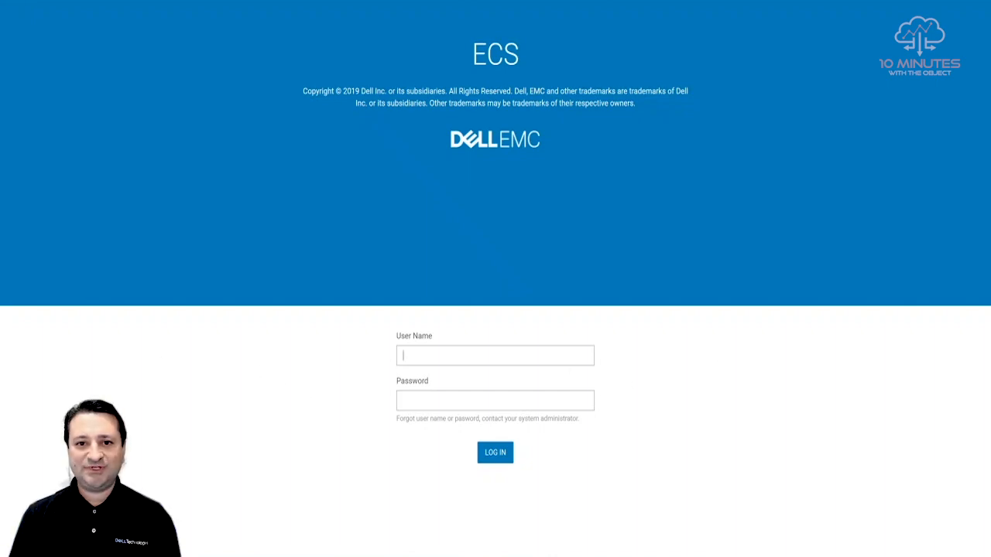
# - Log in to the ECS console with the saved user name and password
pyautogui.click(496, 355)
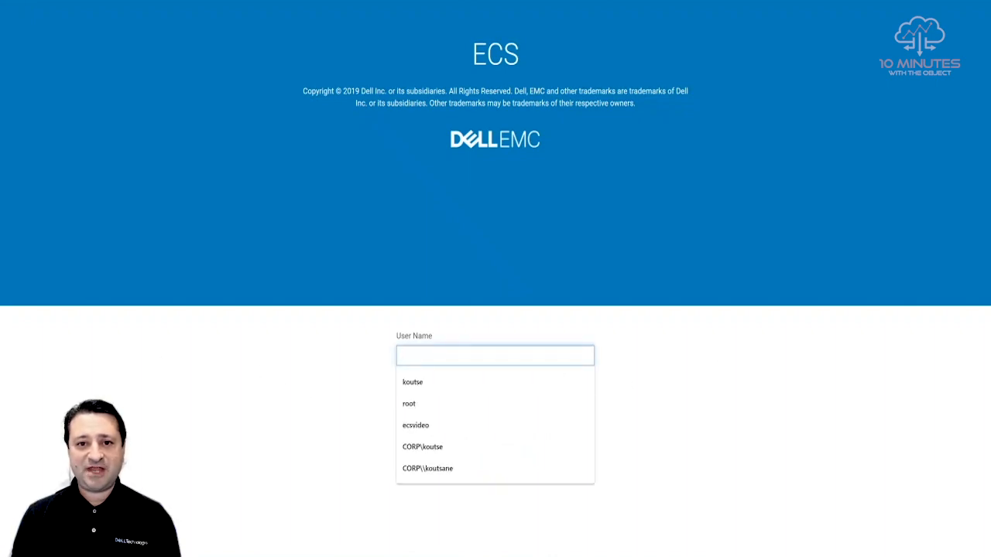
pyautogui.click(415, 424)
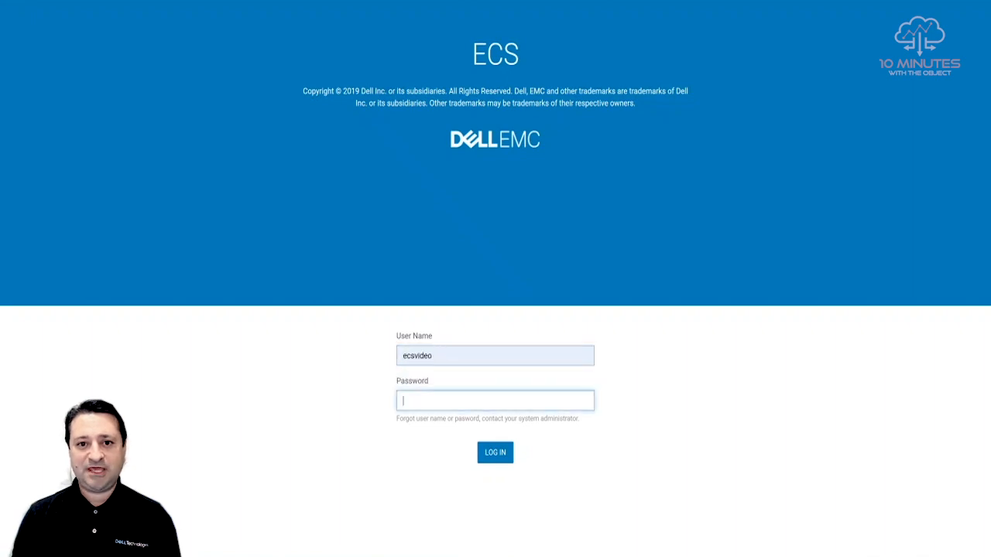
pyautogui.click(496, 453)
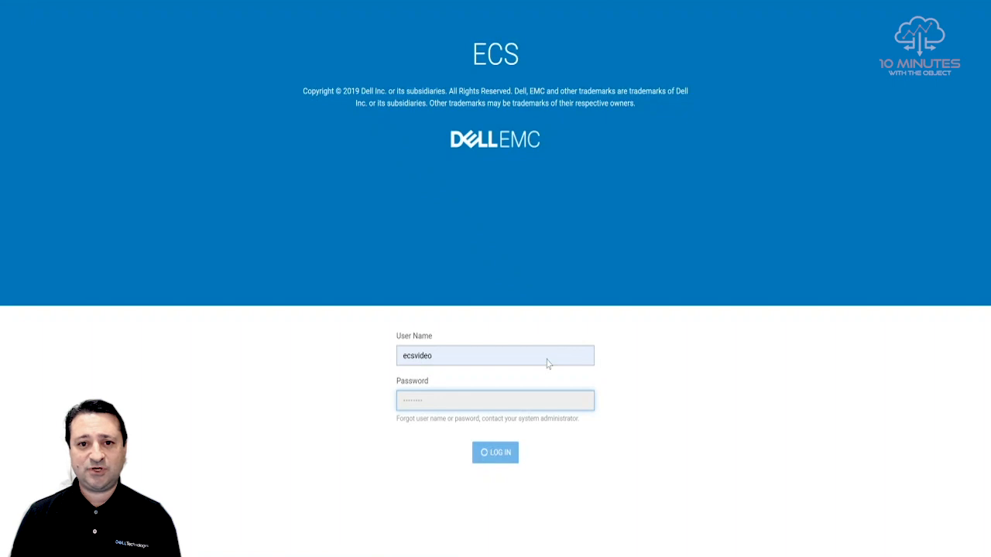
pyautogui.click(495, 452)
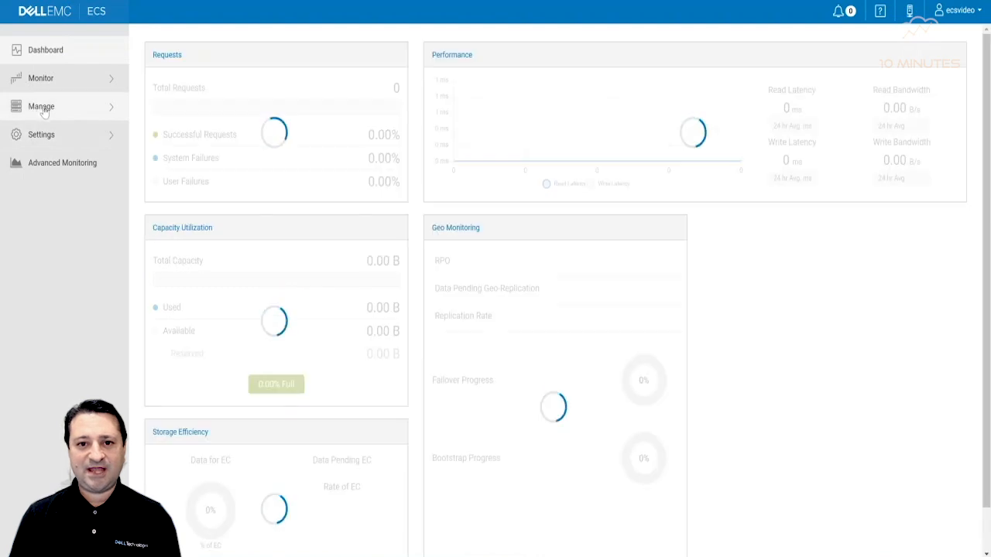
# - Show Manage > Namespace and search the namespace list for 'ansible'
pyautogui.click(41, 105)
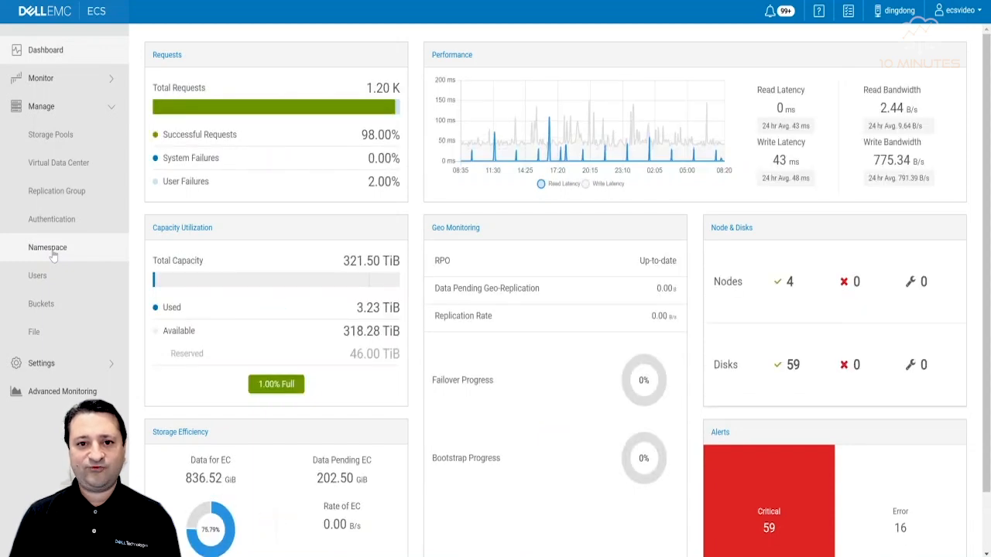
pyautogui.click(47, 248)
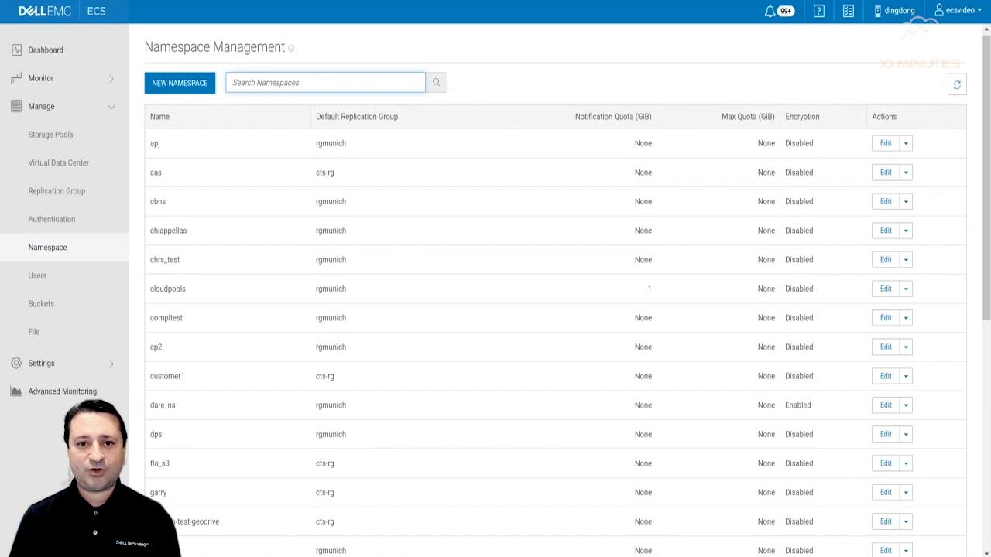
pyautogui.write('anis')
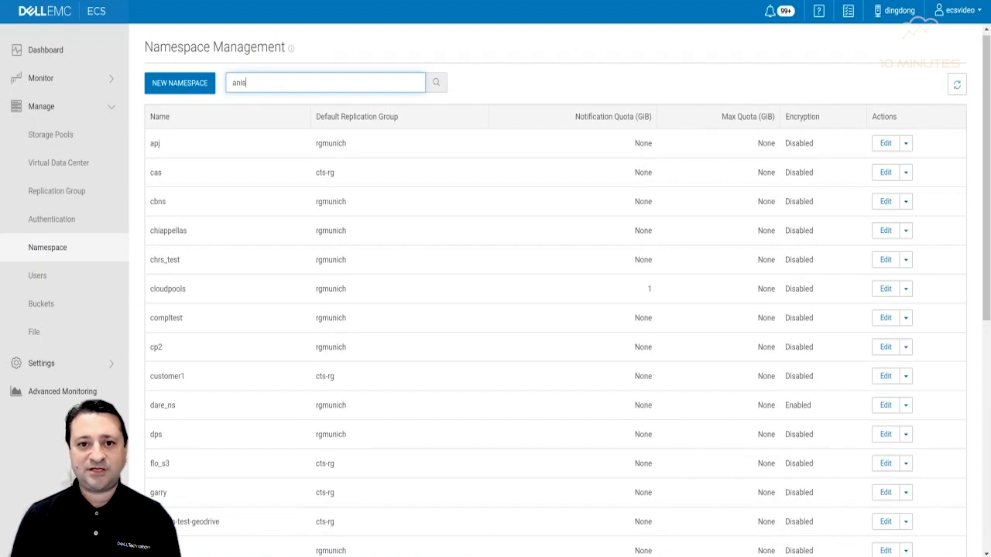
pyautogui.press('BackSpace')
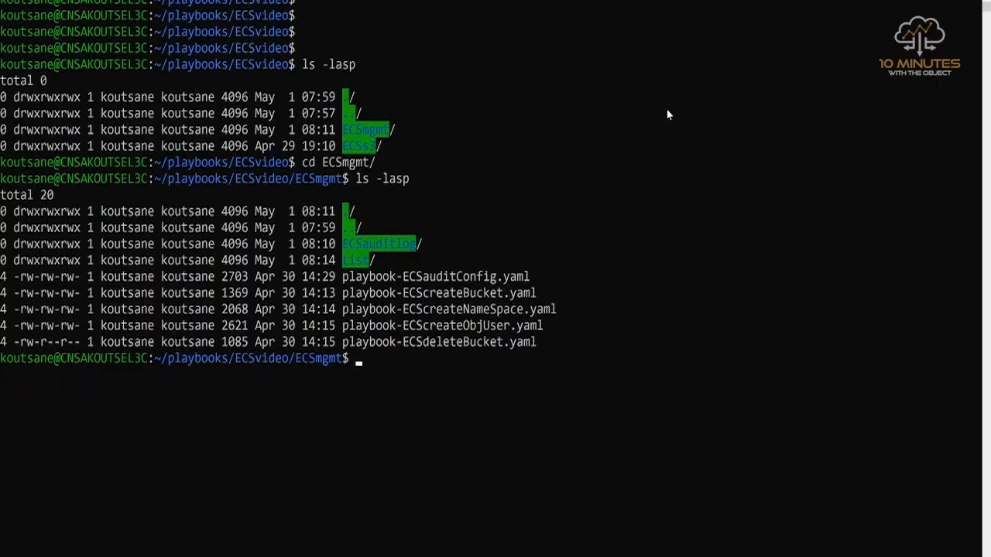
# - Run ansible-playbook playbook-ECScreateNameSpace.yaml and review its output creating ansible_ns
pyautogui.write('anis')
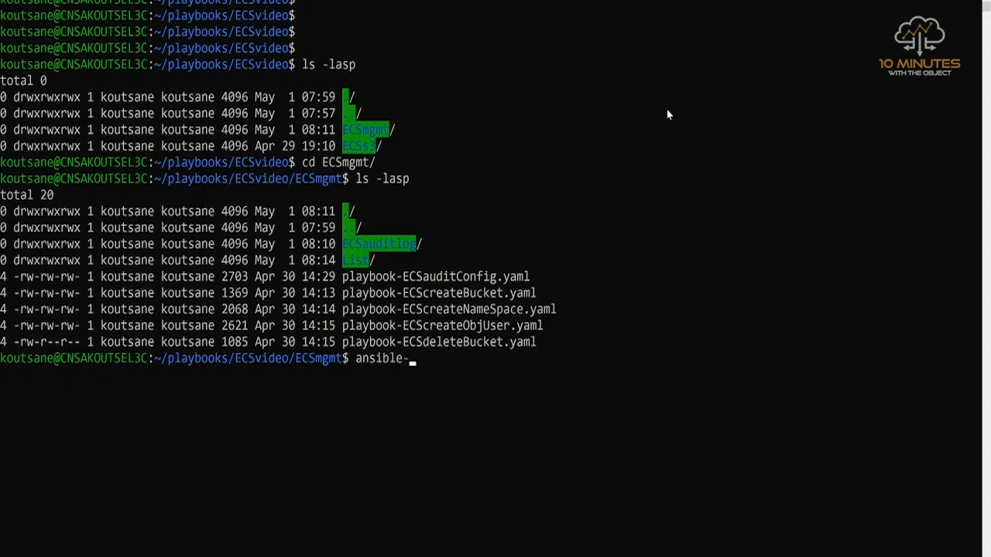
pyautogui.write('playbook')
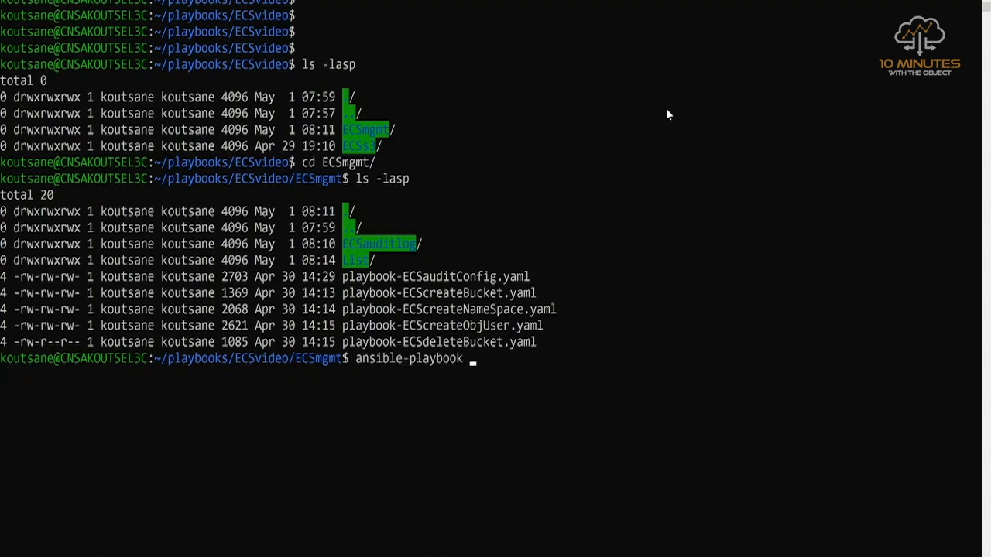
pyautogui.moveTo(465, 335)
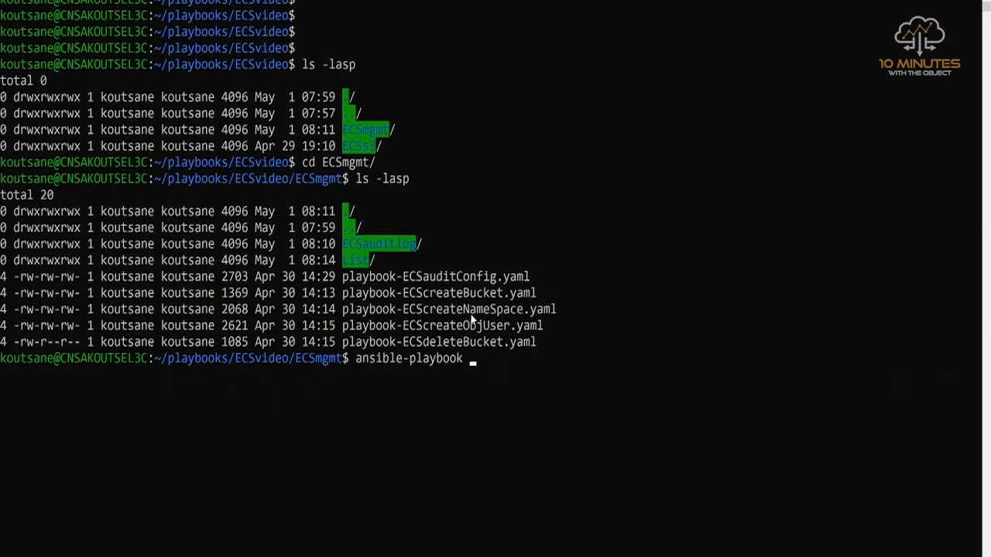
pyautogui.write('playbook-ECScreateNameSpace.yaml')
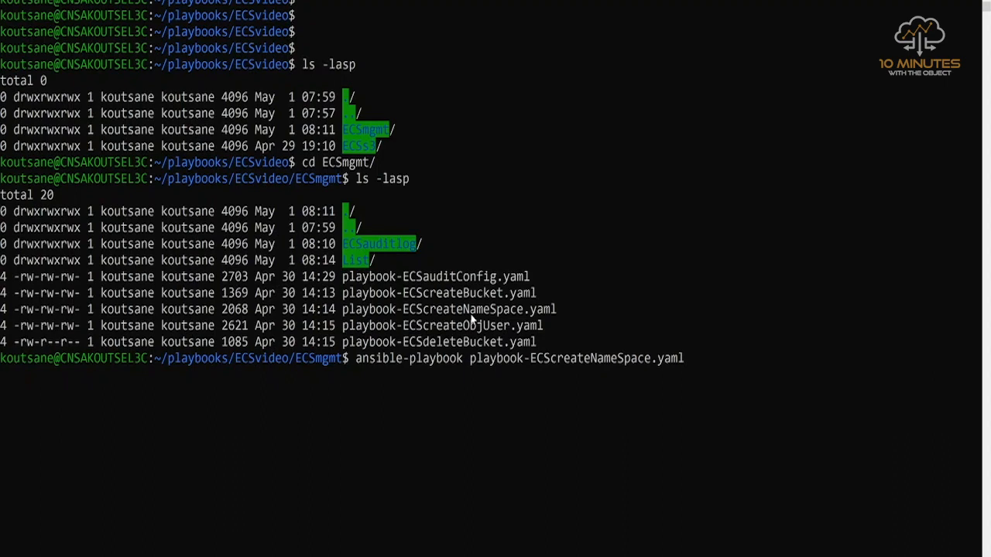
pyautogui.press('Return')
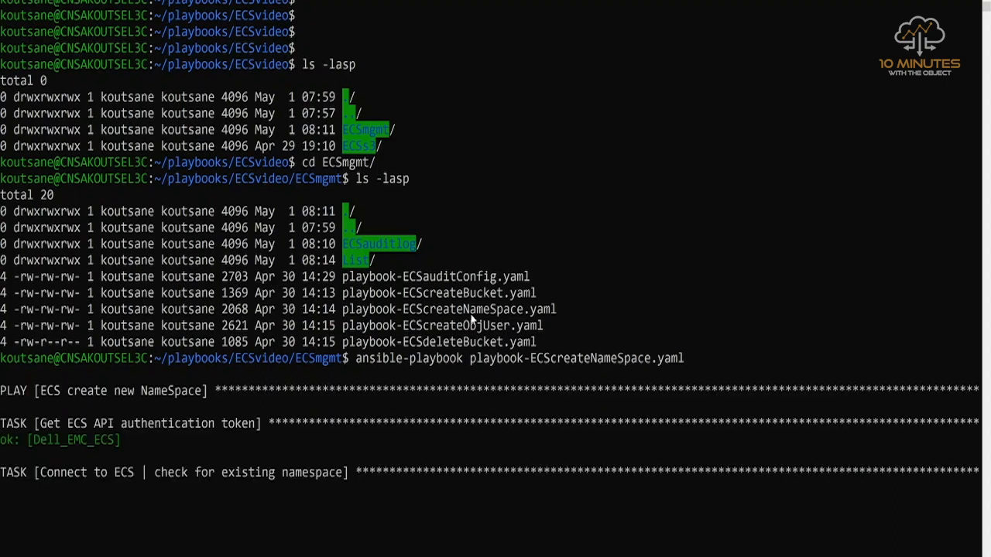
pyautogui.scroll(-3)
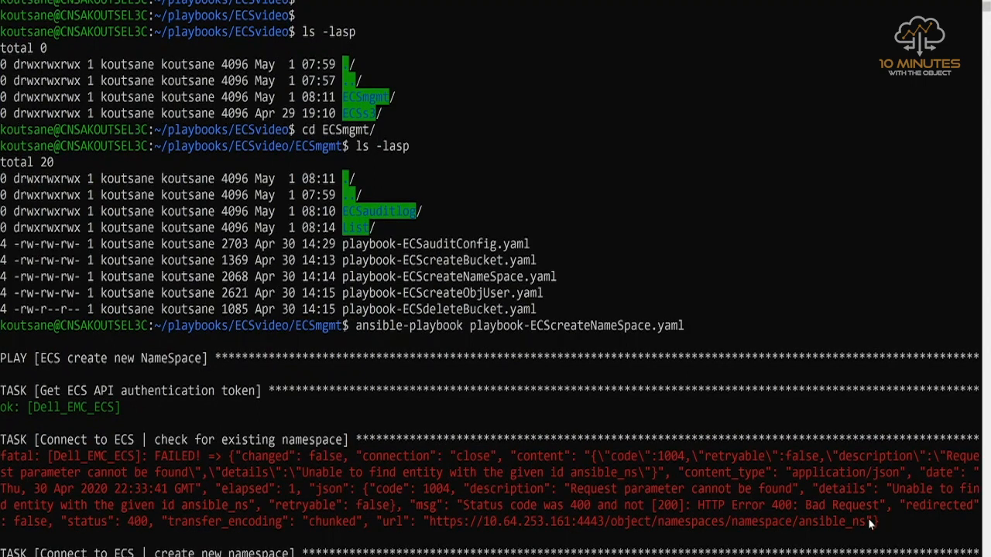
pyautogui.scroll(-3)
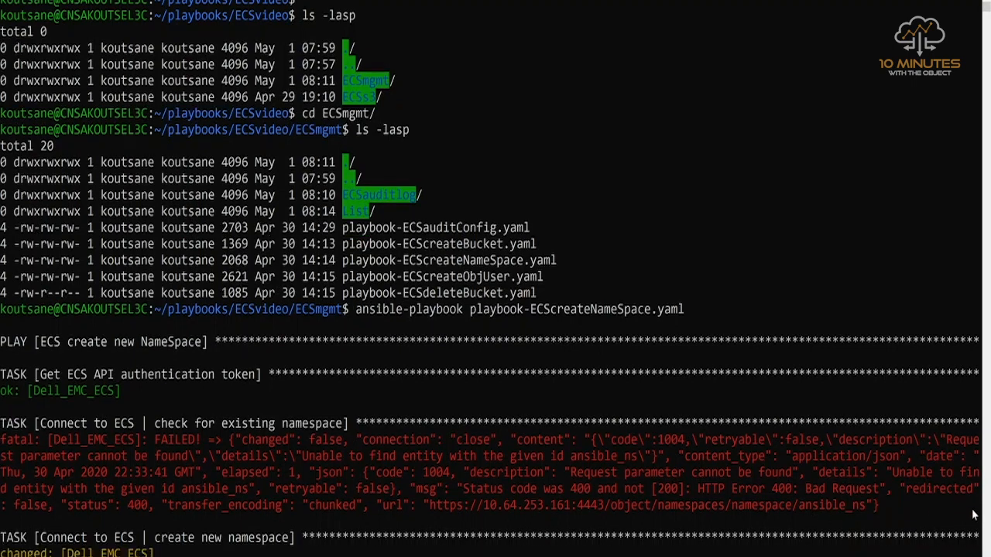
pyautogui.scroll(-3)
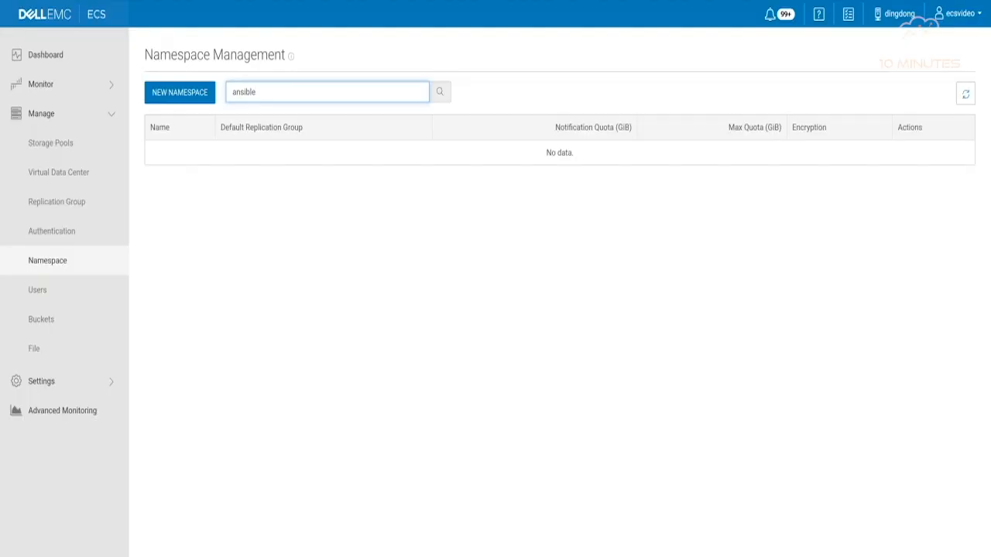
# - Rerun the ansible namespace search so ansible_ns appears with replication group rgmunich
pyautogui.click(439, 93)
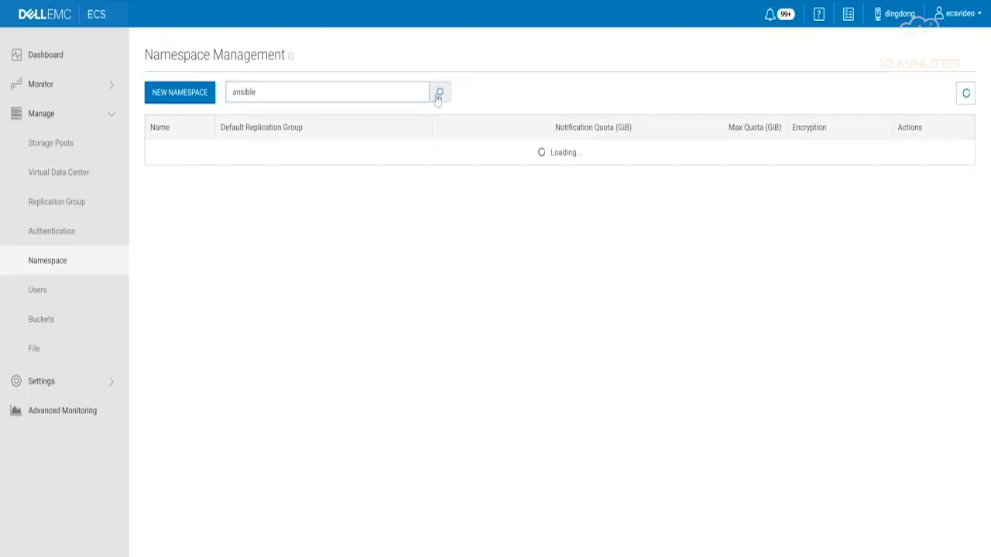
pyautogui.click(440, 93)
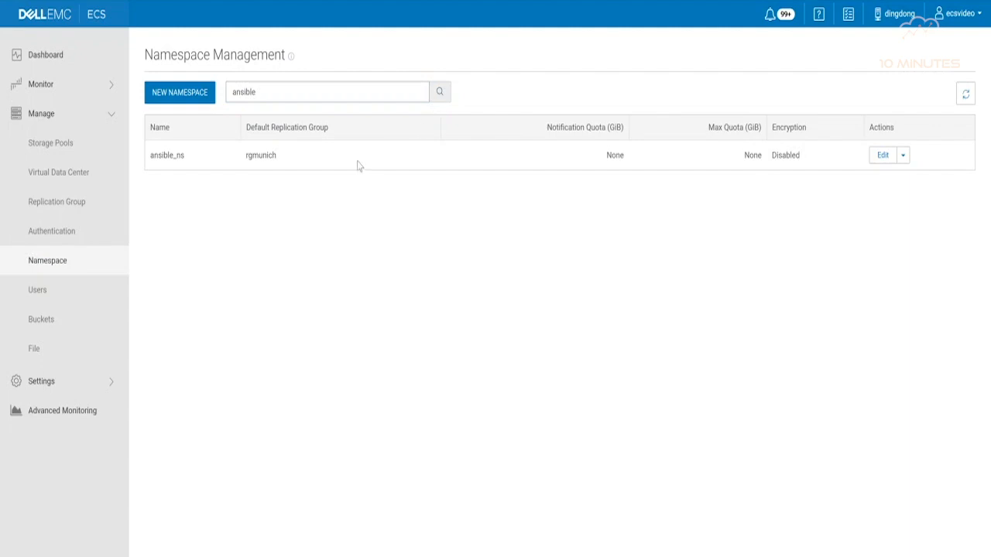
pyautogui.moveTo(301, 157)
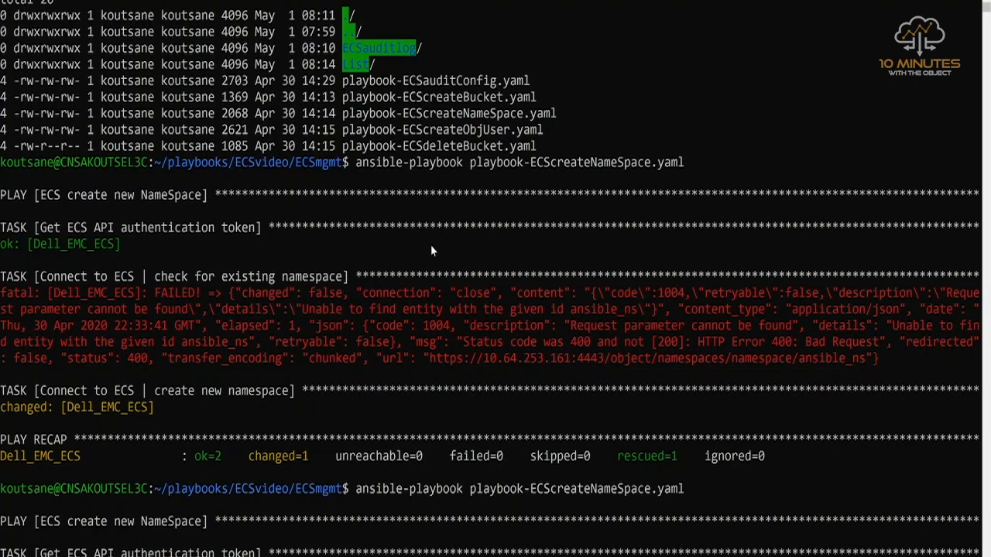
# - Scroll the terminal to follow the second create-namespace playbook run
pyautogui.scroll(-3)
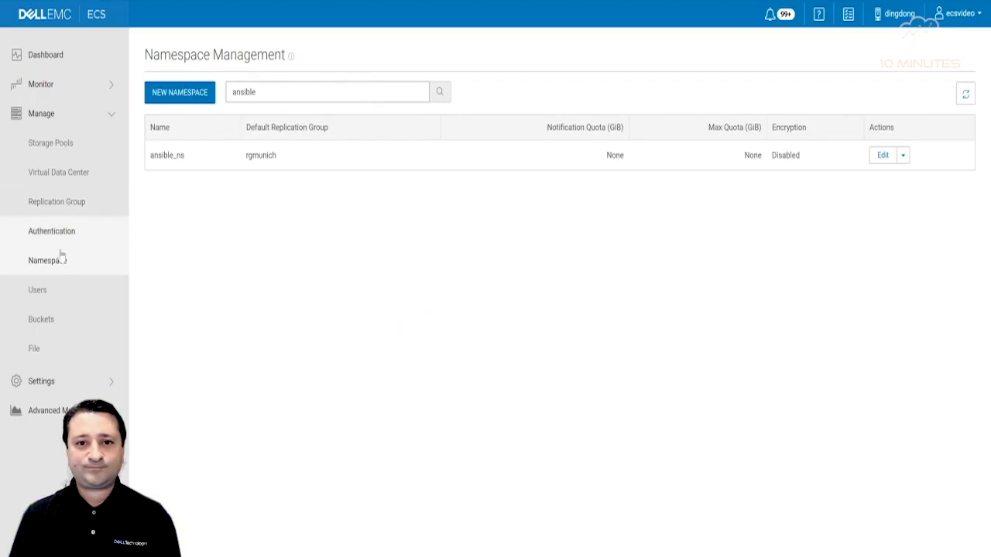
pyautogui.moveTo(300, 240)
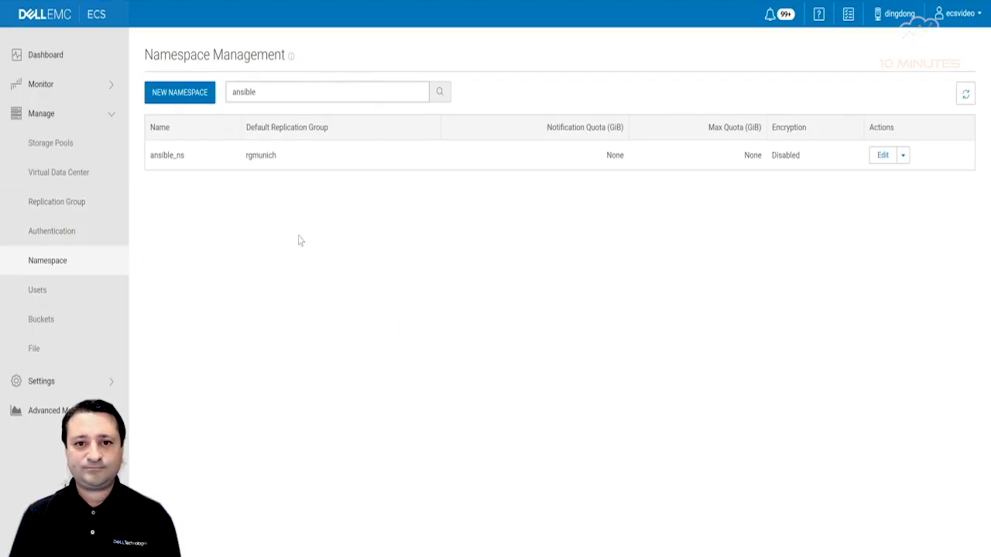
# - Show the Object Users list and search it for 'ansible'
pyautogui.click(37, 290)
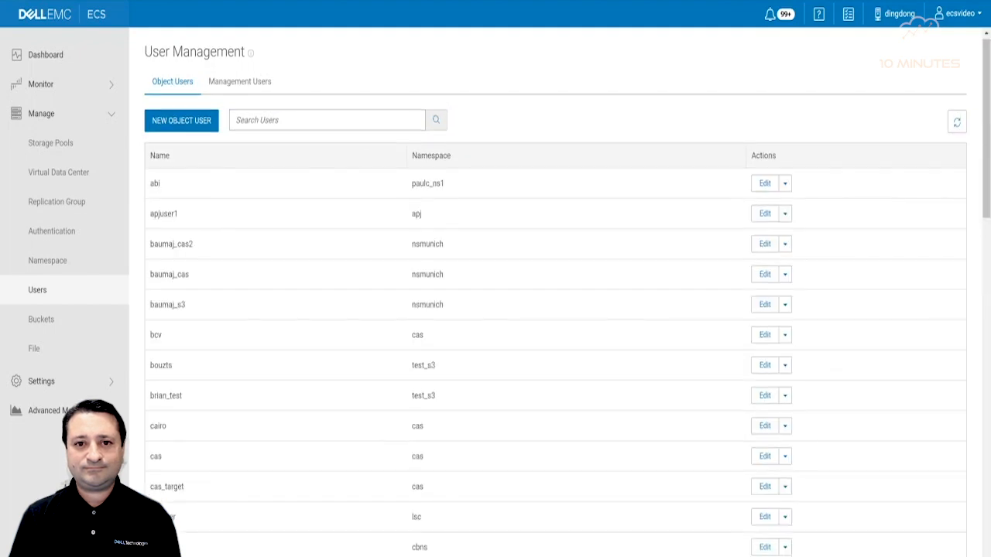
pyautogui.write('ansible')
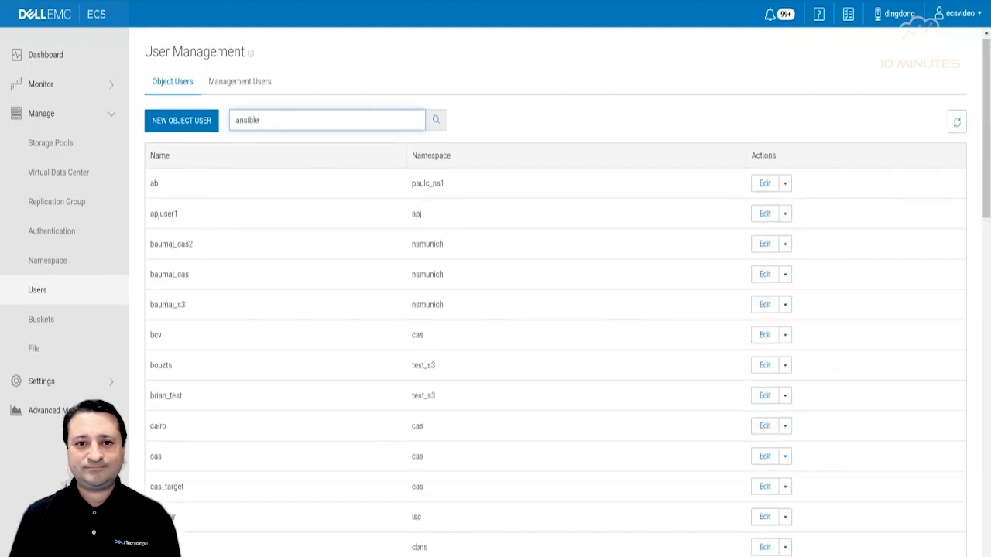
pyautogui.click(437, 121)
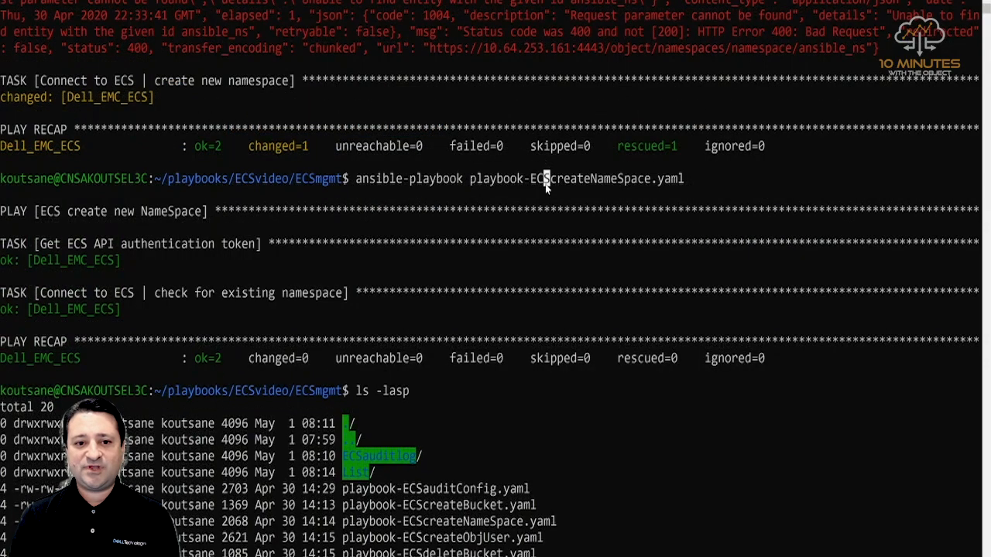
# - Review the create-object-user playbook output creating ansible_user and adding its secret key
pyautogui.scroll(-3)
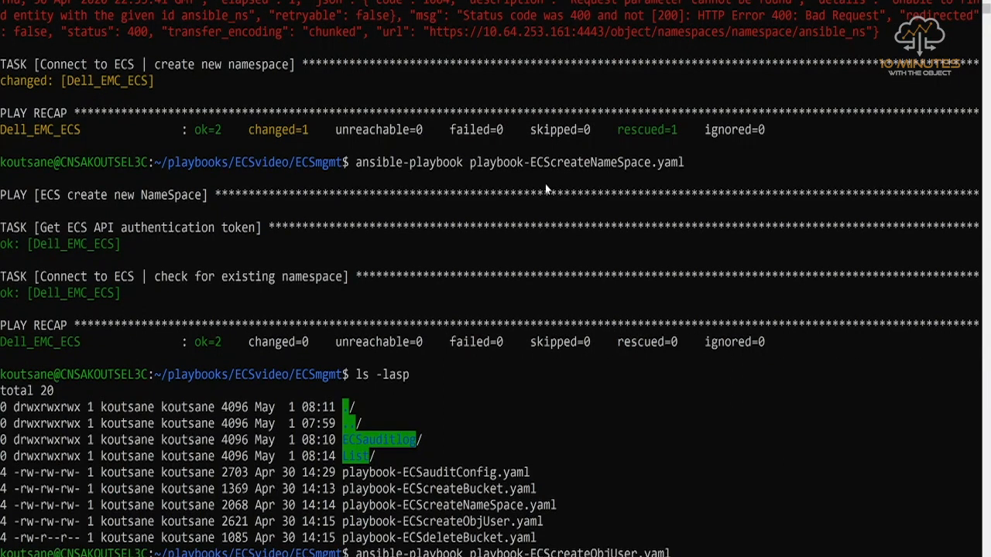
pyautogui.scroll(-3)
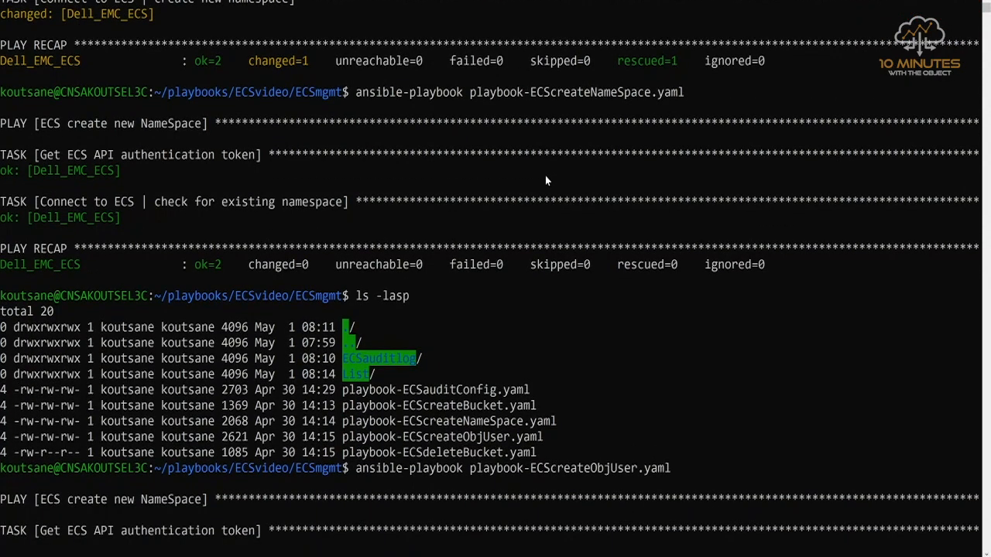
pyautogui.scroll(-3)
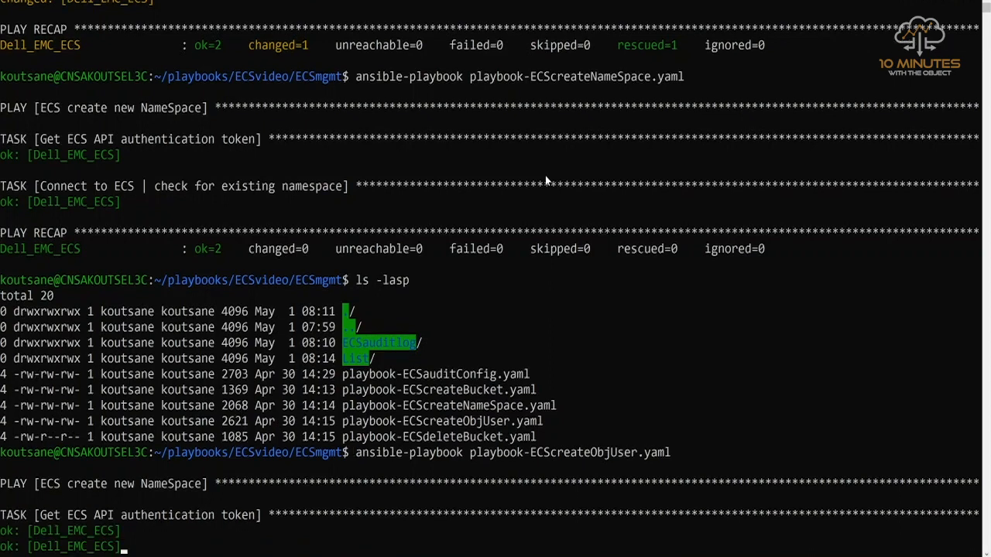
pyautogui.scroll(-3)
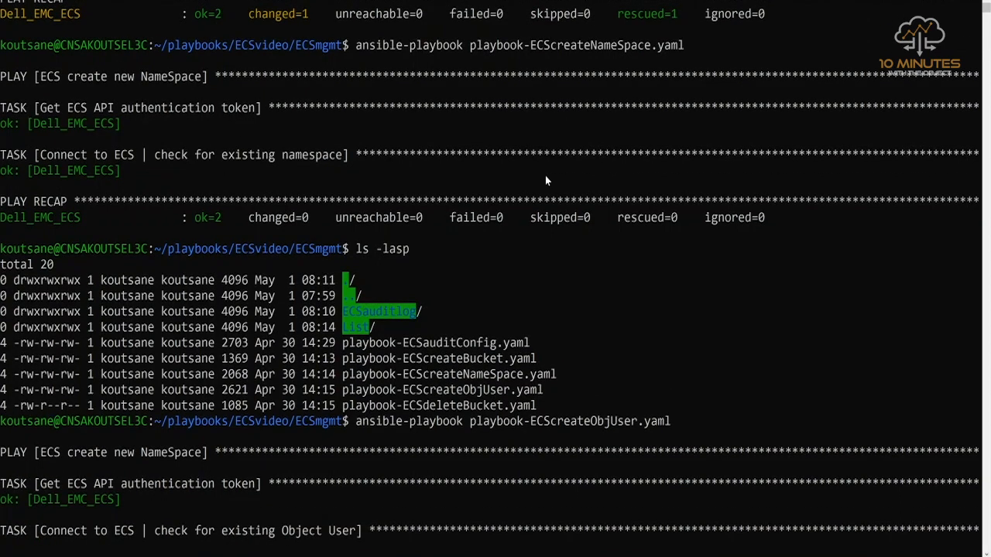
pyautogui.scroll(-3)
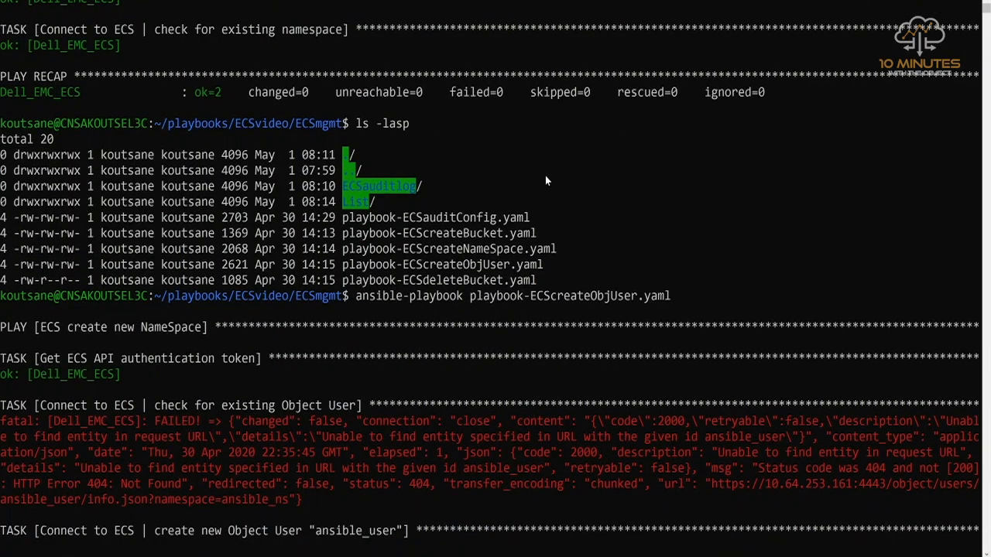
pyautogui.scroll(-3)
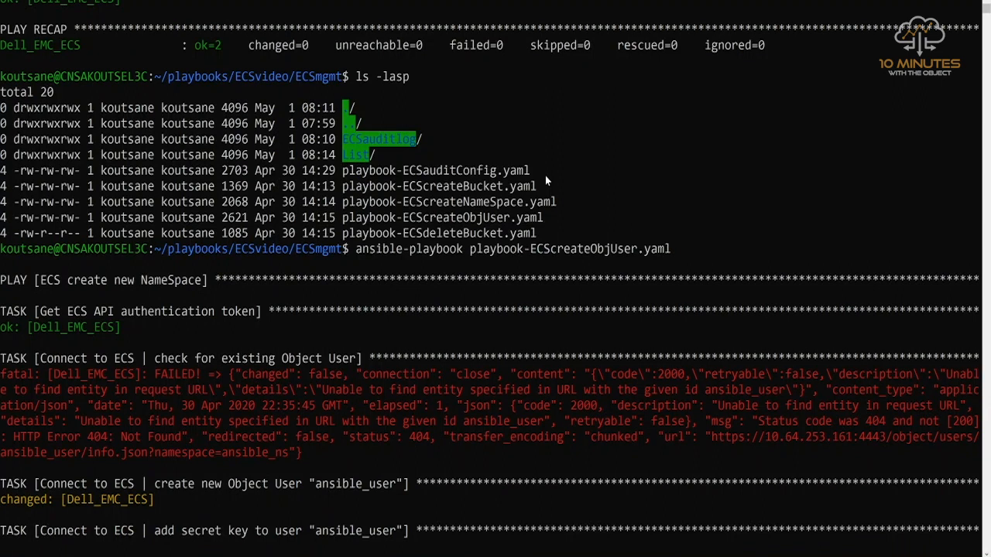
pyautogui.scroll(-3)
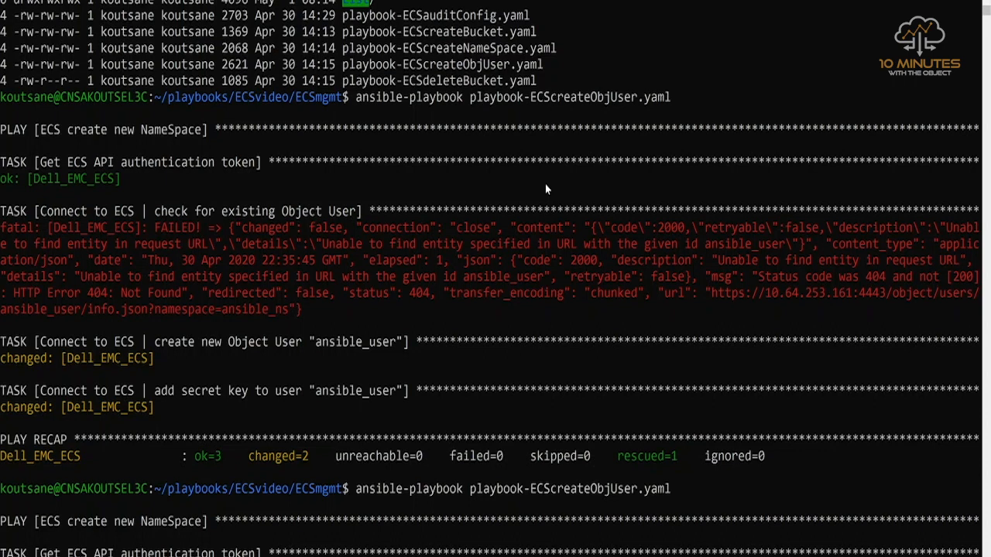
pyautogui.scroll(-3)
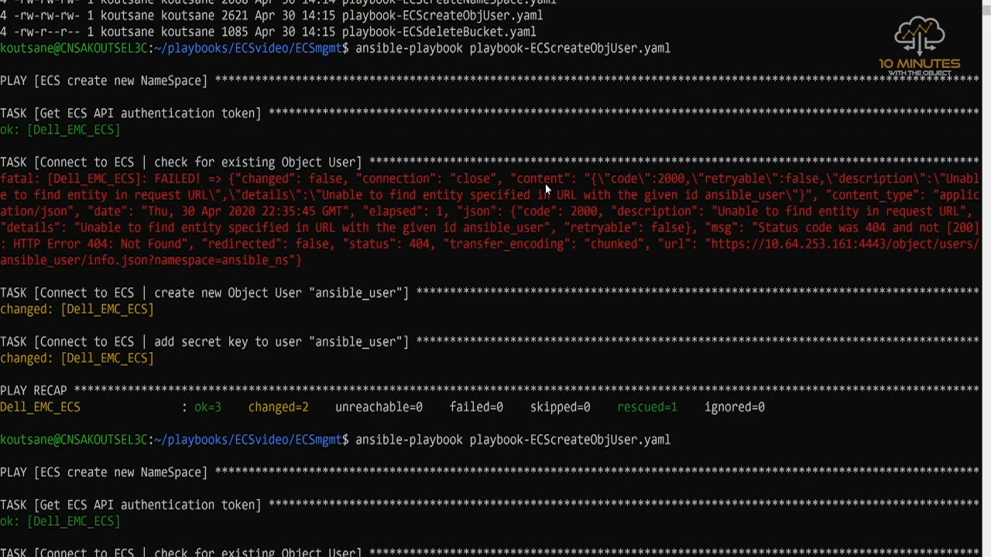
pyautogui.scroll(-3)
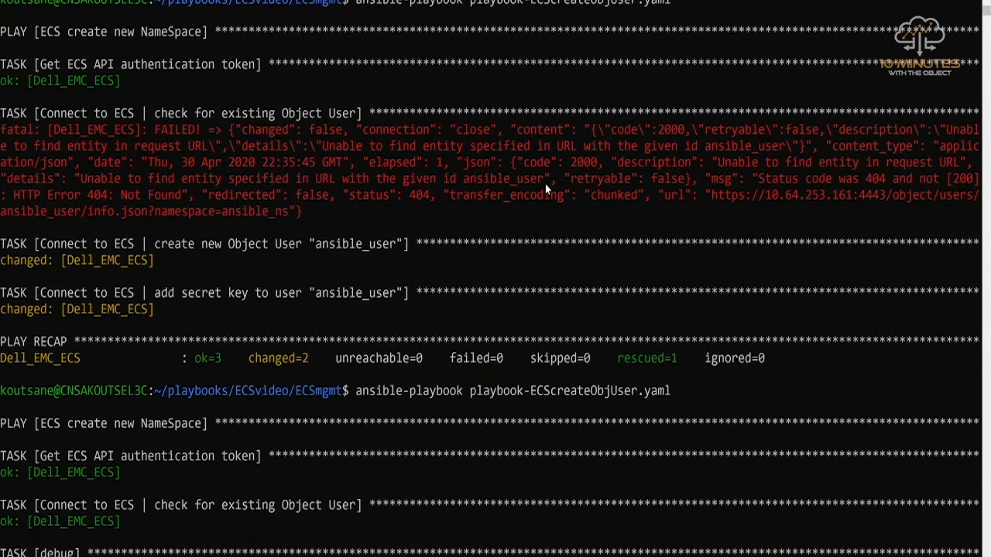
pyautogui.scroll(-3)
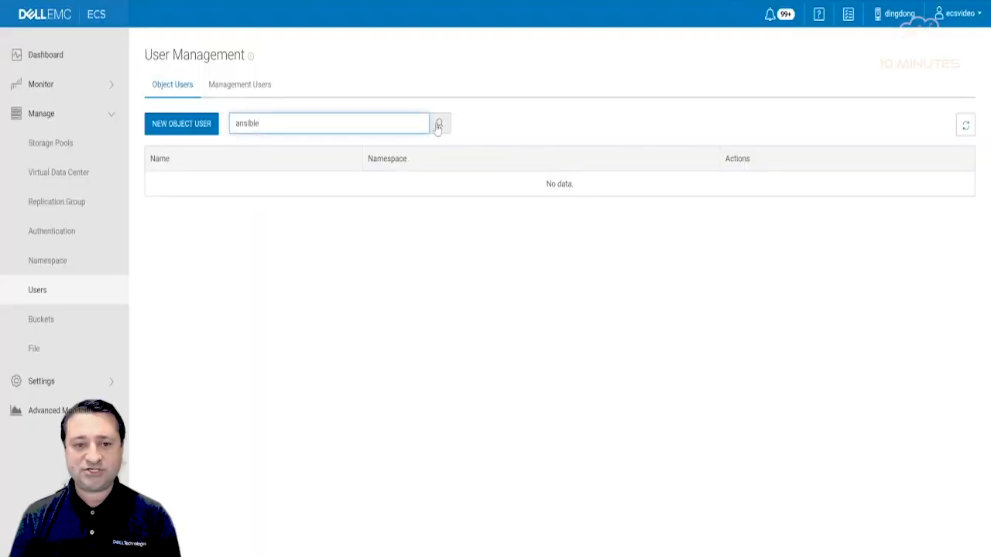
# - Search object users for 'ansible' and edit ansible_user in ansible_ns
pyautogui.click(439, 124)
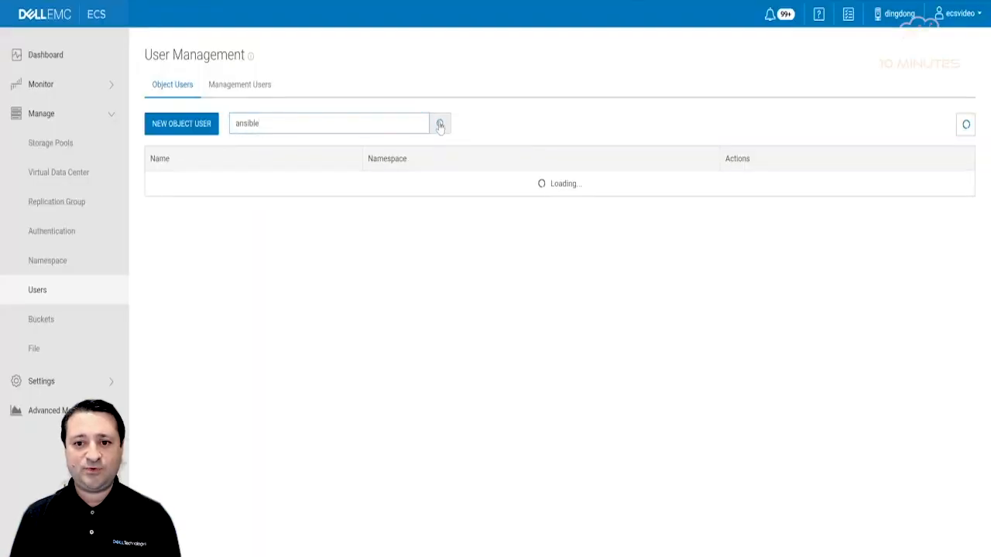
pyautogui.click(440, 124)
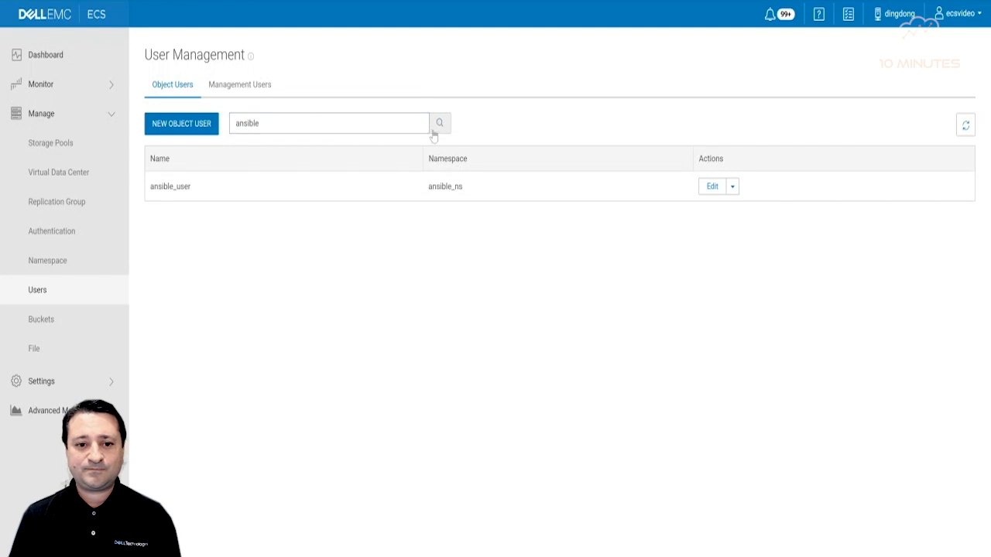
pyautogui.moveTo(653, 244)
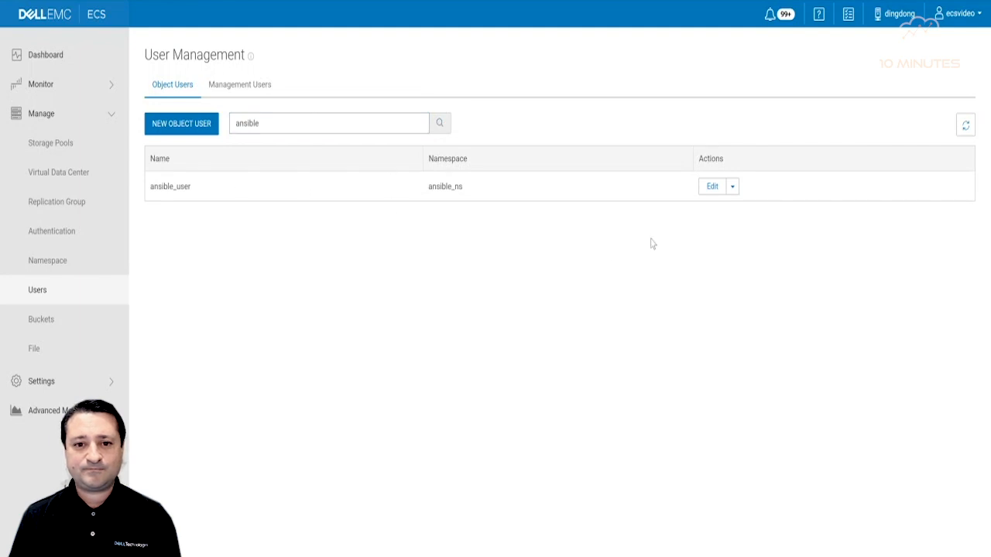
pyautogui.moveTo(712, 186)
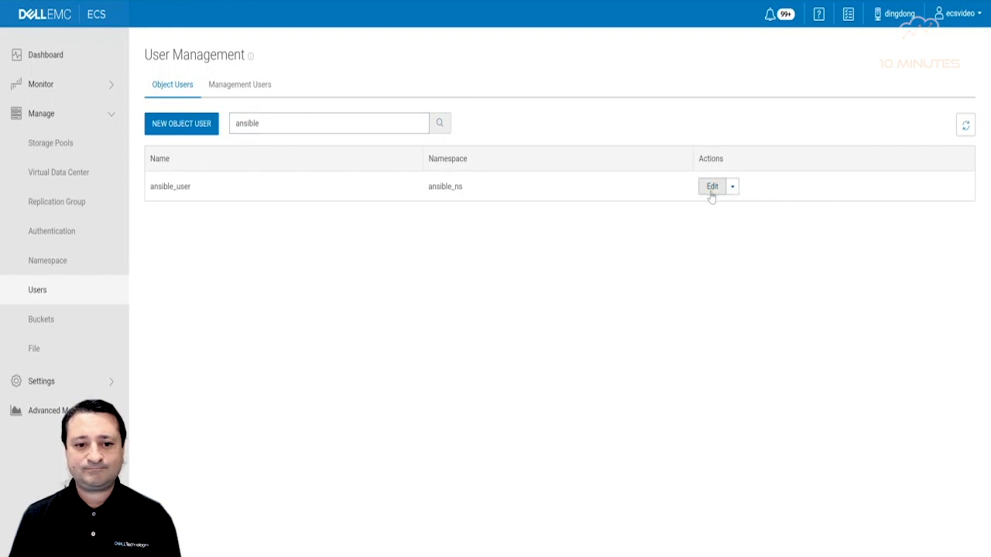
pyautogui.click(711, 186)
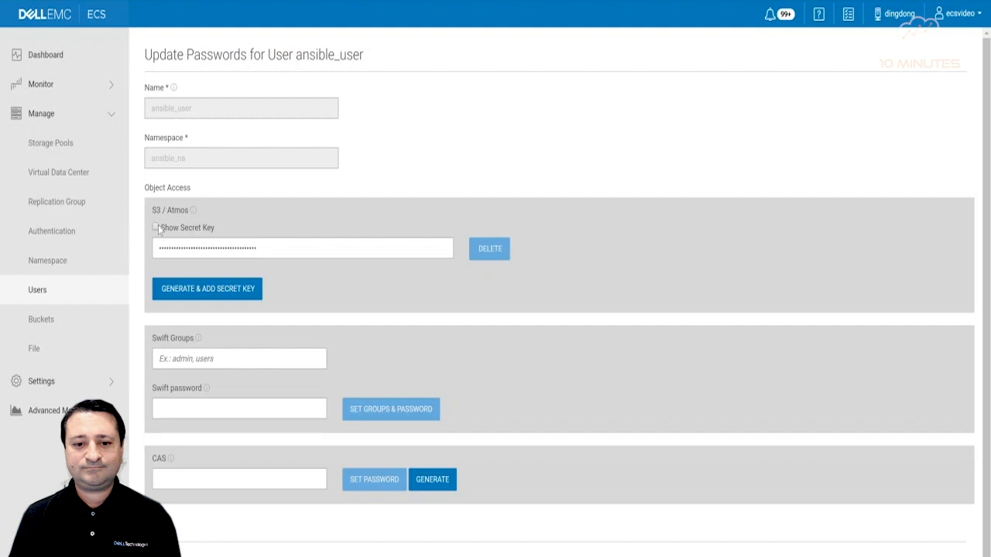
# - Reveal ansible_user's S3 secret key and copy it
pyautogui.click(155, 228)
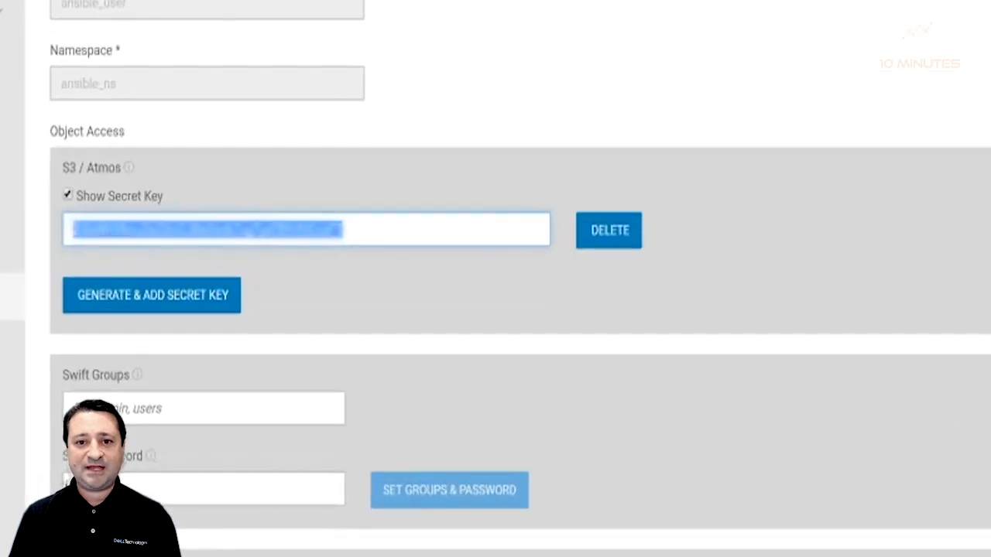
pyautogui.rightClick(307, 230)
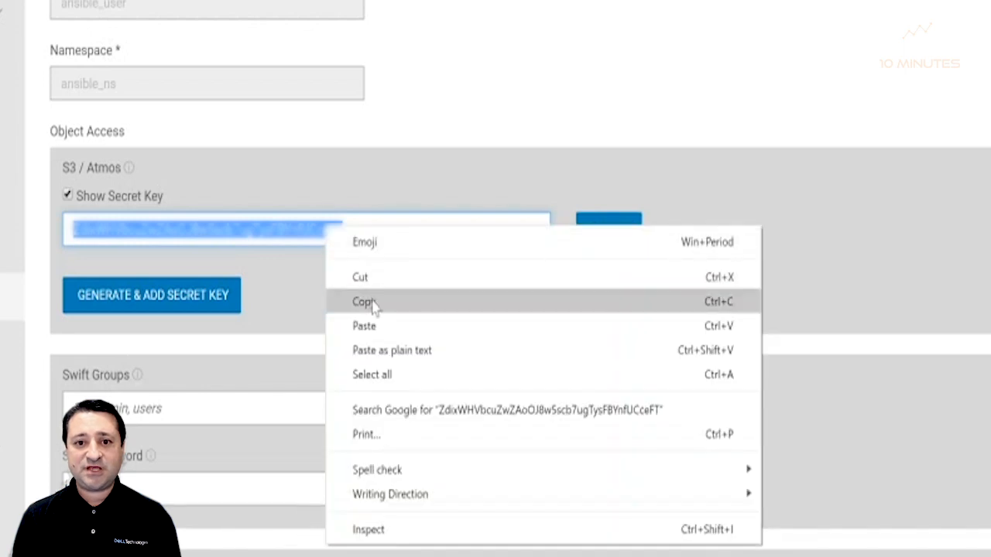
pyautogui.click(364, 300)
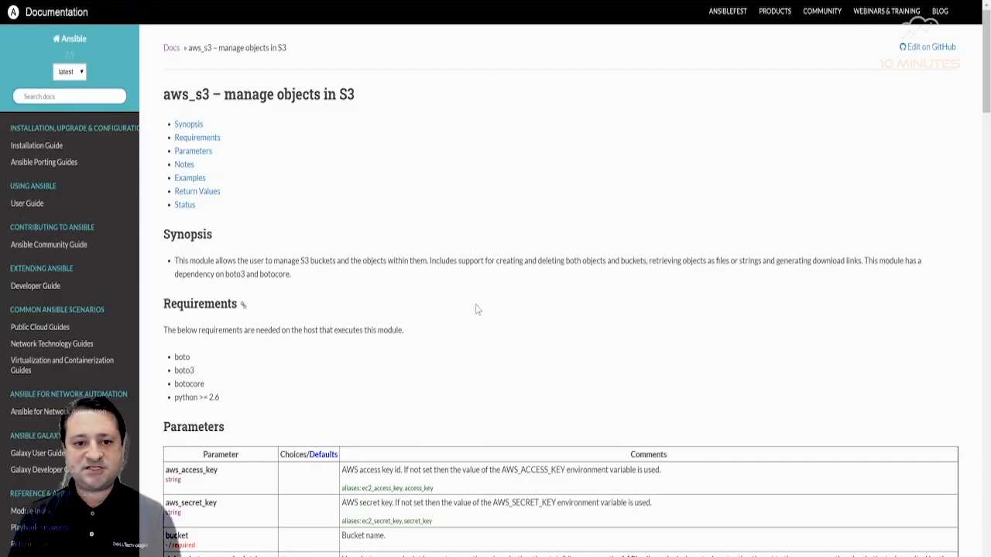
# - Scroll the aws_s3 module's Parameters table down to rgw, s3_url and security_token
pyautogui.scroll(-3)
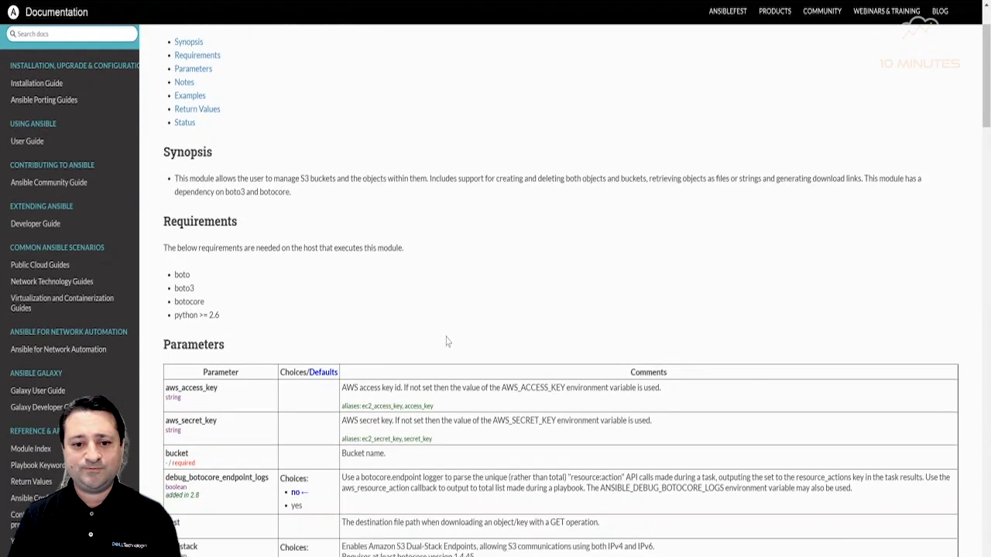
pyautogui.scroll(-3)
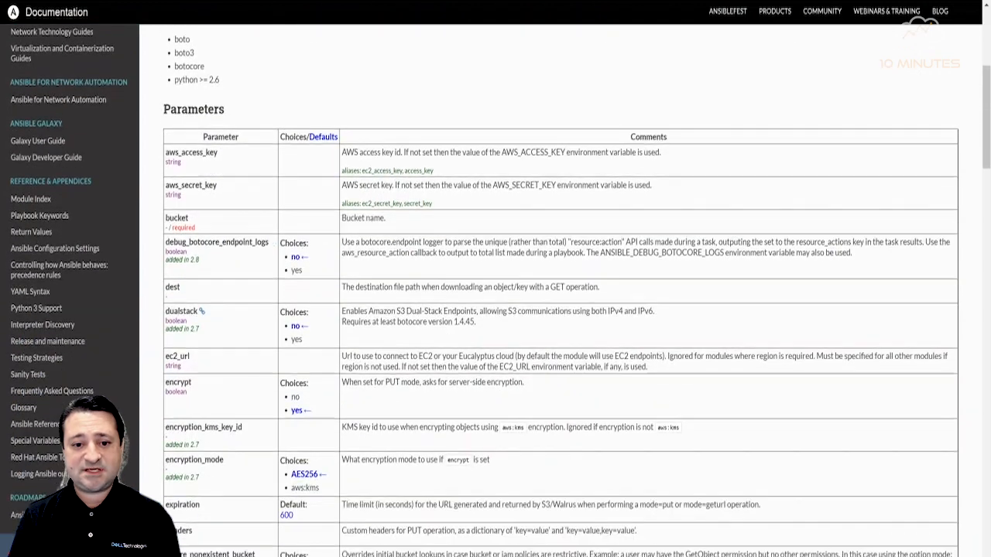
pyautogui.scroll(-3)
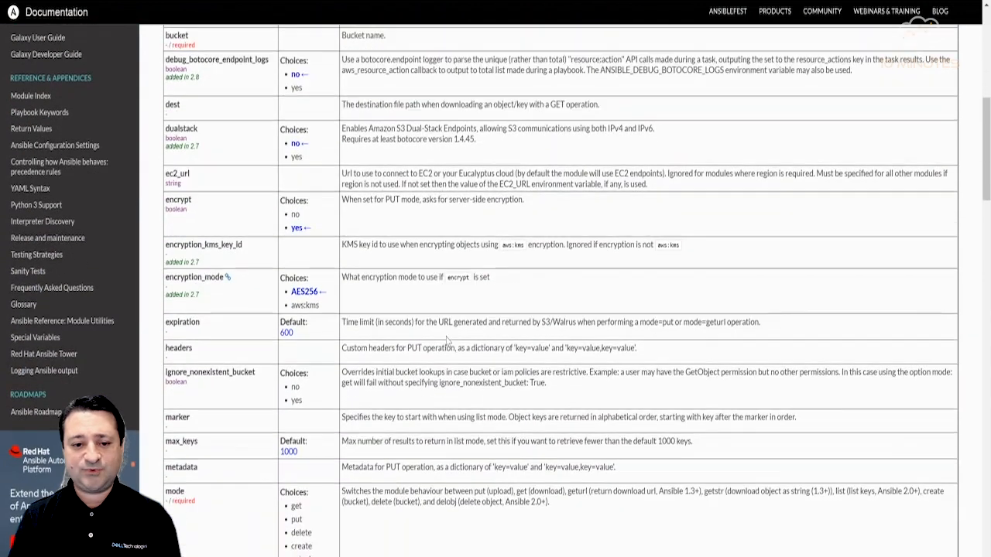
pyautogui.scroll(-3)
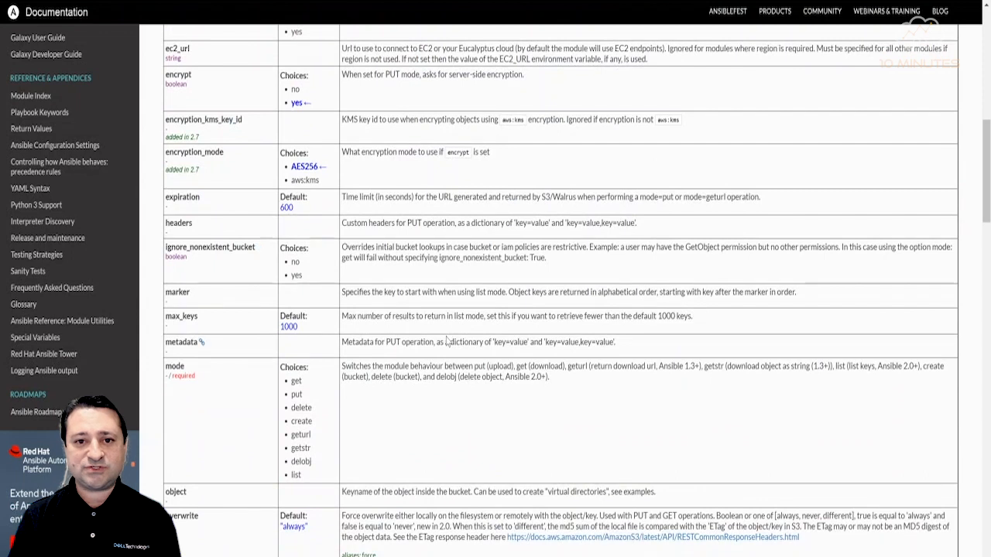
pyautogui.scroll(-3)
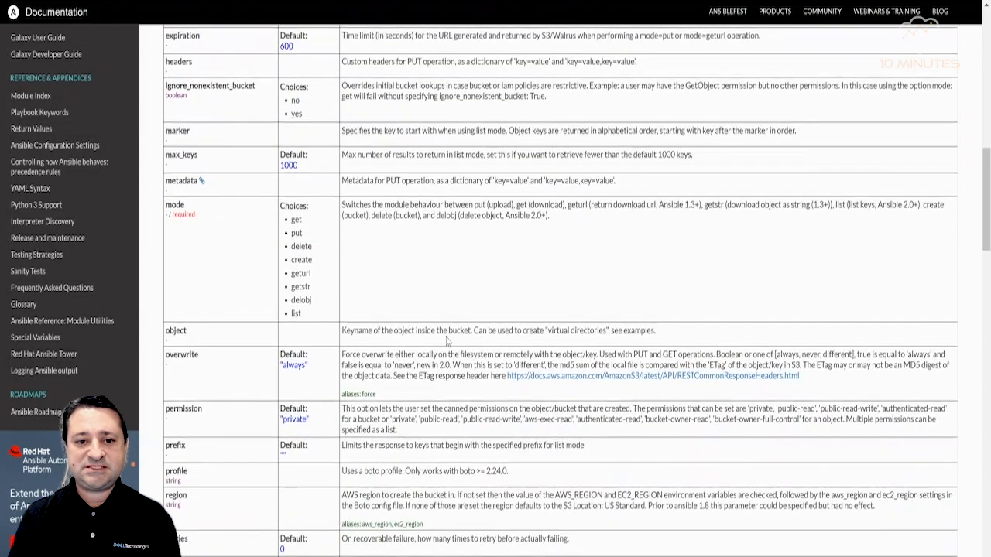
pyautogui.scroll(-3)
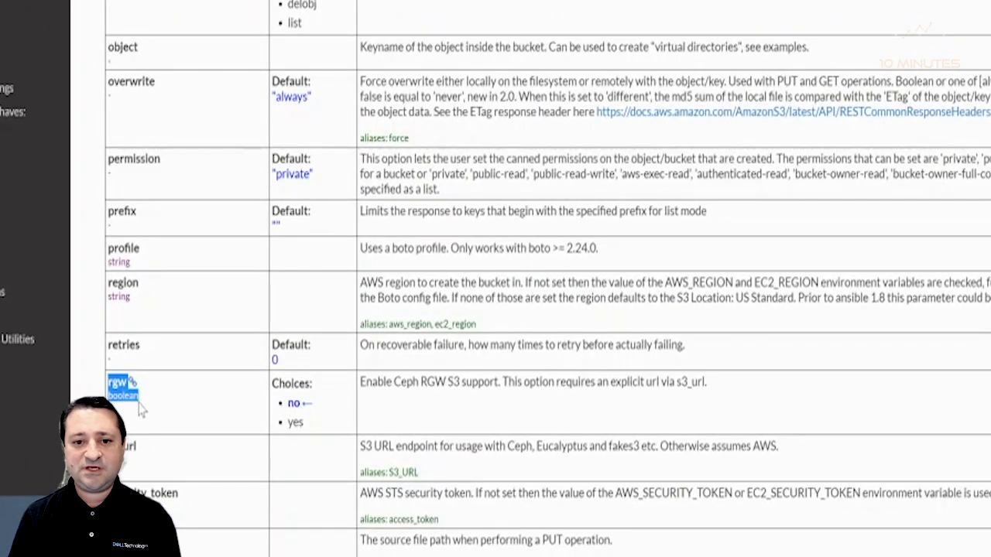
pyautogui.moveTo(399, 410)
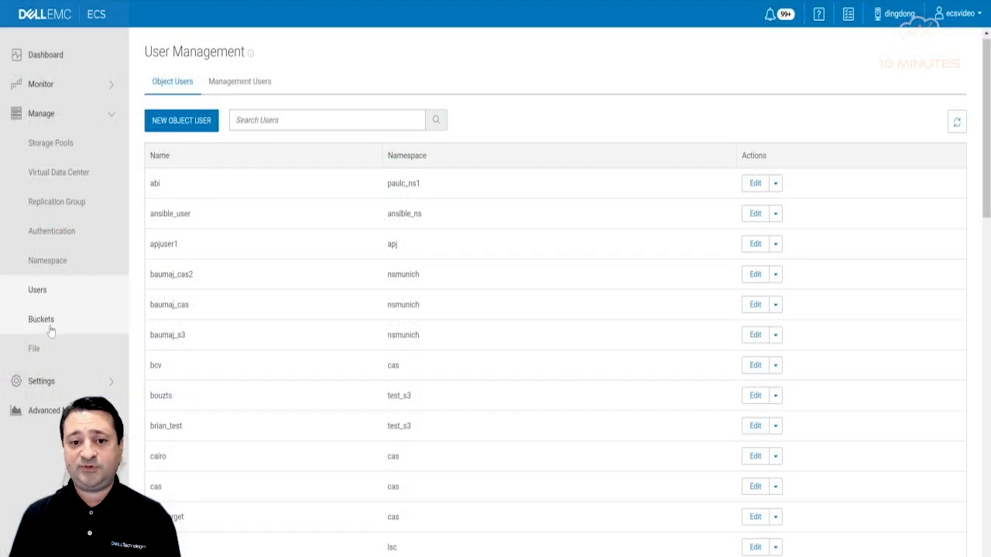
# - List buckets in the ansible_ns namespace on the Bucket Management page, showing none yet
pyautogui.click(40, 319)
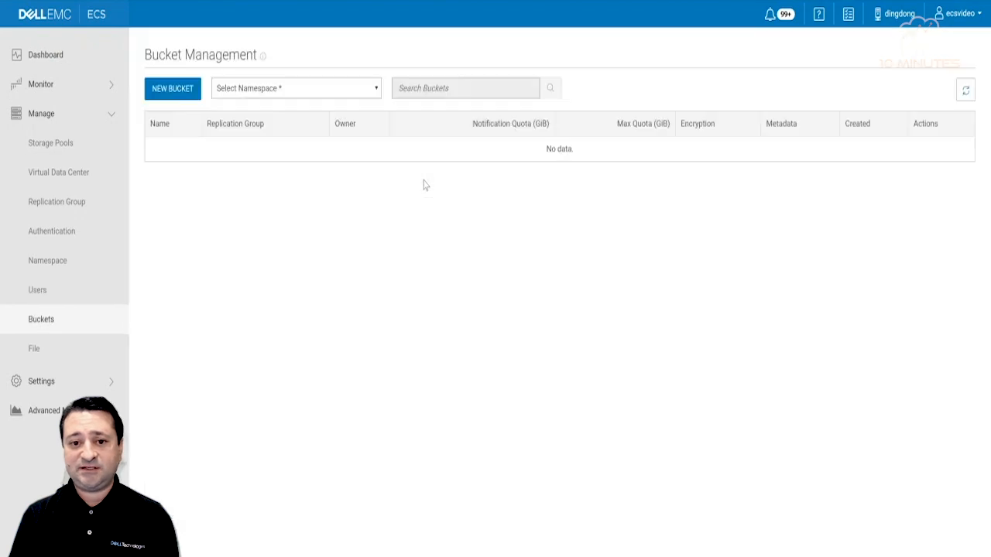
pyautogui.click(294, 87)
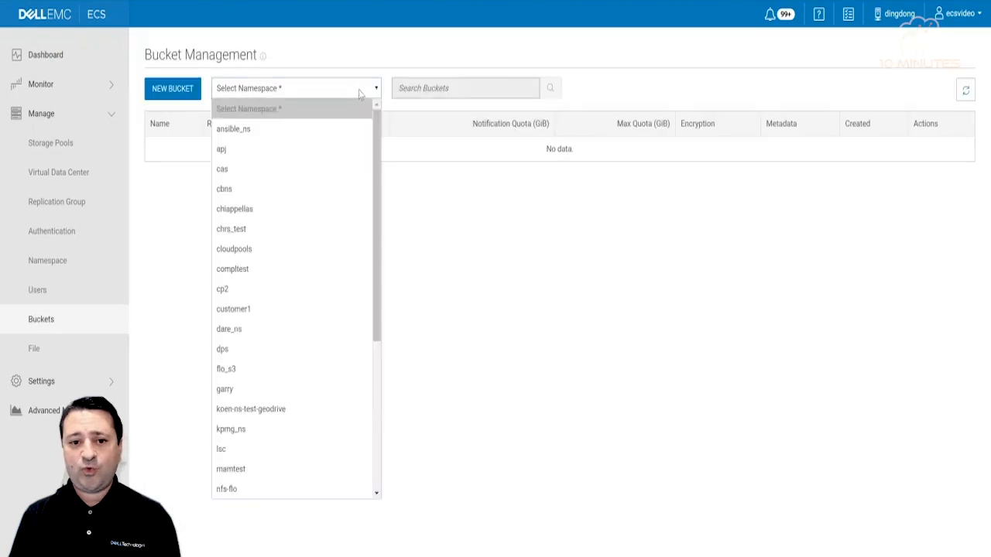
pyautogui.click(232, 129)
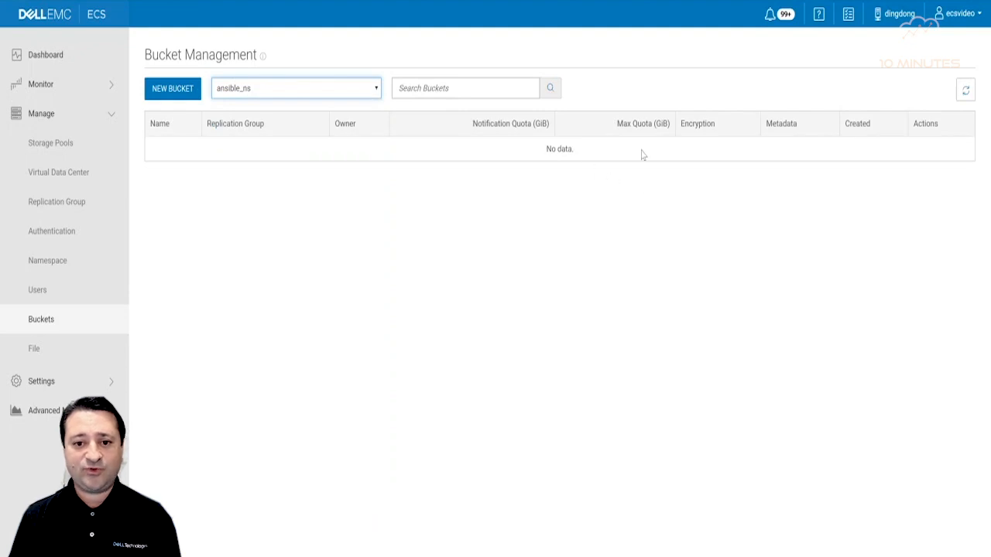
pyautogui.click(966, 88)
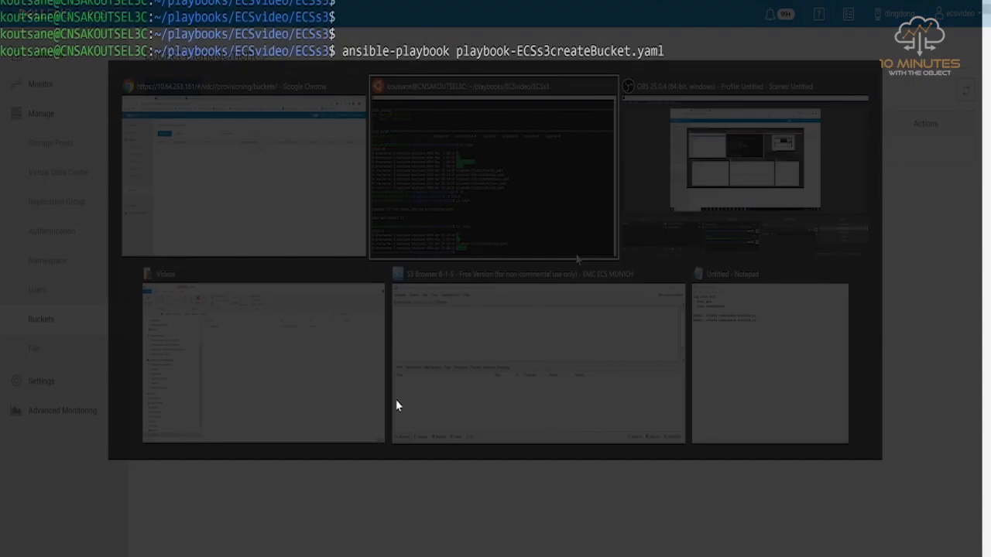
# - Run ansible-playbook playbook-ECSs3createBucket.yaml in the terminal
pyautogui.click(493, 170)
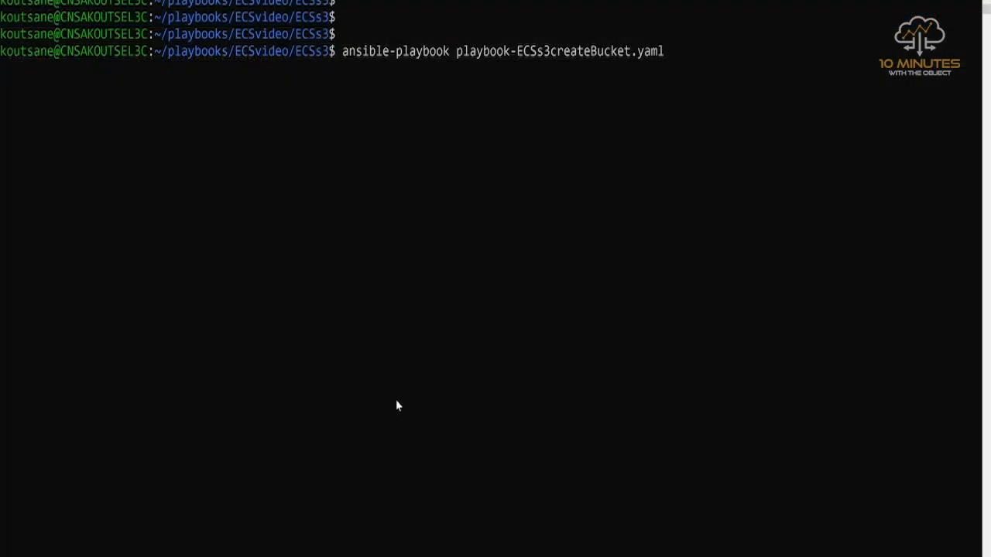
pyautogui.press('Return')
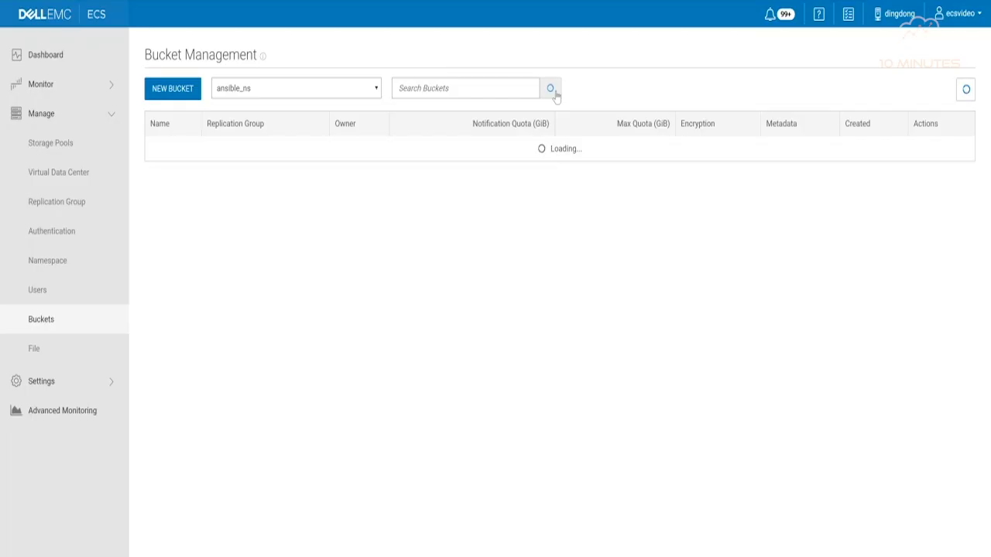
# - Refresh the ansible_ns bucket list so ansible_aws_s3_bucket owned by ansible_user appears
pyautogui.click(550, 86)
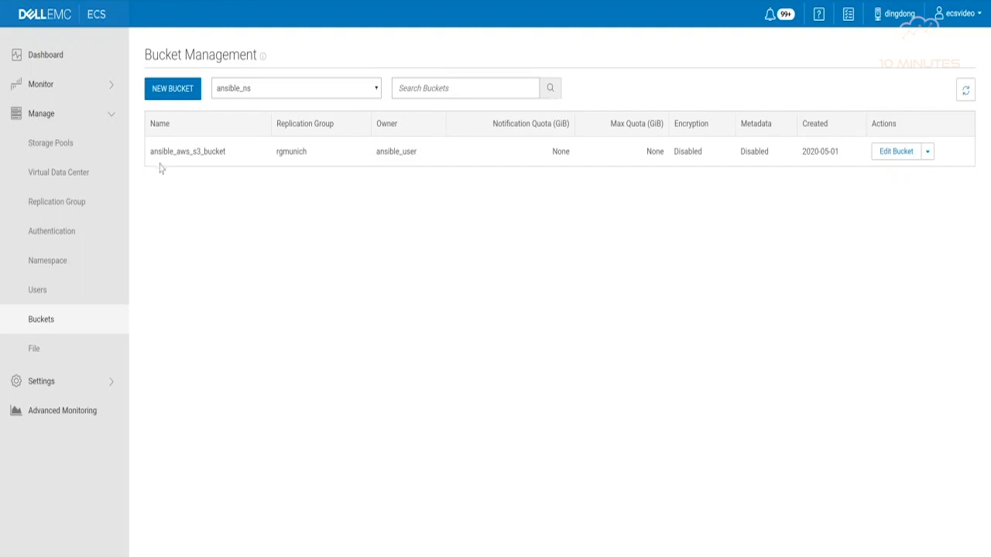
pyautogui.moveTo(192, 166)
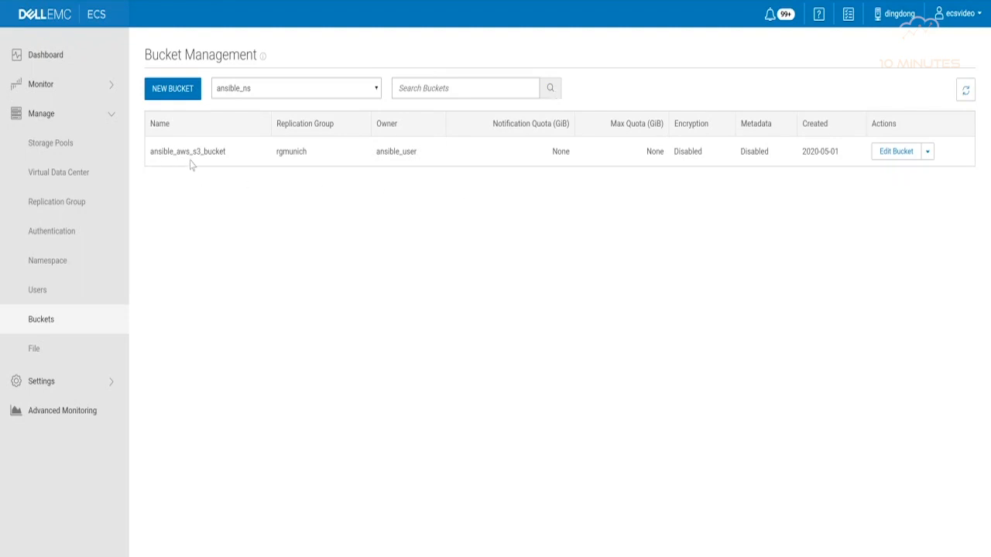
pyautogui.moveTo(725, 167)
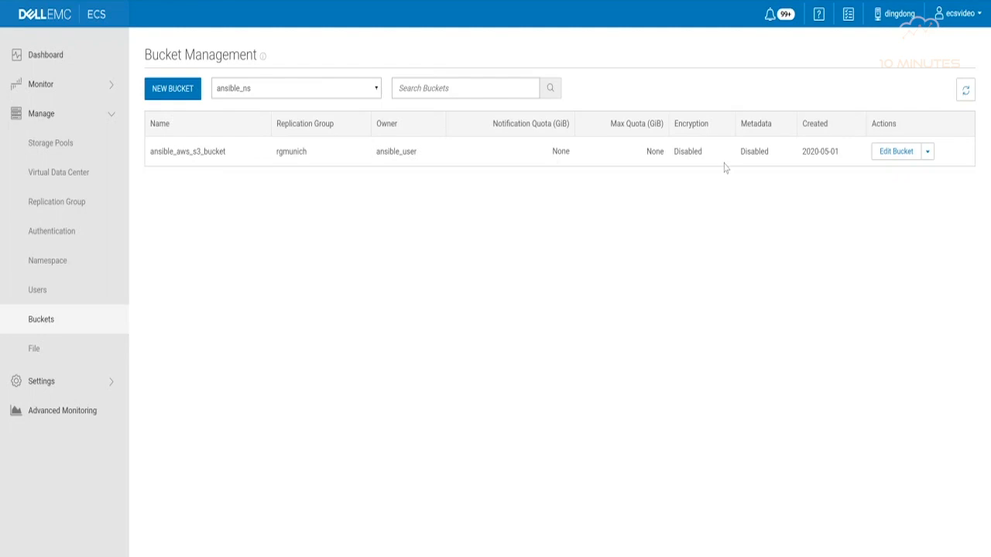
pyautogui.moveTo(604, 236)
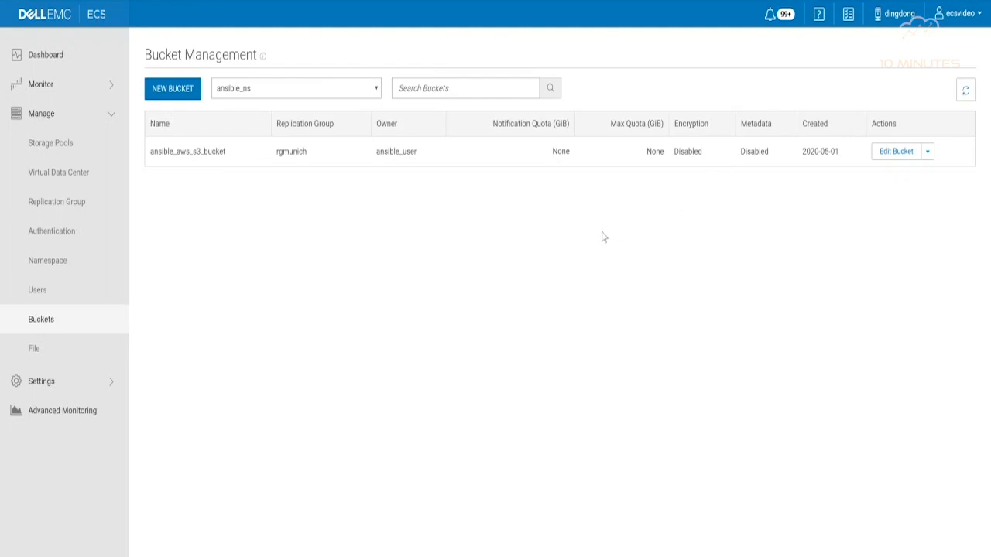
pyautogui.moveTo(235, 112)
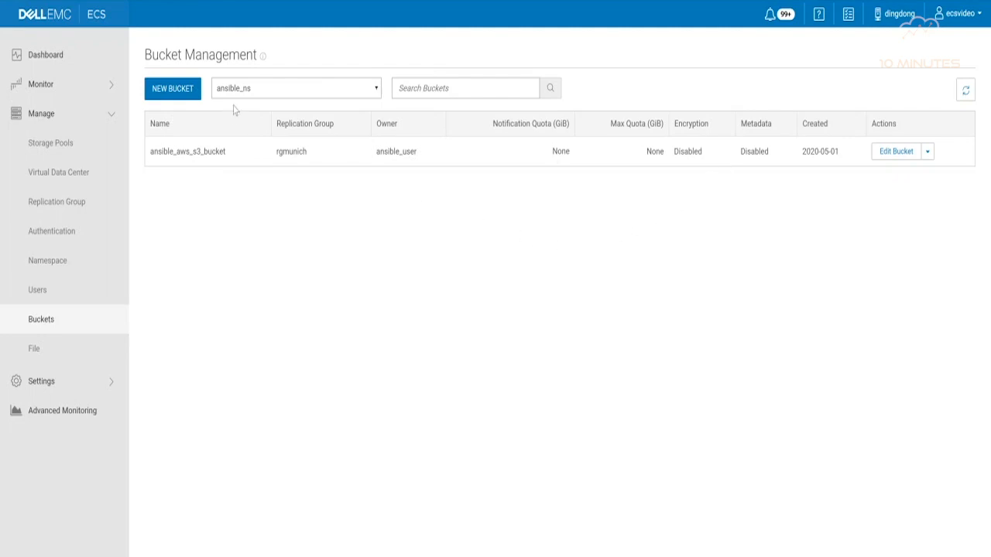
pyautogui.moveTo(430, 206)
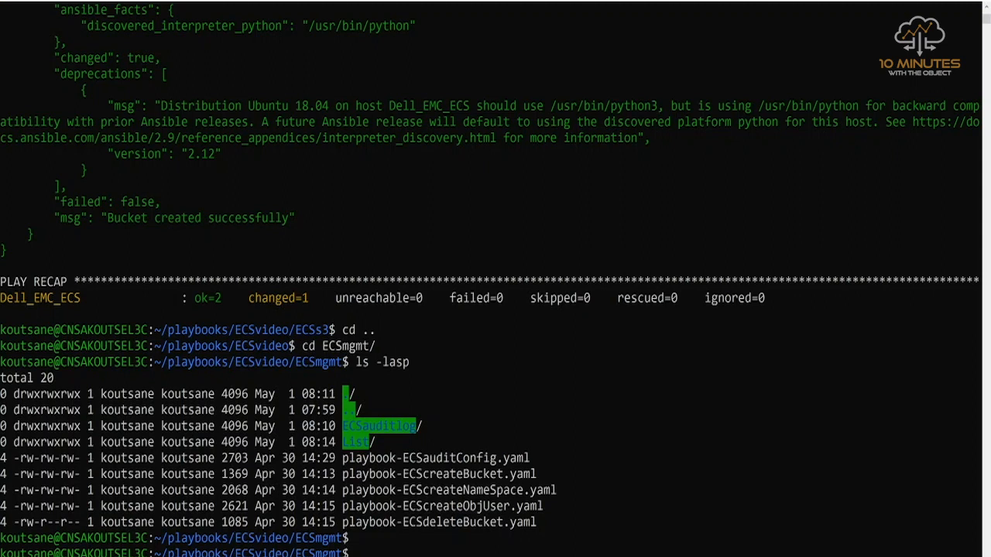
pyautogui.moveTo(350, 464)
pyautogui.write('ansible-playbook playbook-ECSauditConfig.yaml')
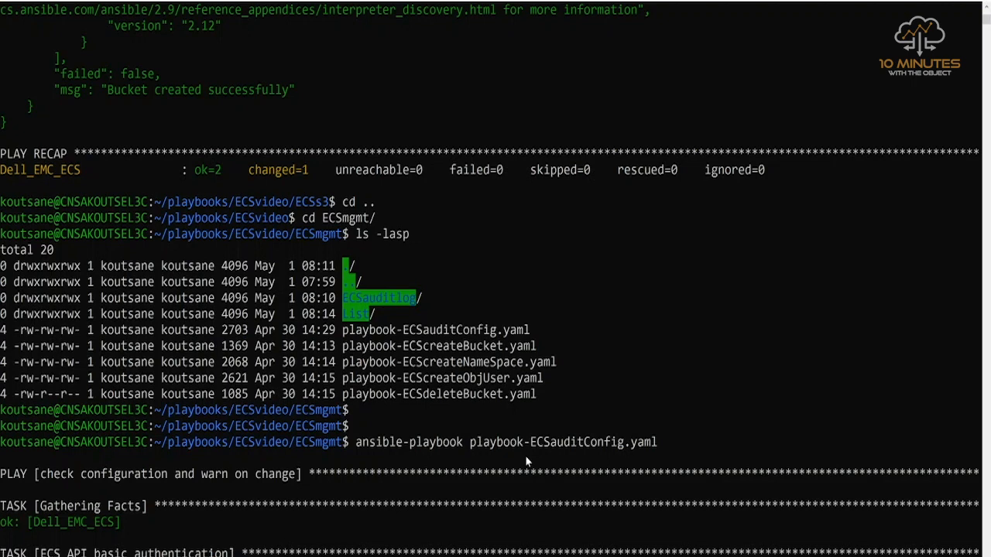
# - Follow the audit playbook output as it writes change, original and .prev logs to ECSauditlog
pyautogui.scroll(-3)
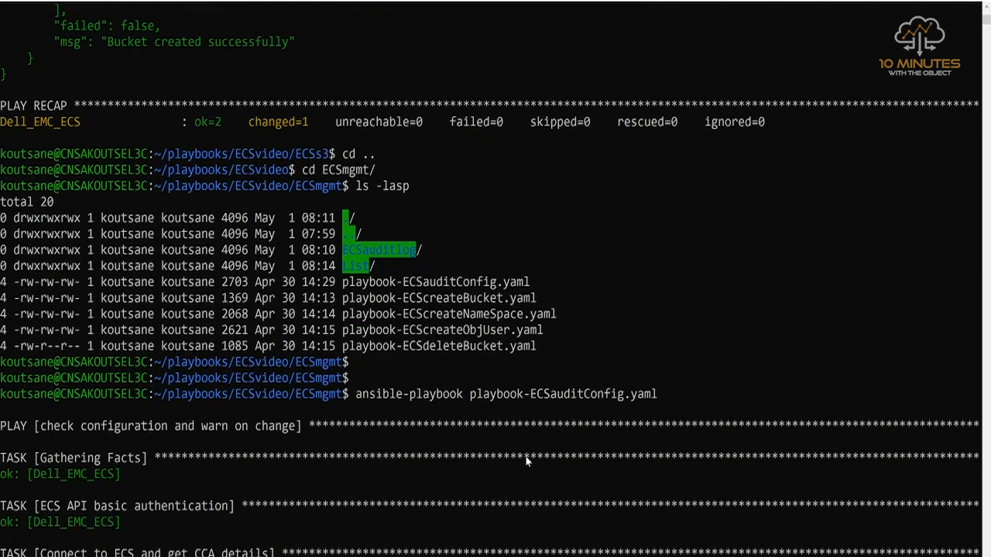
pyautogui.scroll(-3)
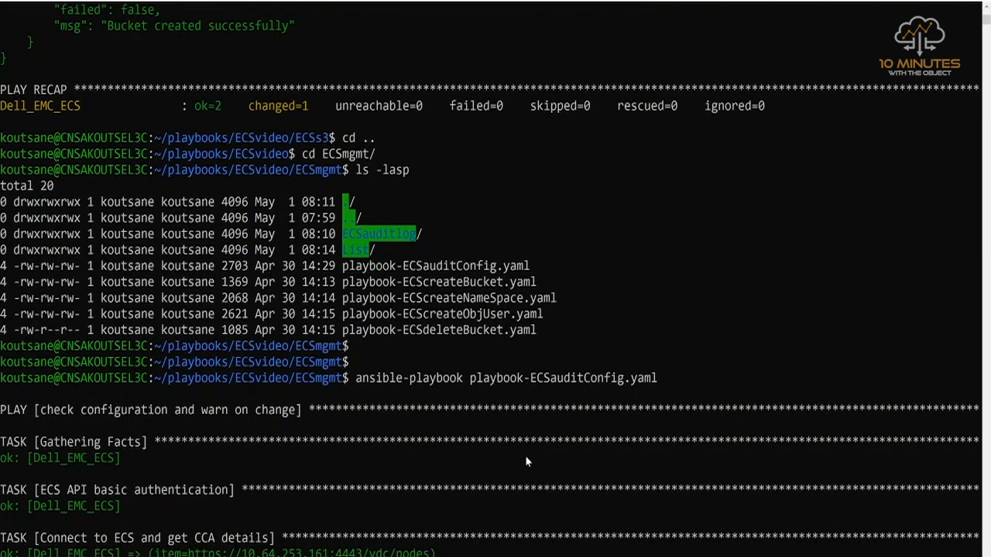
pyautogui.scroll(-3)
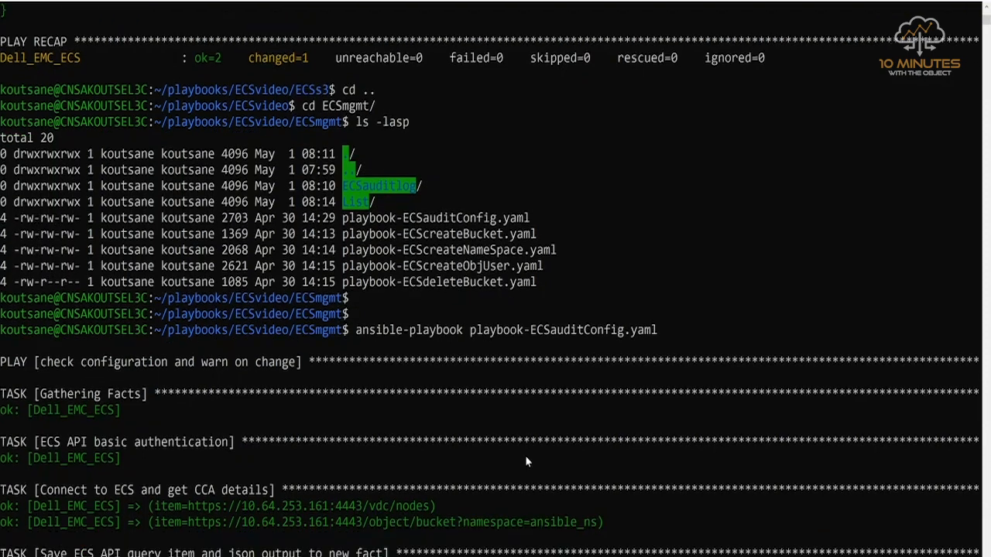
pyautogui.scroll(-3)
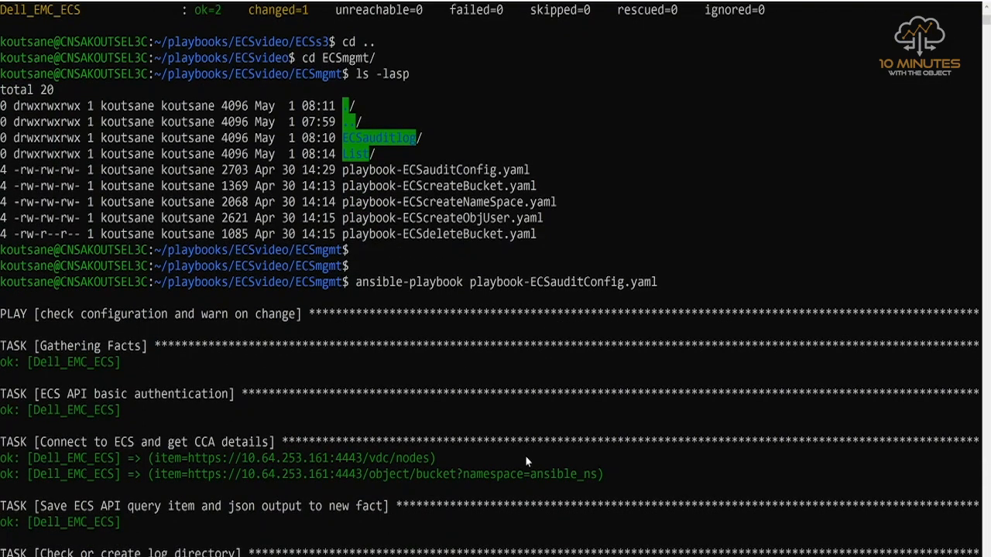
pyautogui.scroll(-3)
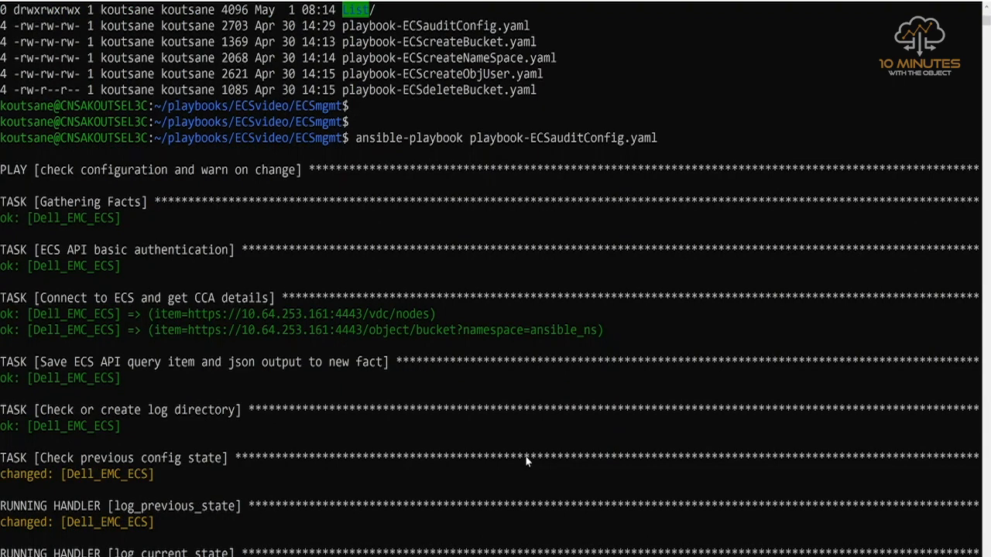
pyautogui.scroll(-3)
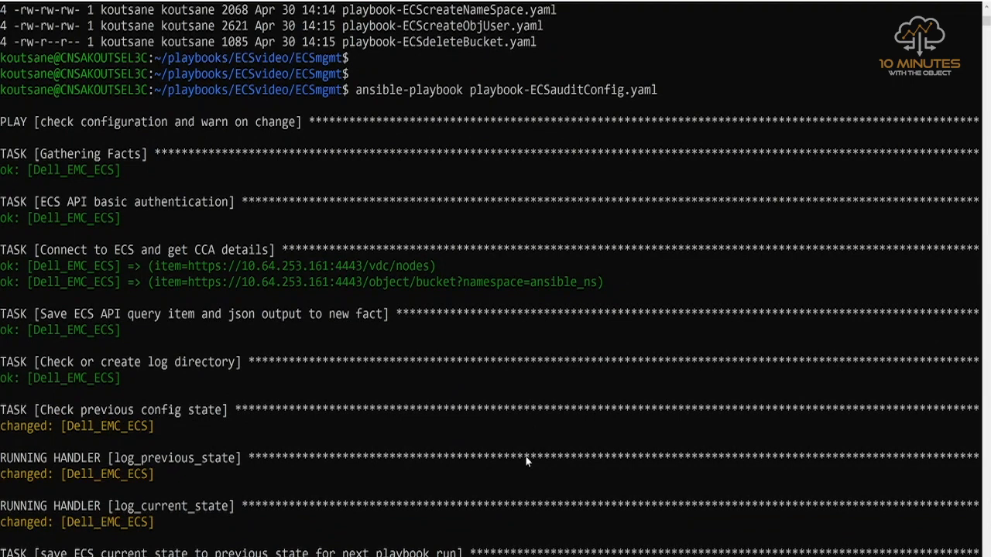
pyautogui.scroll(-3)
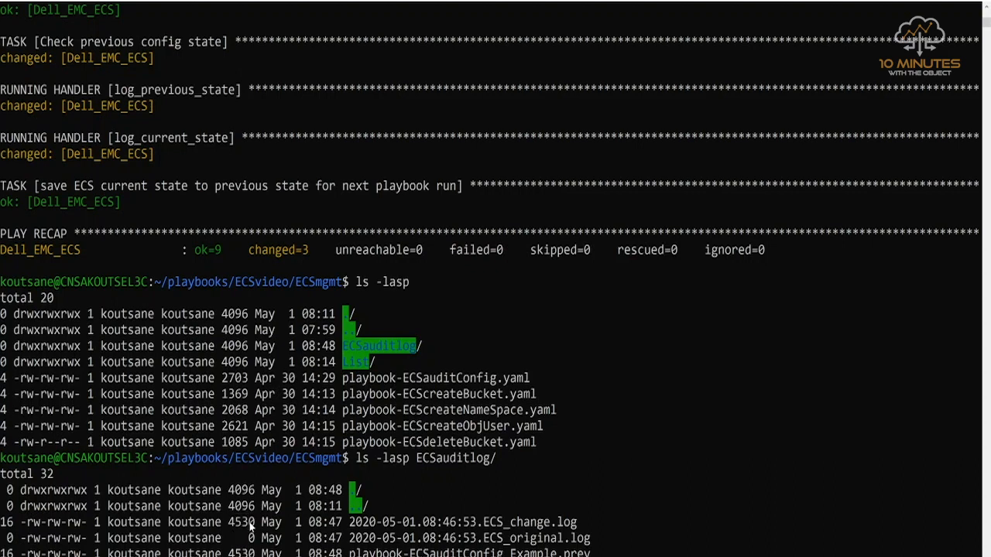
pyautogui.scroll(-3)
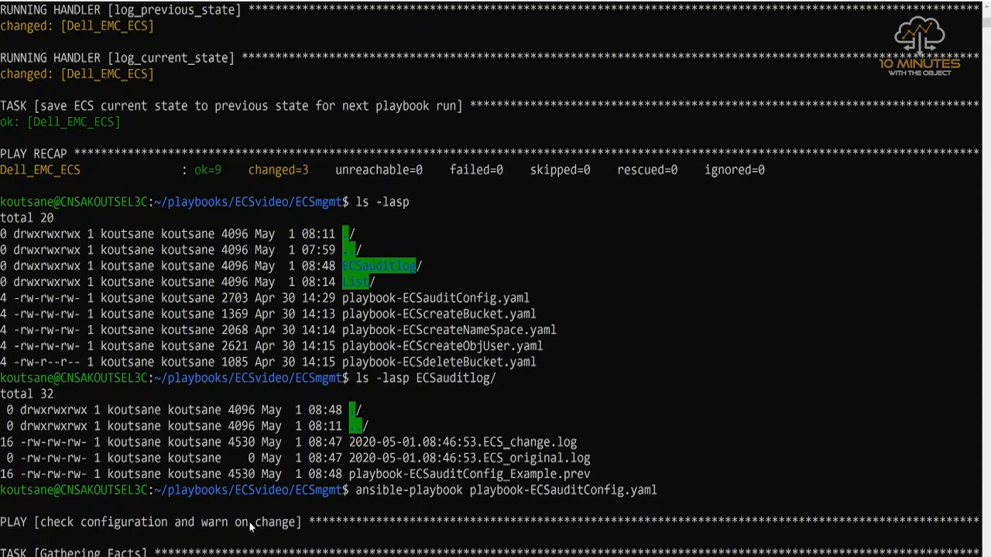
pyautogui.moveTo(236, 536)
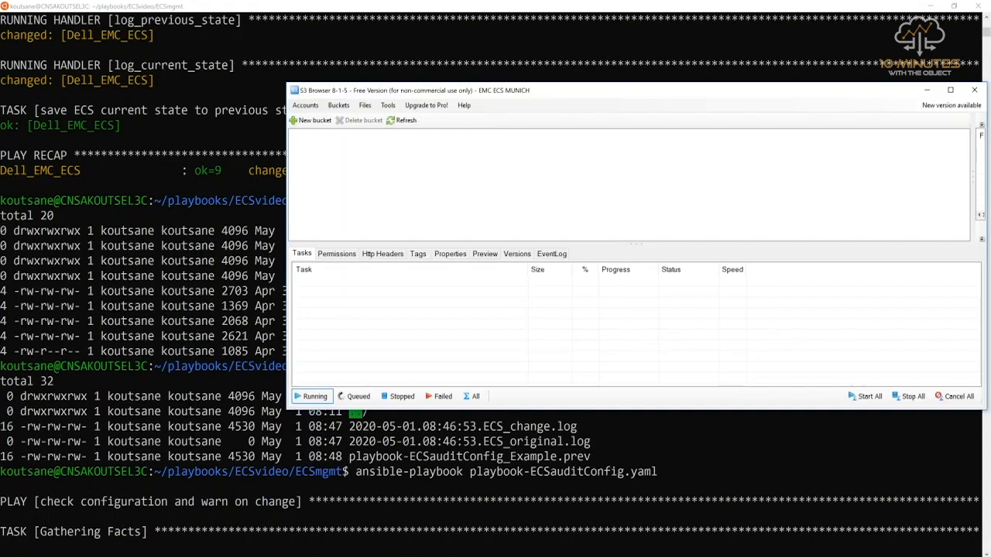
pyautogui.moveTo(353, 202)
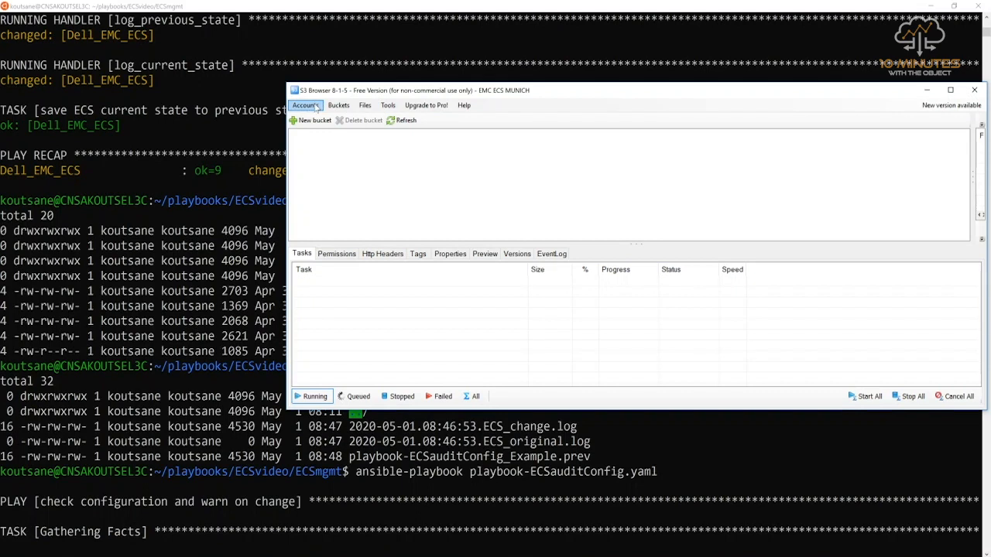
# - Bring up the EMC ECS MUNICH account in S3 Browser's Manage accounts for editing
pyautogui.click(305, 105)
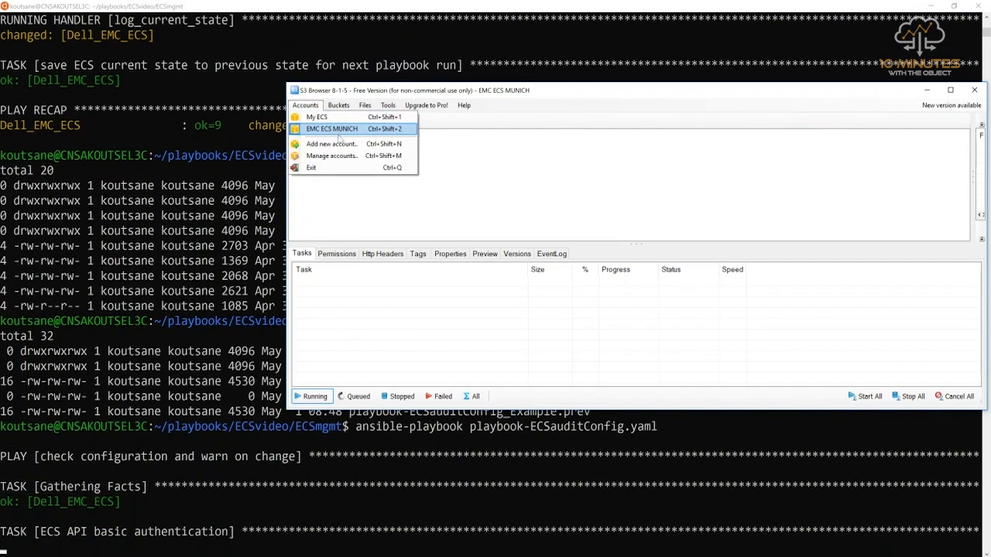
pyautogui.click(331, 155)
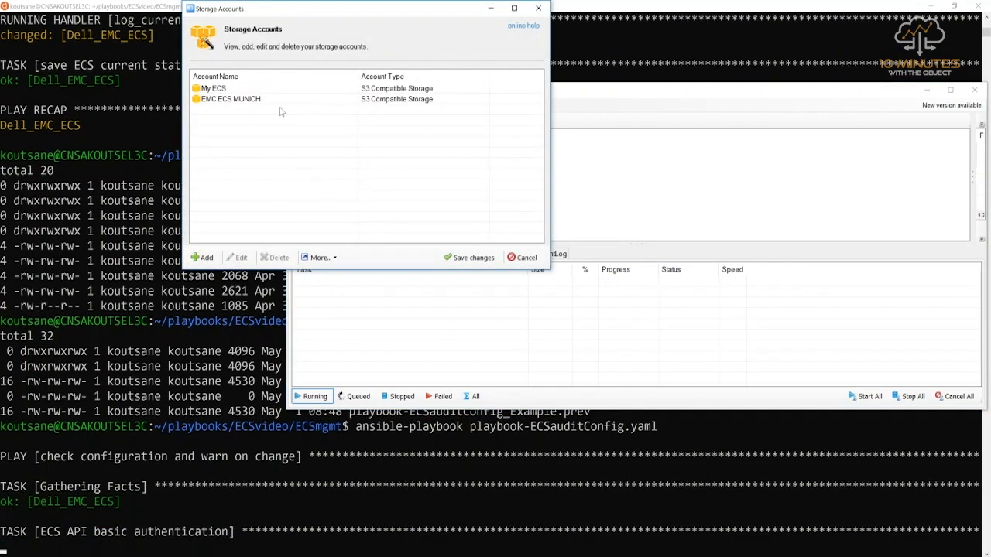
pyautogui.click(229, 99)
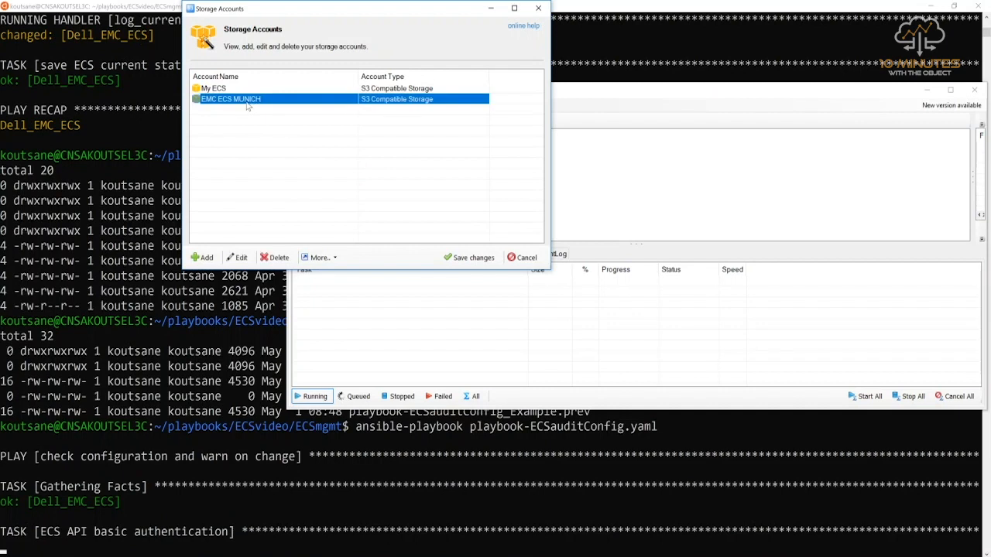
pyautogui.moveTo(257, 101)
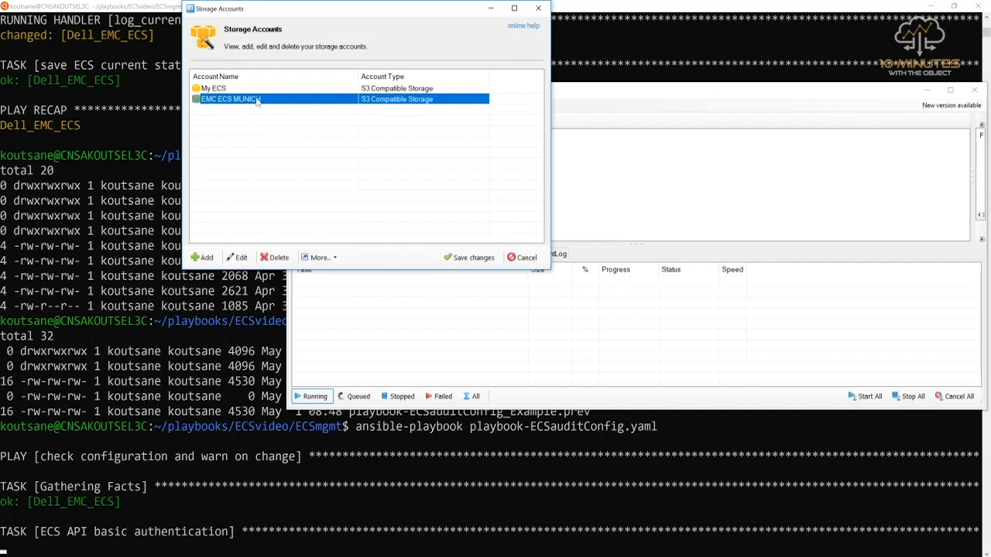
pyautogui.click(238, 257)
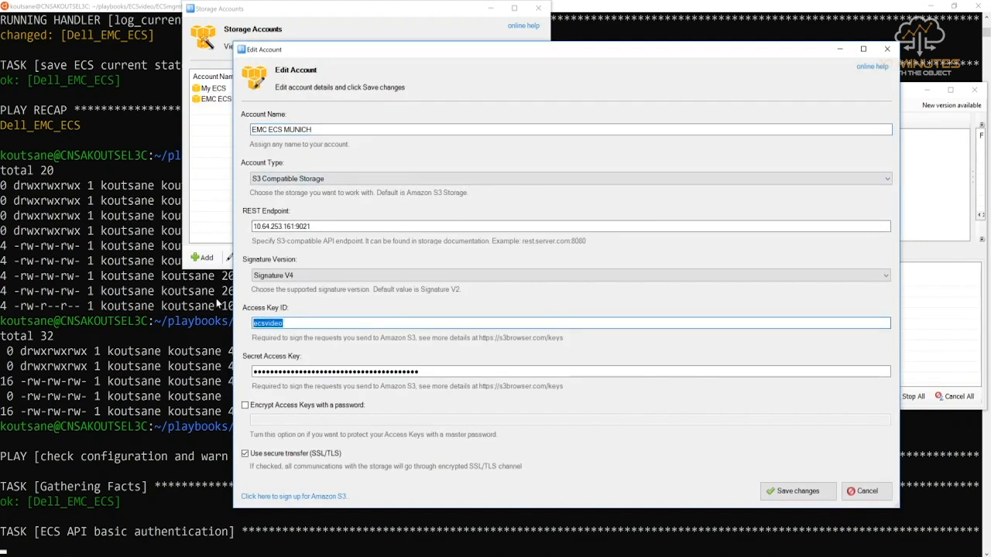
# - Enter ansible_user as the Access Key ID and clear the old Secret Access Key
pyautogui.write('ansible')
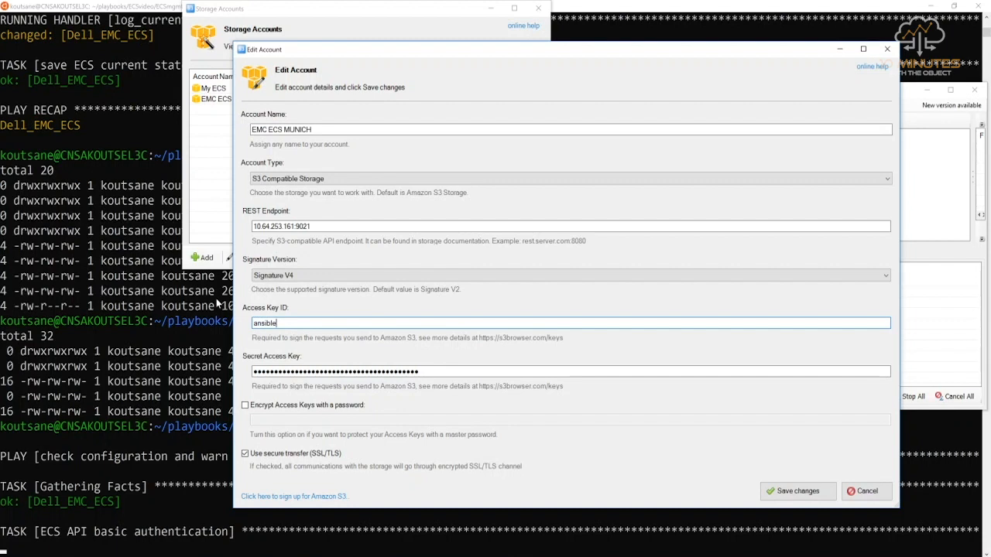
pyautogui.write('_user')
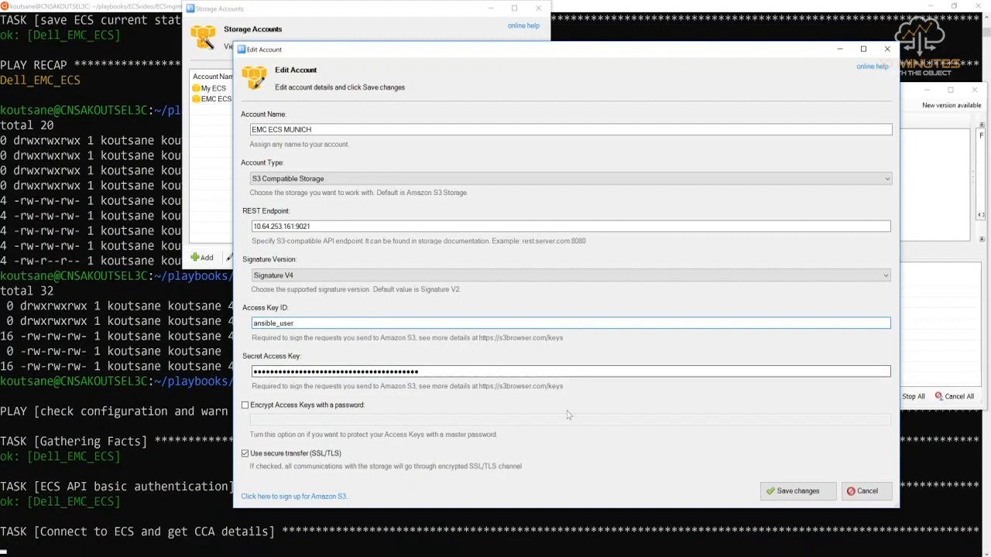
pyautogui.click(570, 372)
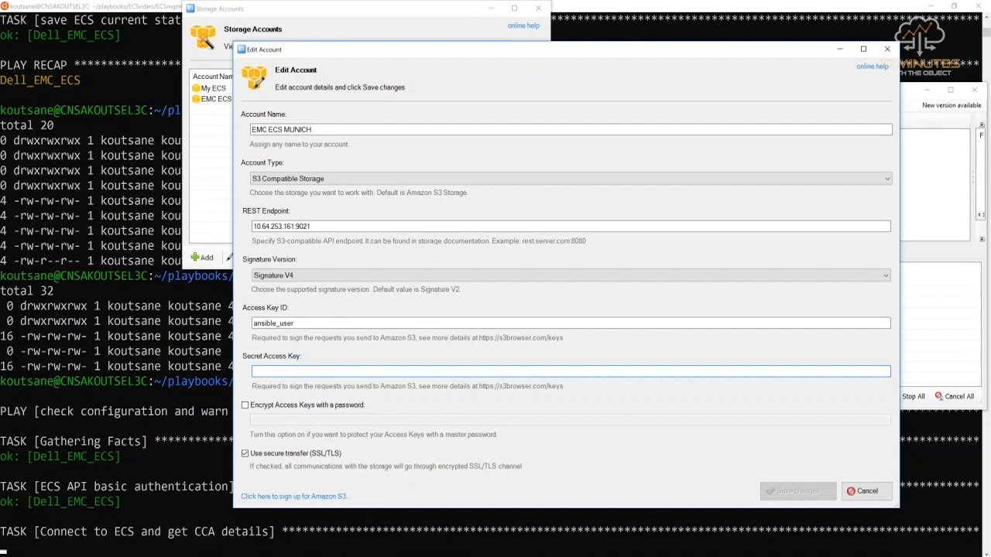
pyautogui.click(570, 372)
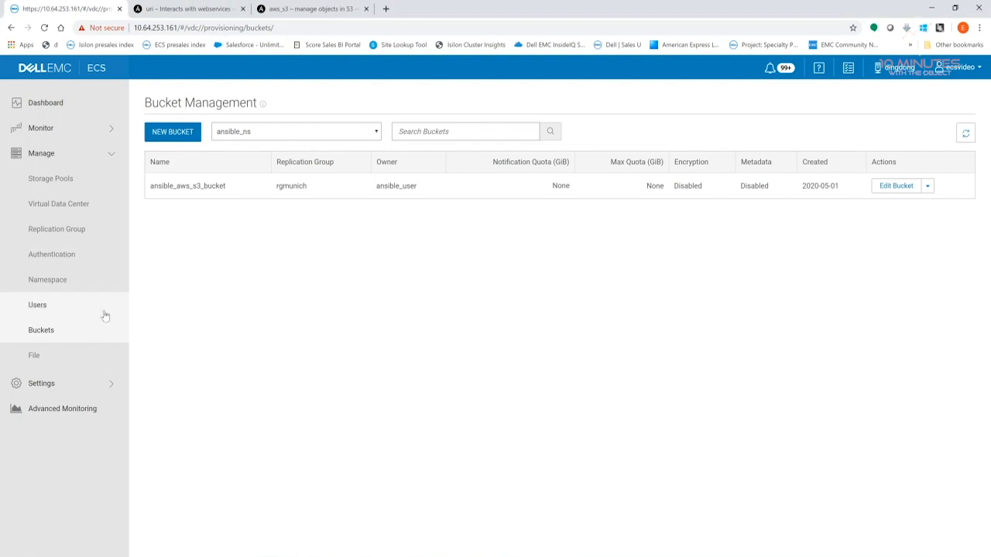
# - Find ansible_user under Manage > Users in the ECS console and edit its credentials
pyautogui.click(37, 303)
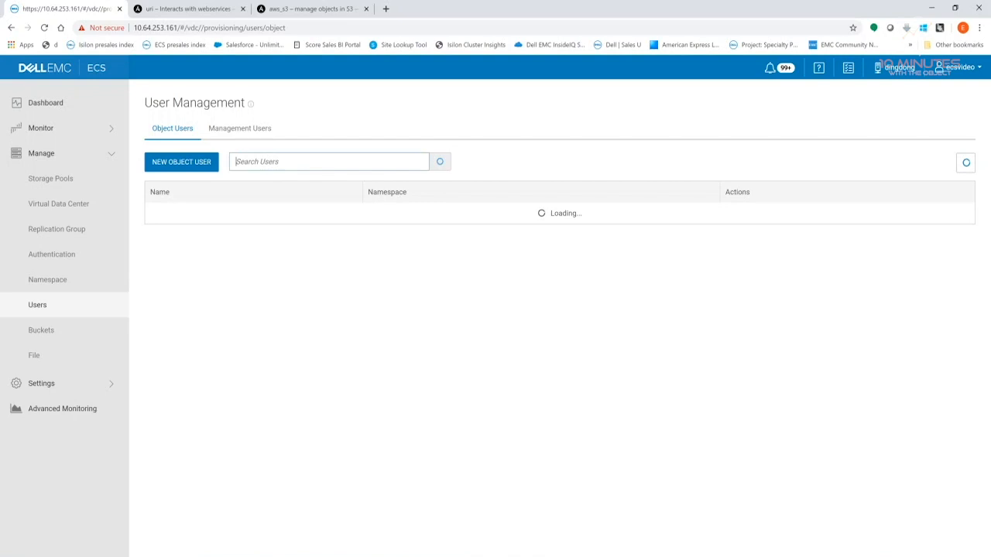
pyautogui.write('ansdl')
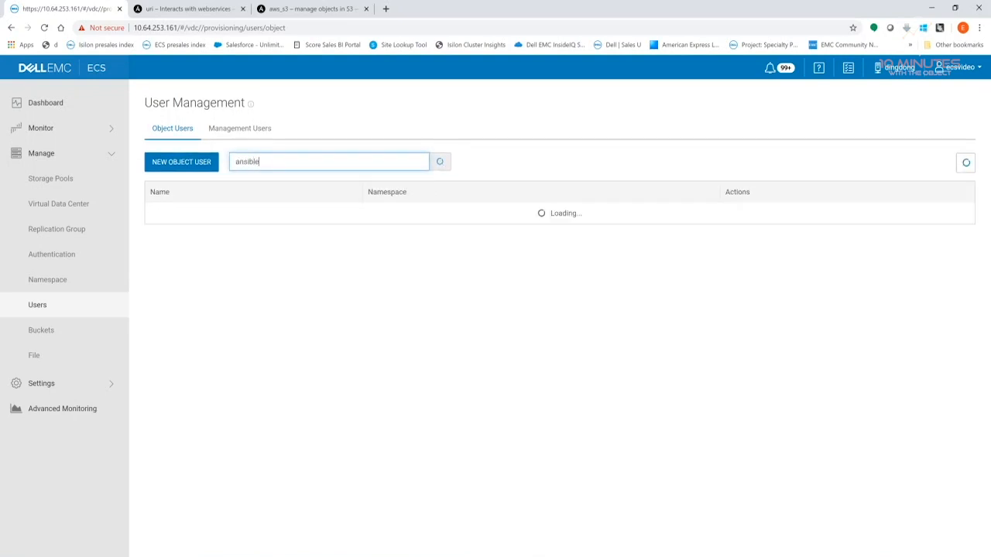
pyautogui.click(440, 161)
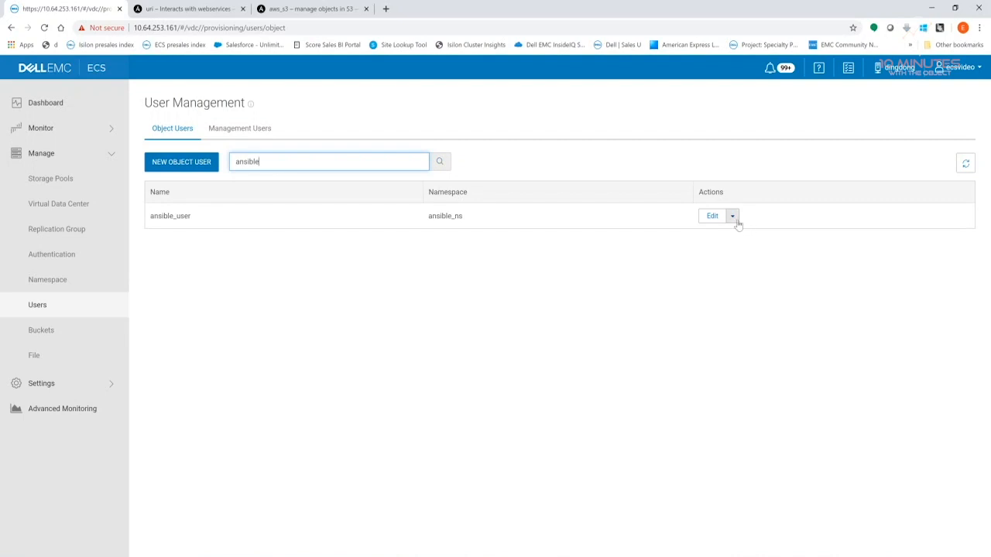
pyautogui.click(712, 215)
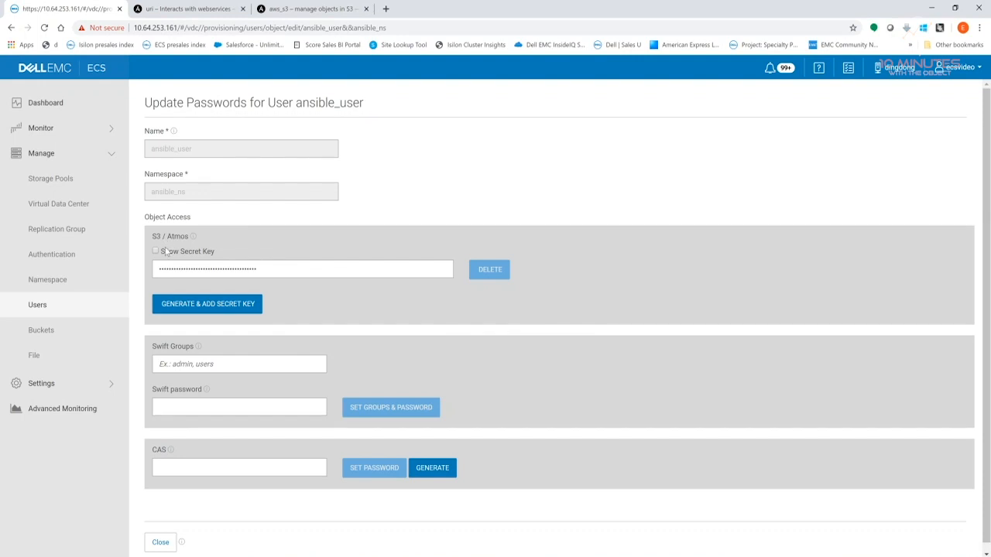
pyautogui.click(155, 251)
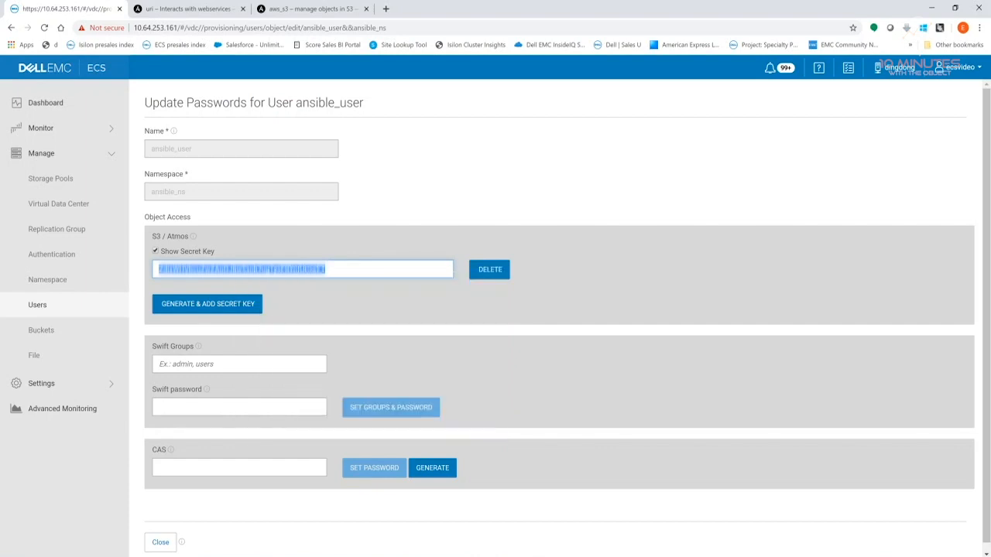
pyautogui.click(155, 250)
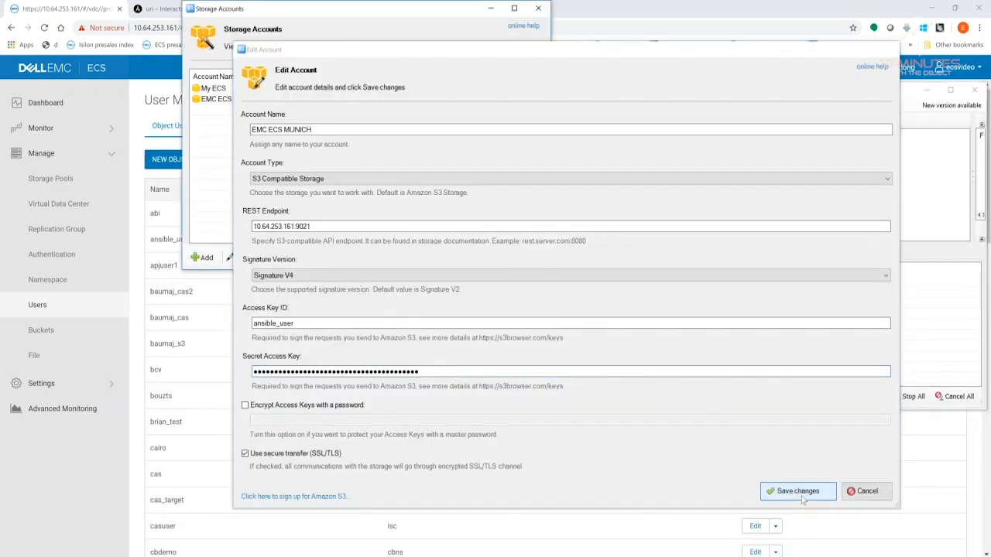
pyautogui.click(797, 491)
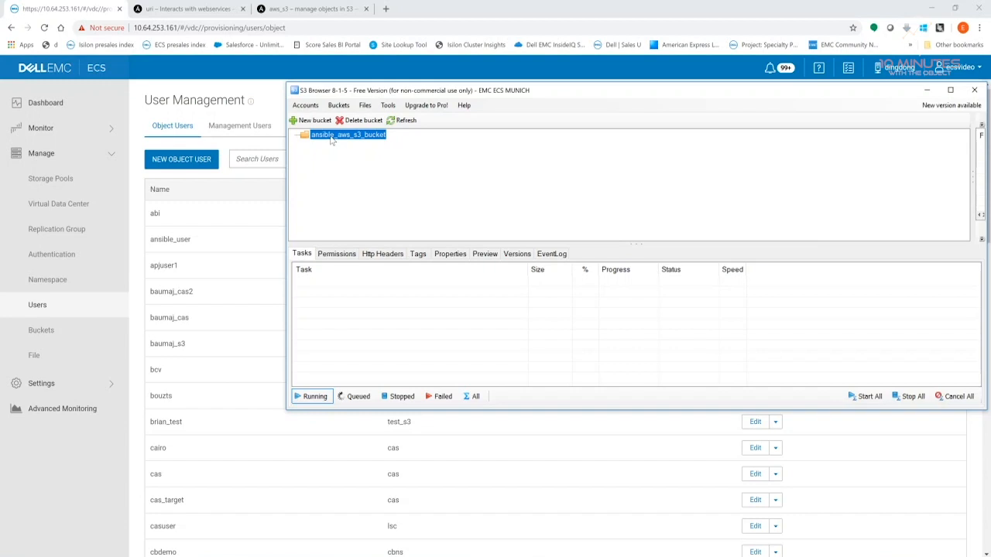
# - Copy the playbook to playbook-ECSs3createBucket1.yaml in ../ECSs3 and open it in vi
pyautogui.press('alt+tab')
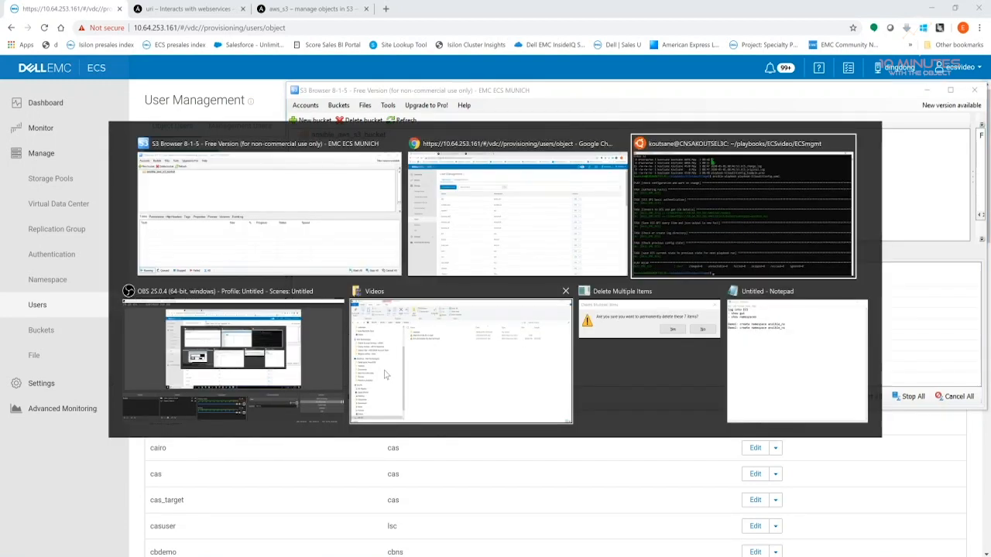
pyautogui.click(744, 205)
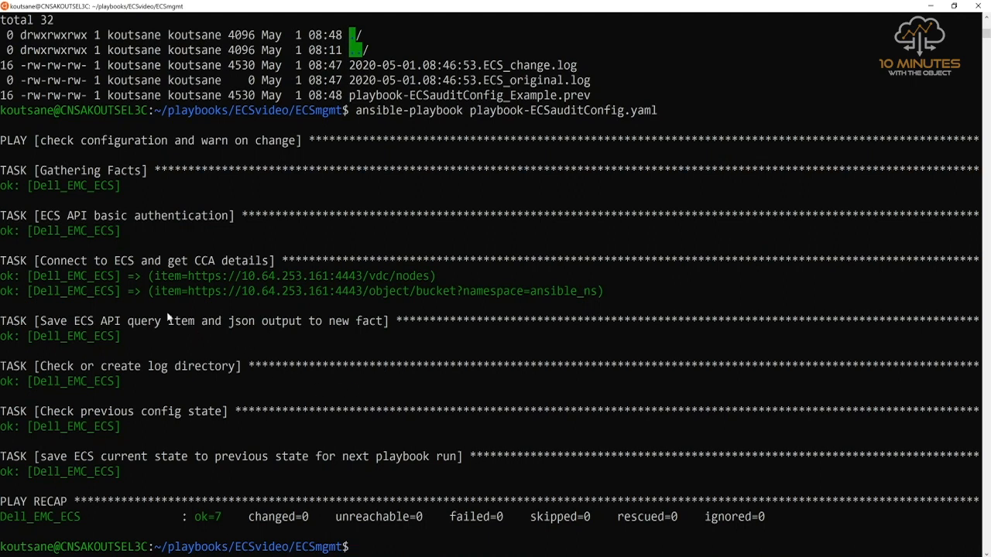
pyautogui.moveTo(544, 452)
pyautogui.write('vi')
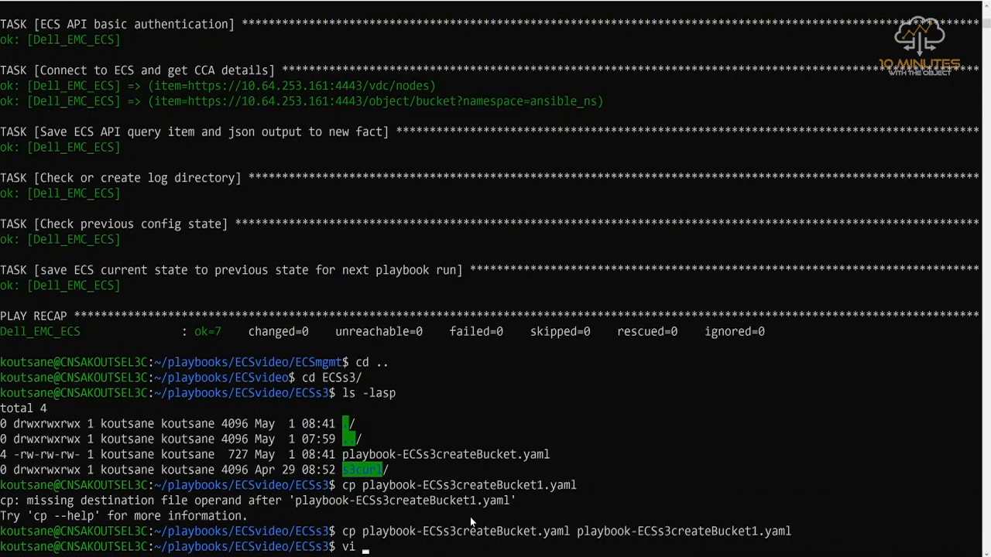
pyautogui.moveTo(689, 538)
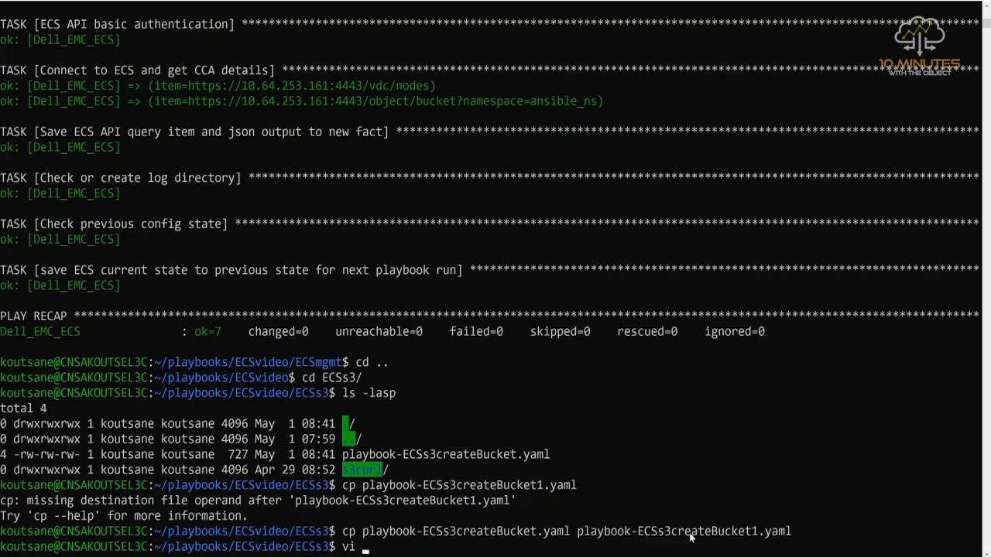
pyautogui.press('Return')
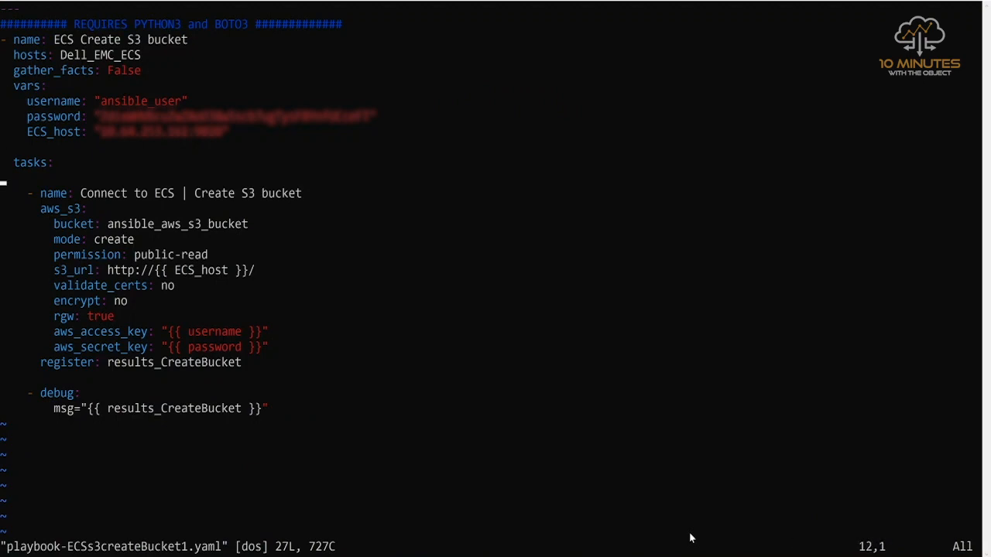
# - Change the bucket line to ansible_aws_s3_bucket2, then save and quit vi with :wq
pyautogui.press('j')
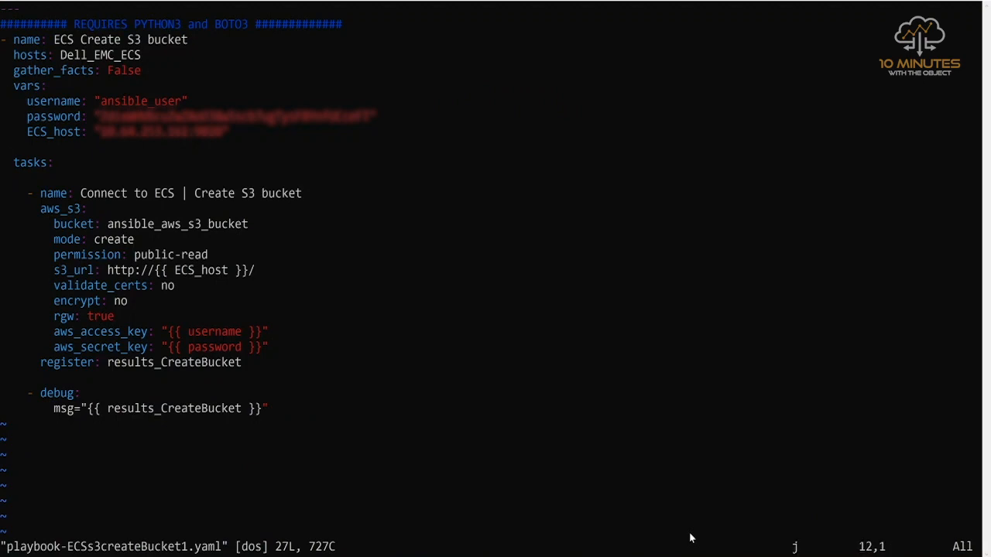
pyautogui.press('j')
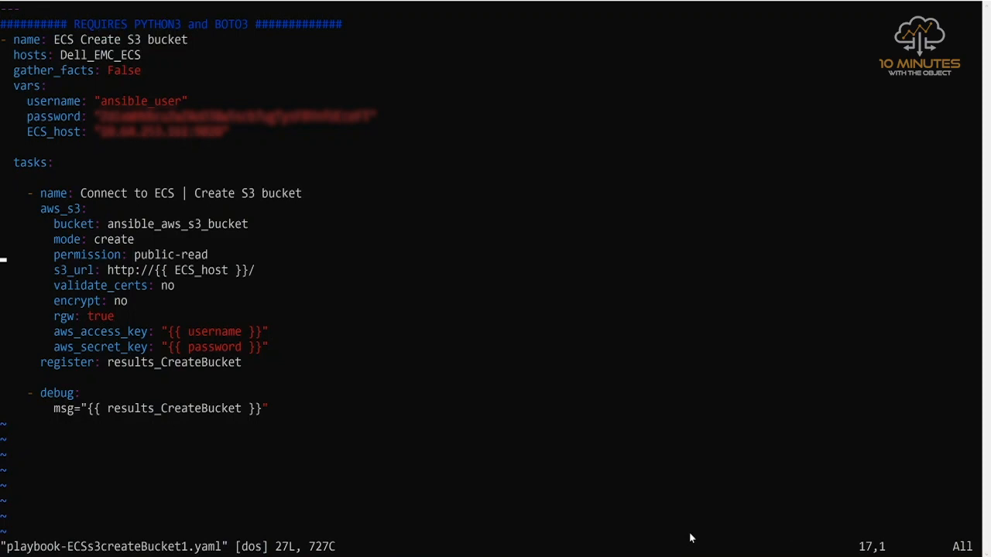
pyautogui.press('k')
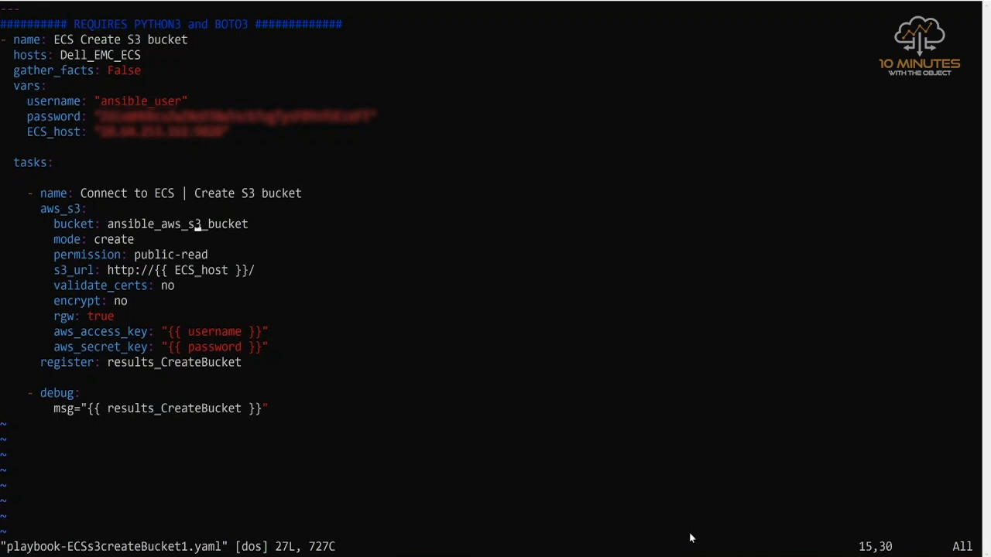
pyautogui.press('a')
pyautogui.write(':wq')
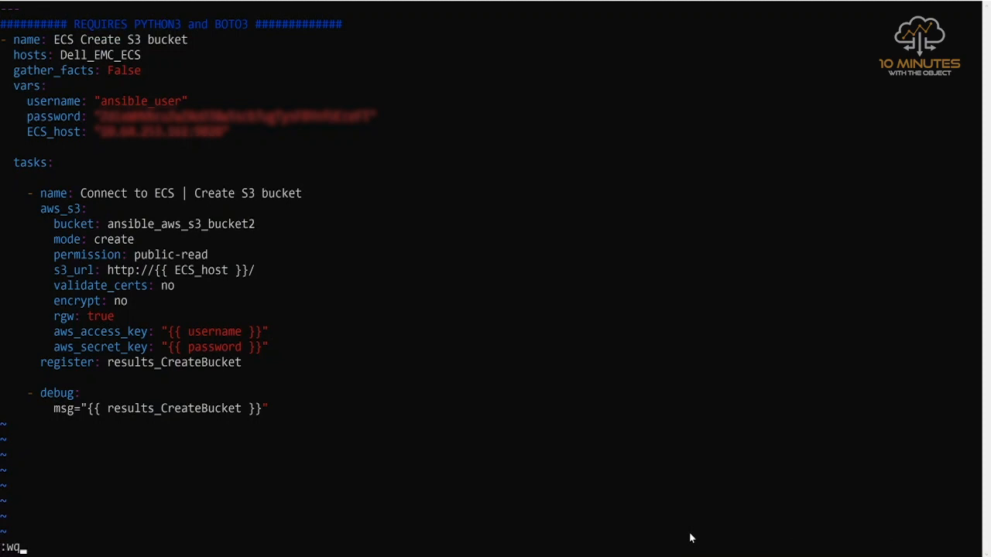
pyautogui.press('Return')
pyautogui.write('cp playbook-ECSs3createBucket1.yaml')
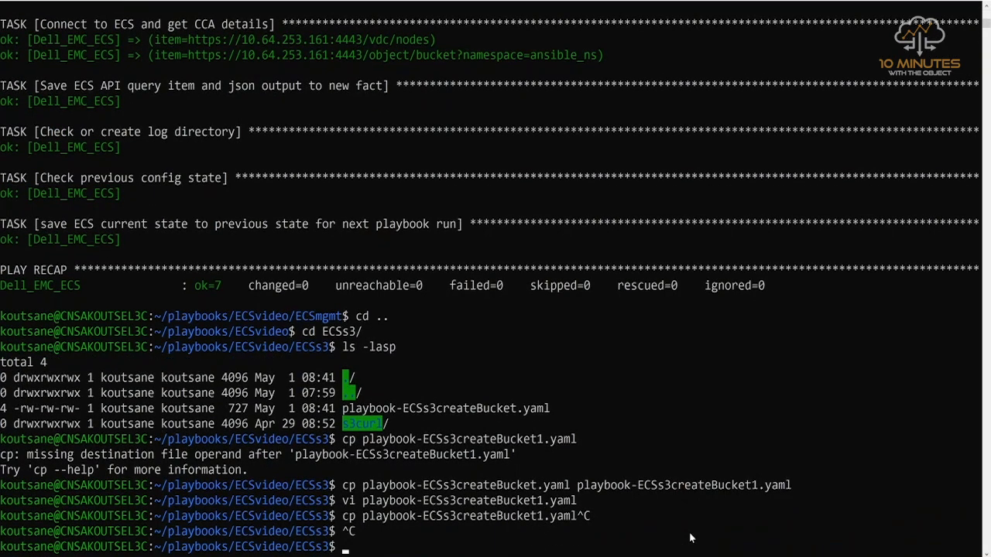
# - Run ansible-playbook playbook-ECSs3createBucket1.yaml, reporting the bucket created with changed=1
pyautogui.write('ansible-playbook')
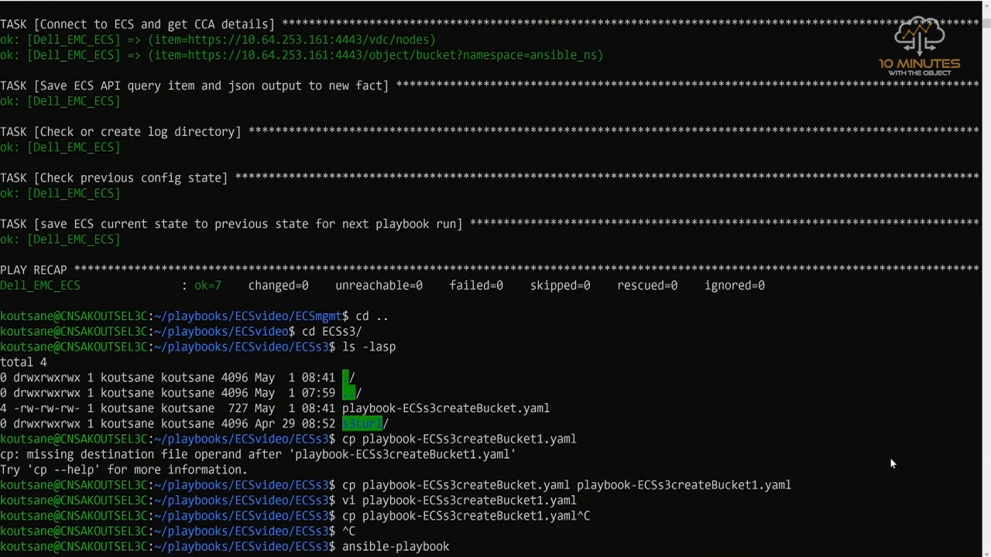
pyautogui.moveTo(649, 494)
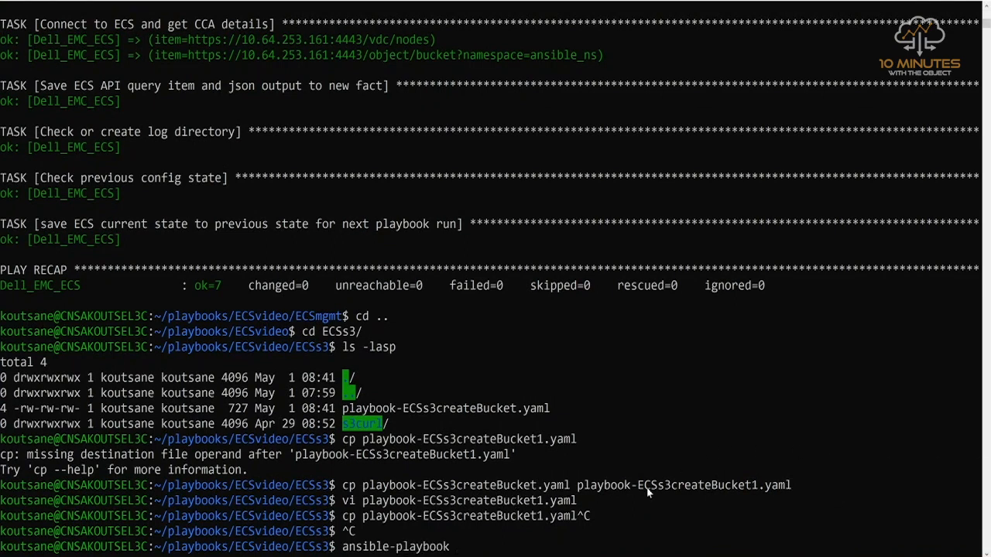
pyautogui.write('playbook-ECSs3createBucket1.yaml')
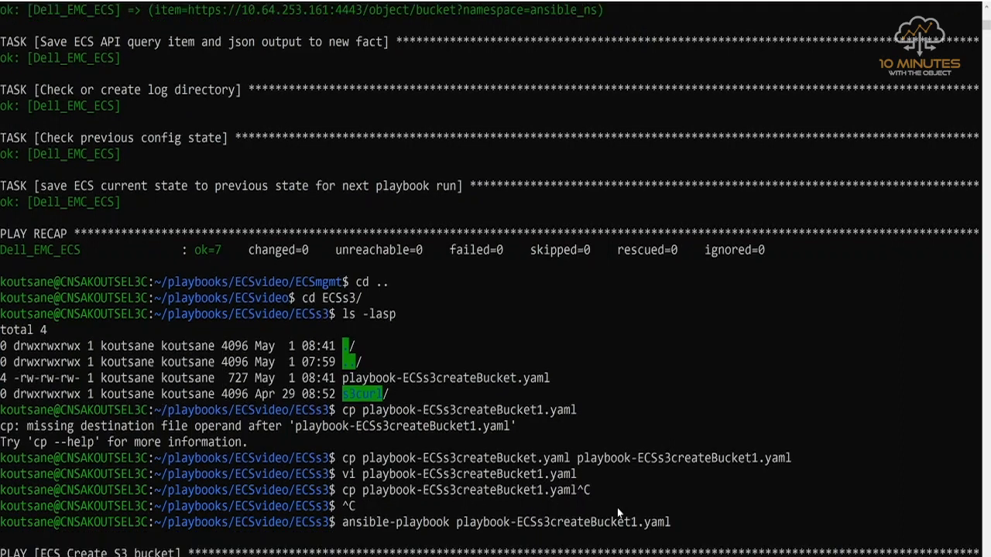
pyautogui.scroll(-3)
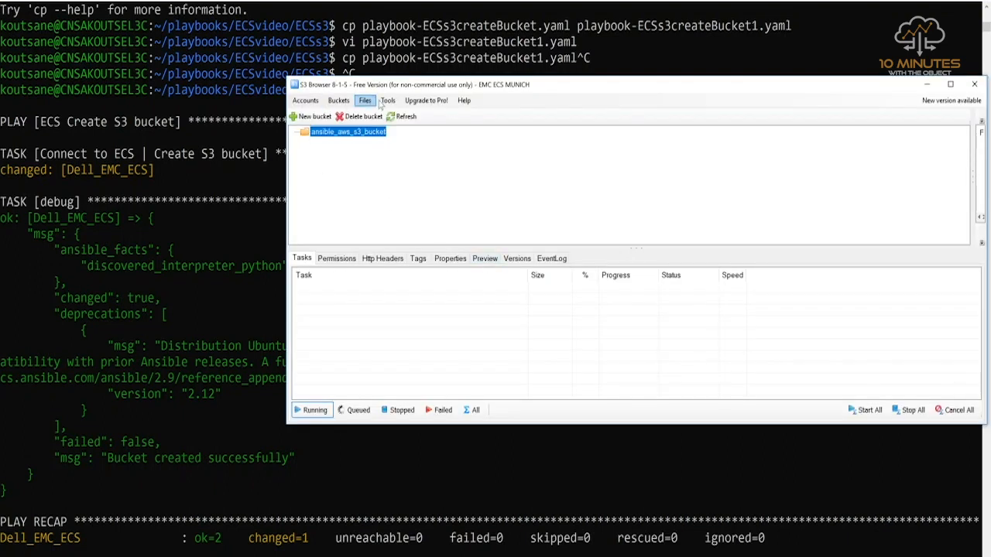
# - Refresh S3 Browser's bucket list and select the new ansible_aws_s3_bucket2
pyautogui.click(402, 116)
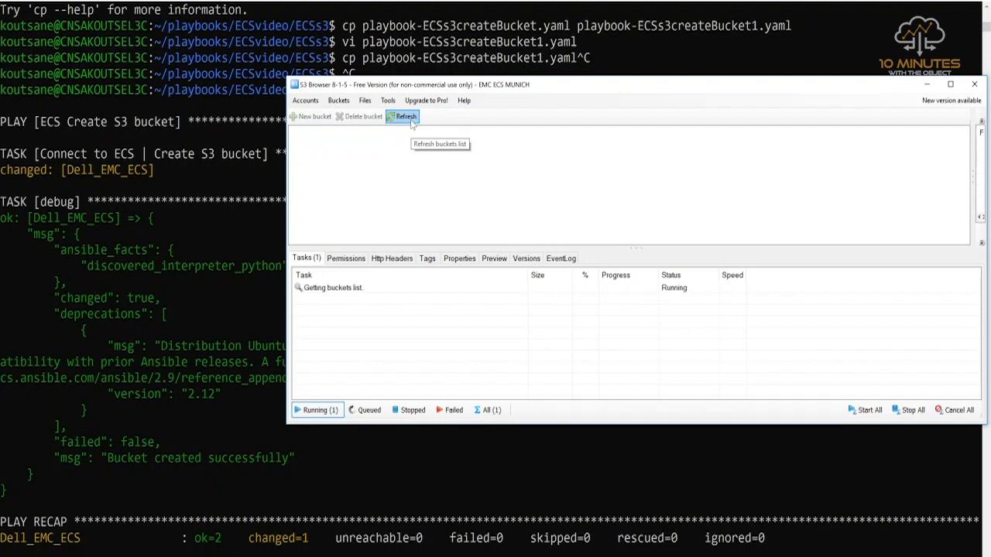
pyautogui.click(403, 116)
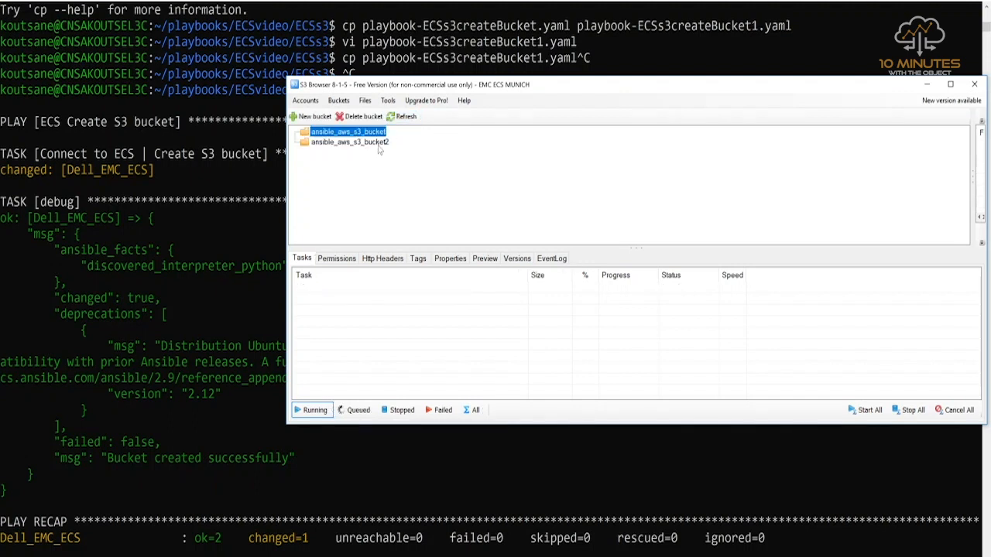
pyautogui.click(350, 142)
pyautogui.write('ansible-playbook playbook-ECSauditConfig.yaml')
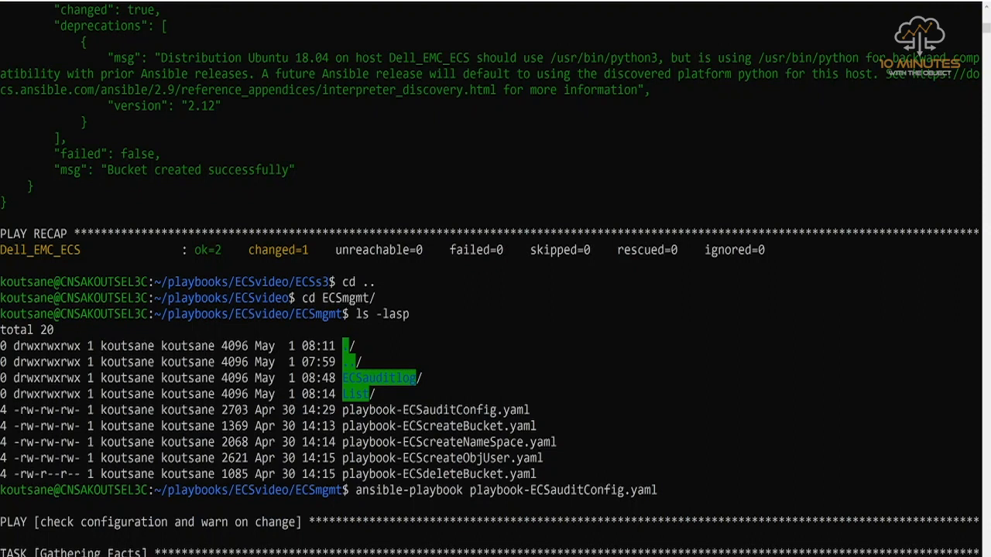
# - Follow the audit playbook rerun from ECSmgmt finishing nine ok, three changed, then list ECSauditlog
pyautogui.scroll(-3)
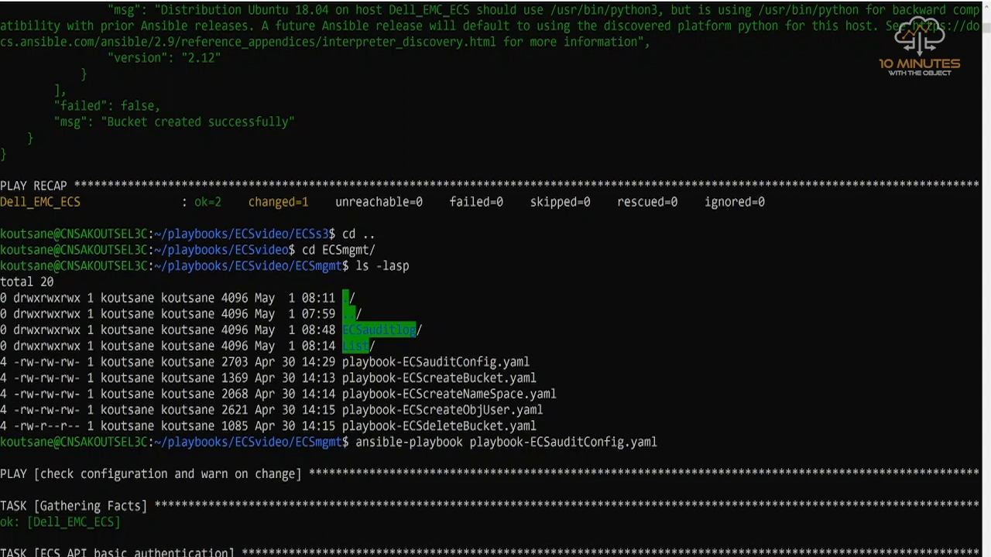
pyautogui.scroll(-3)
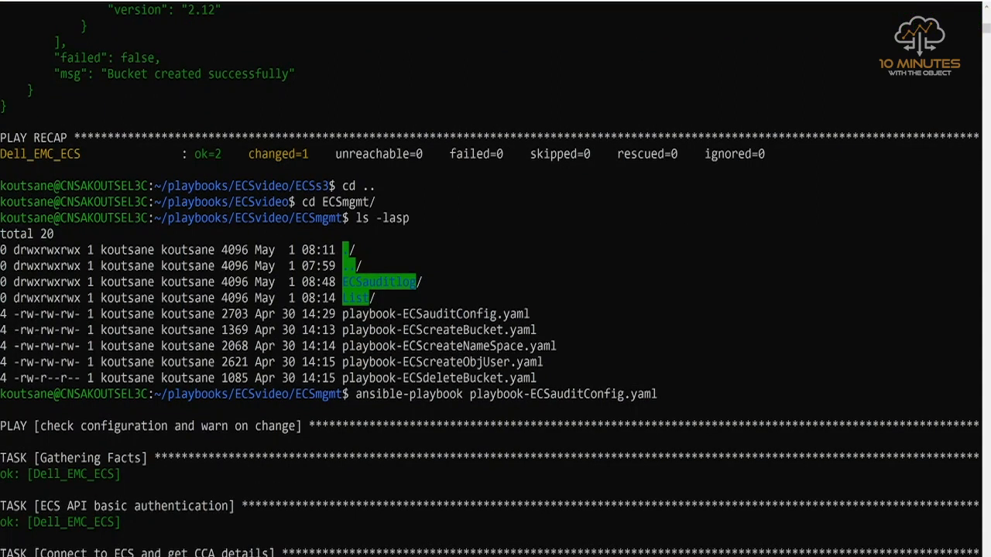
pyautogui.scroll(-3)
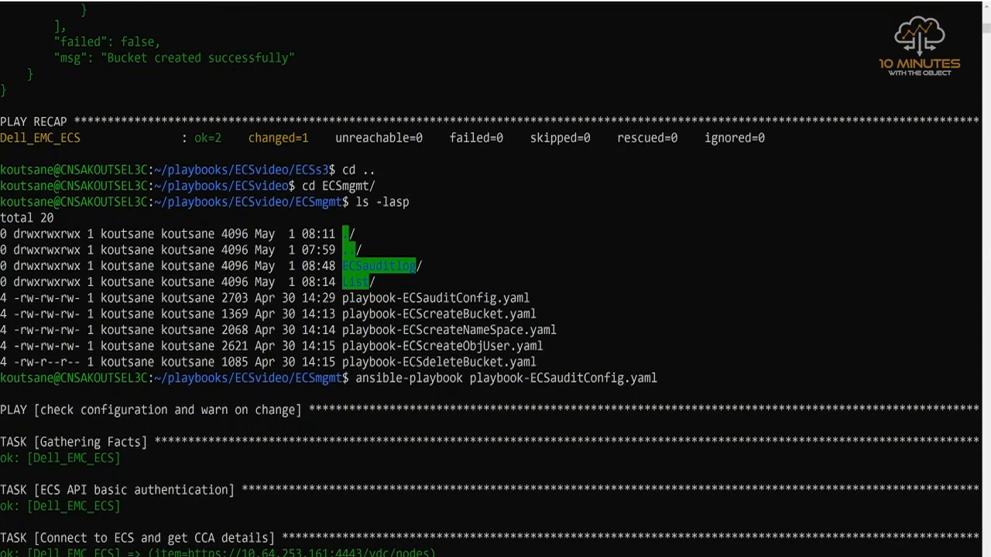
pyautogui.scroll(-3)
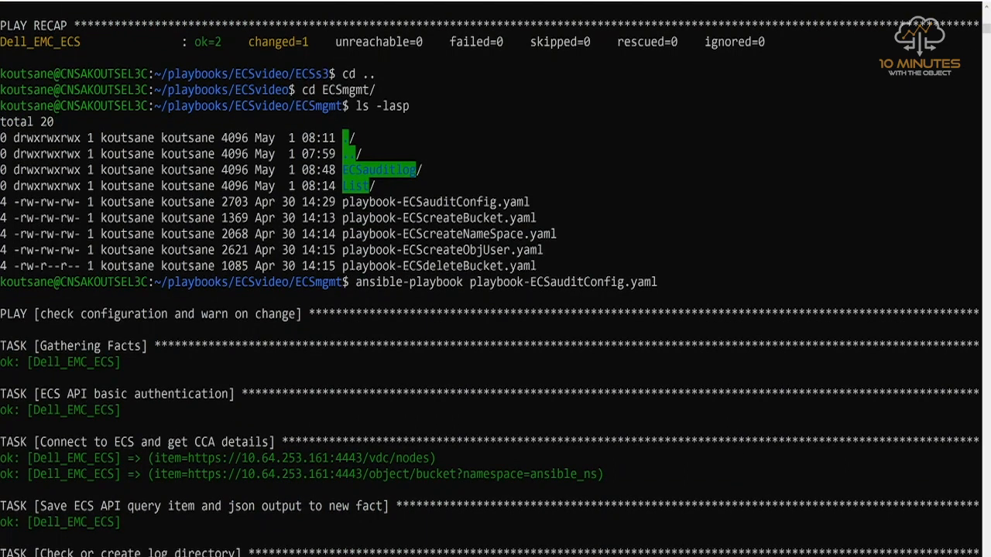
pyautogui.scroll(-3)
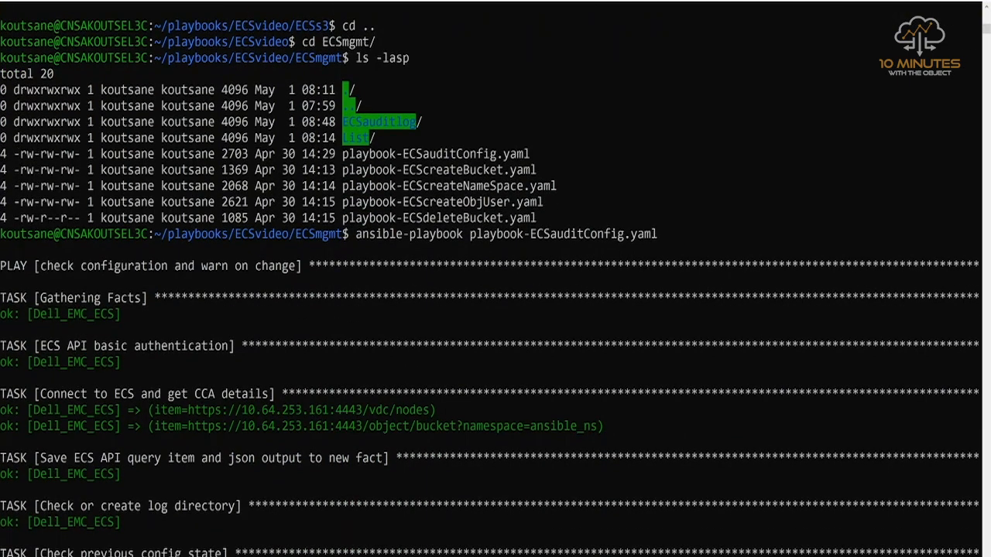
pyautogui.scroll(-3)
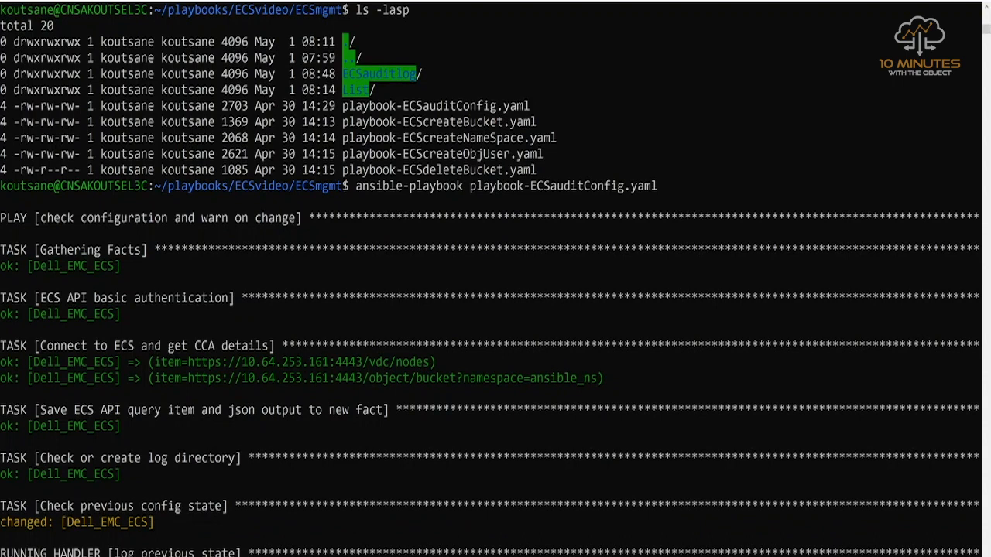
pyautogui.scroll(-3)
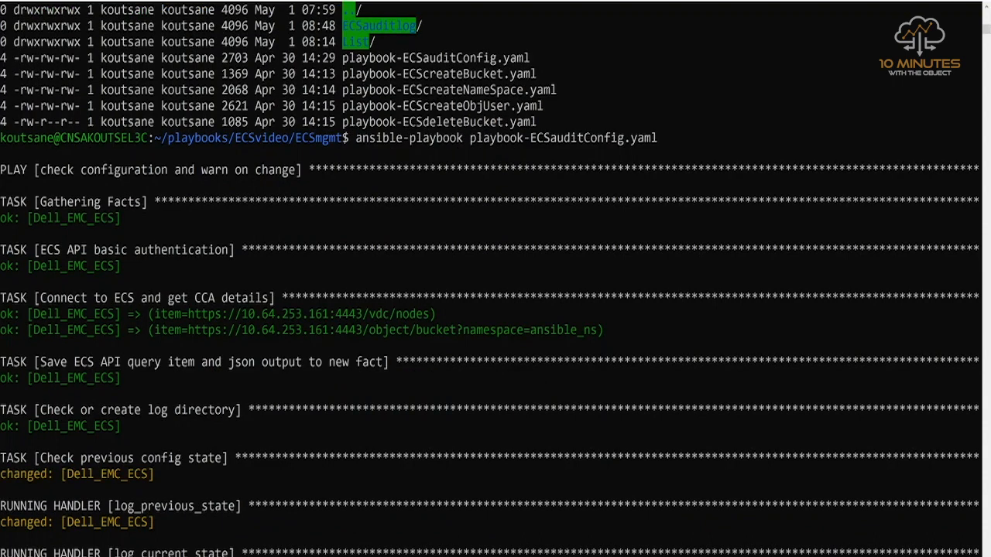
pyautogui.scroll(-3)
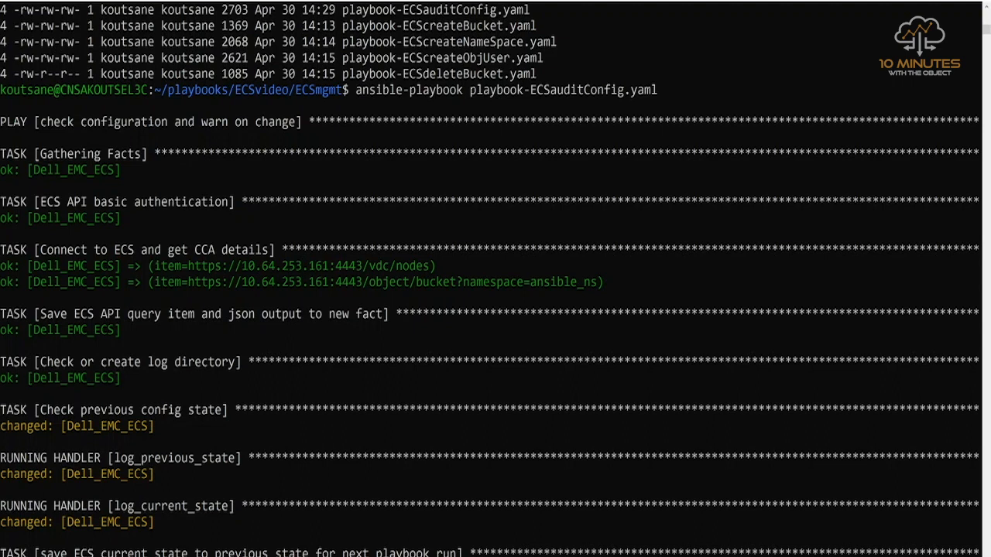
pyautogui.scroll(-3)
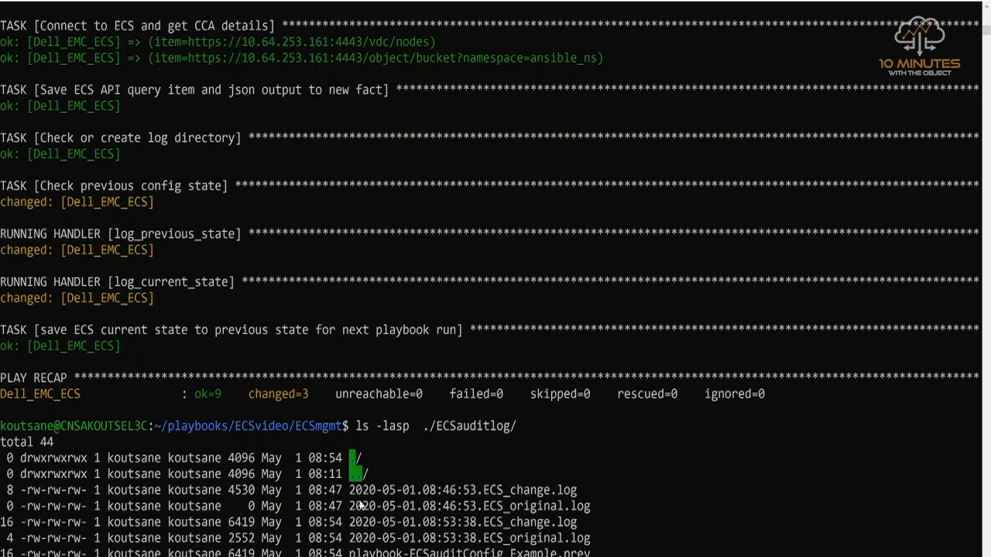
pyautogui.moveTo(384, 502)
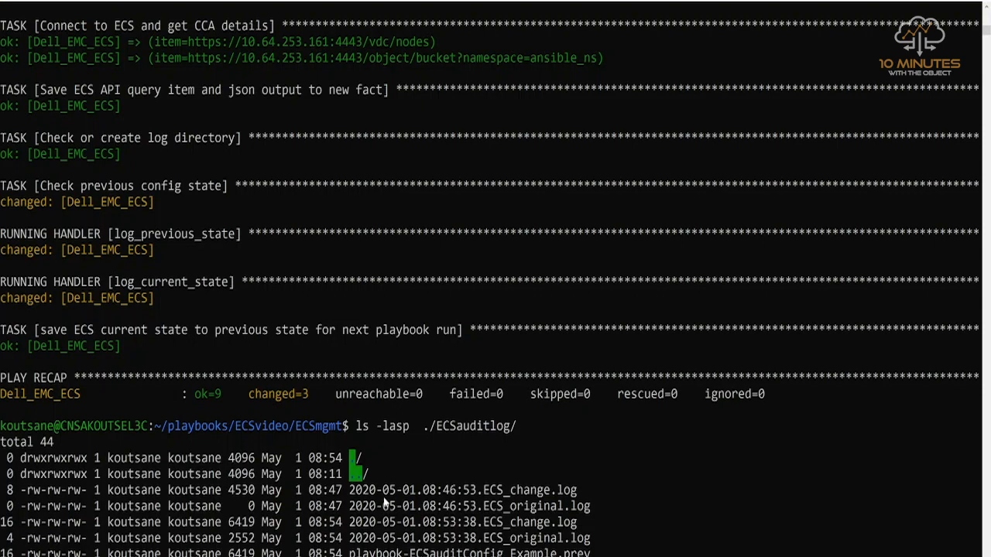
pyautogui.moveTo(401, 519)
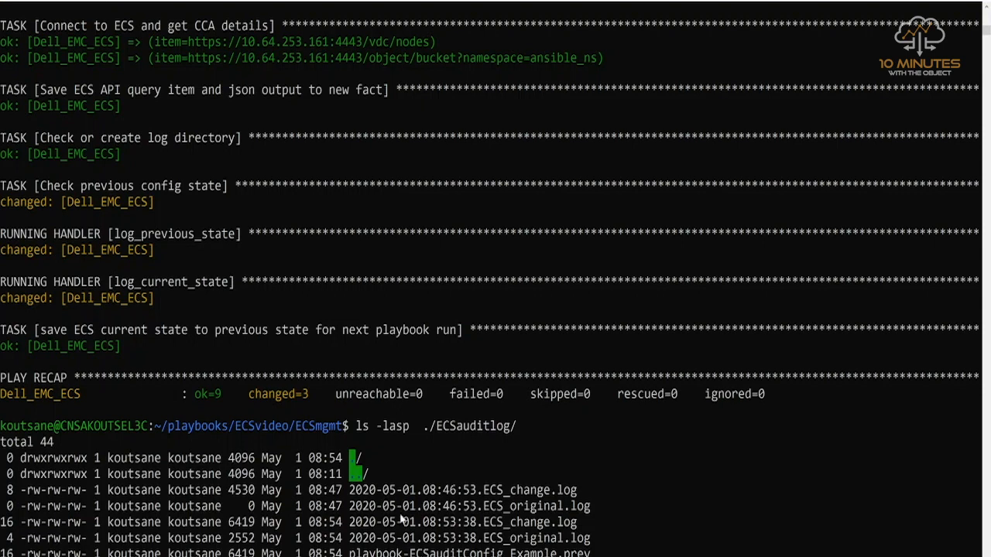
pyautogui.moveTo(517, 494)
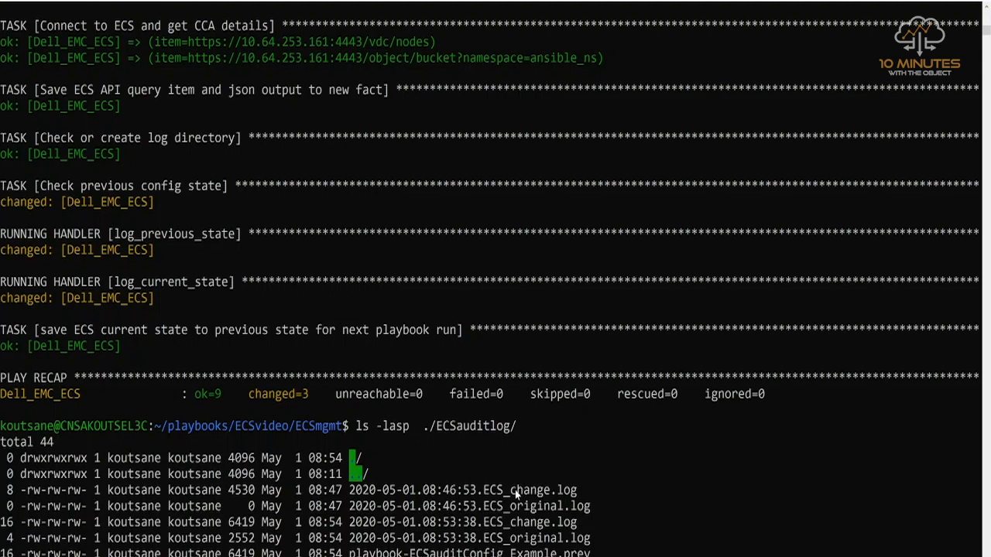
pyautogui.moveTo(390, 542)
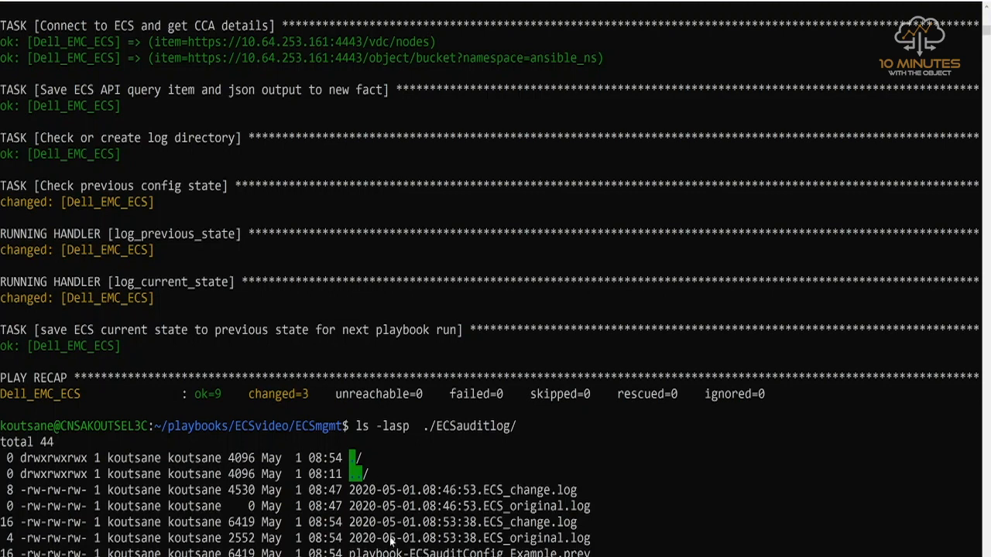
pyautogui.moveTo(446, 539)
pyautogui.write('cat ./ECSauditlog/2020-05-01.08:53:38.ECS_change.log')
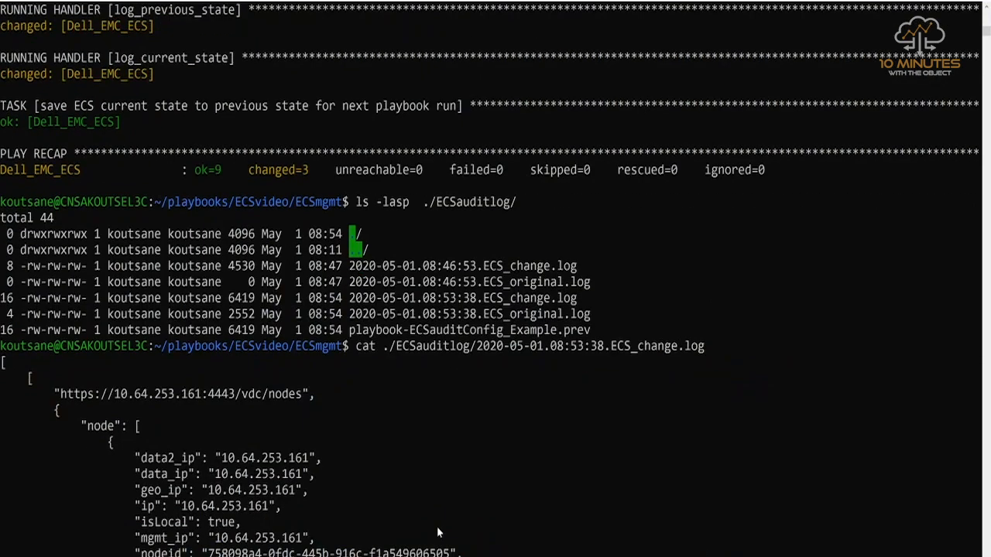
# - Scroll the change log past the four ECS nodes to the ansible_ns buckets, showing ansible_aws_s3_bucket2
pyautogui.scroll(-3)
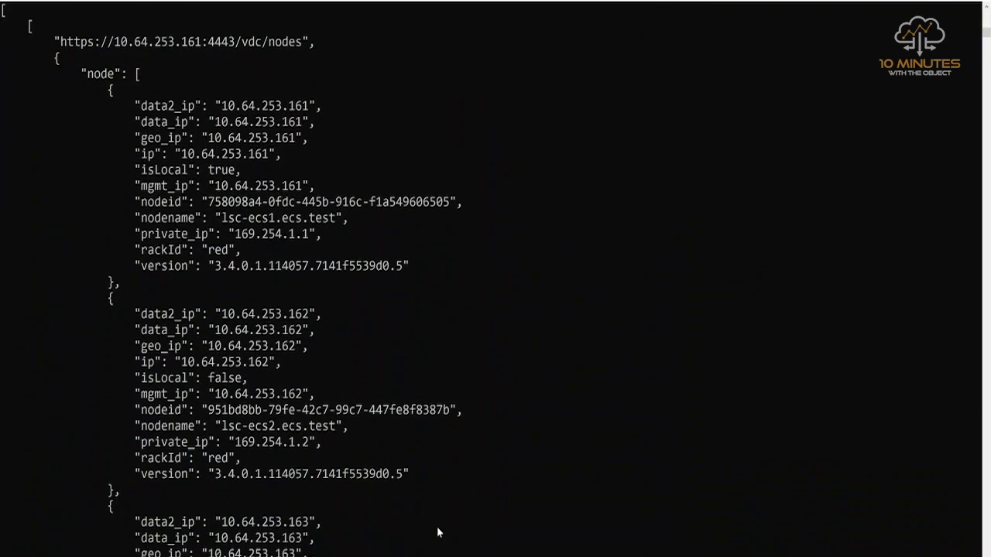
pyautogui.scroll(-3)
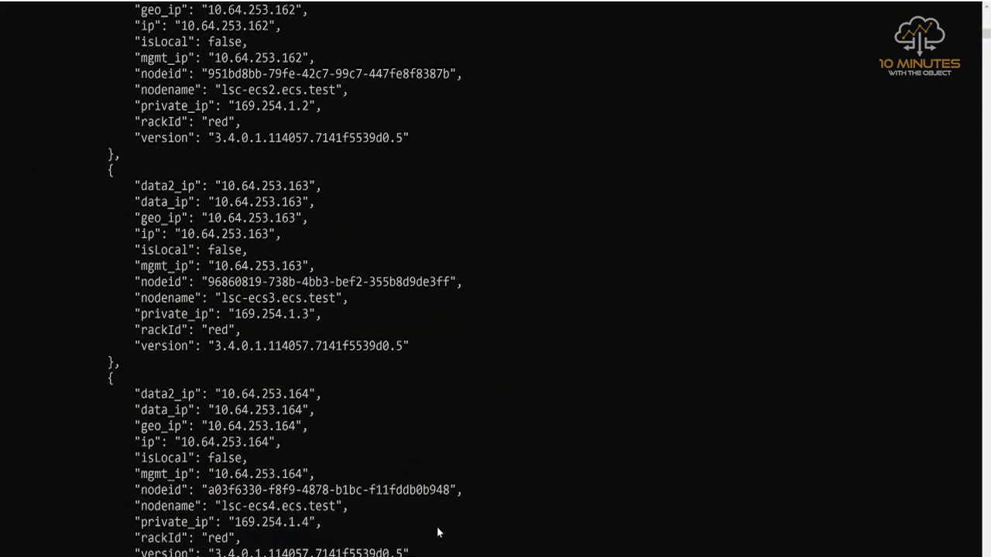
pyautogui.scroll(-3)
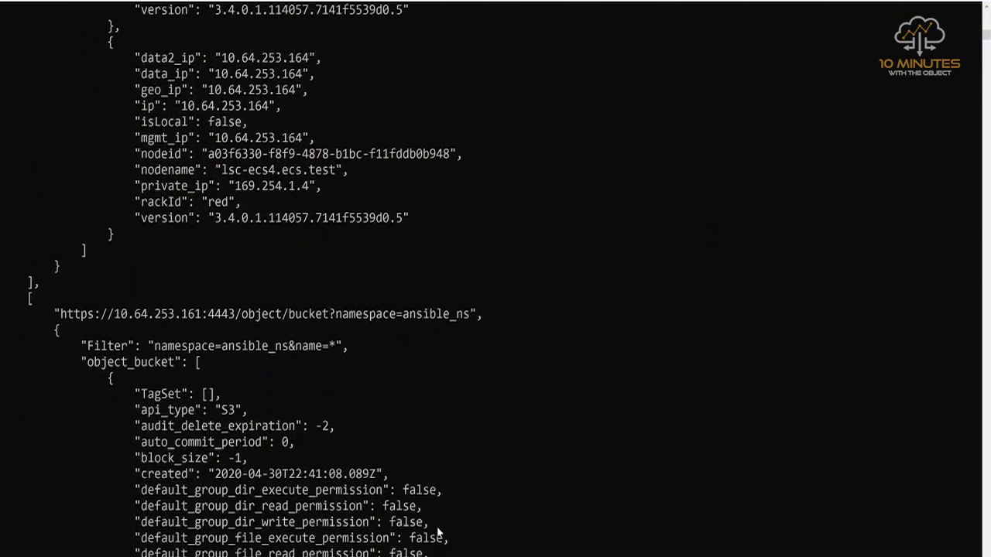
pyautogui.scroll(-3)
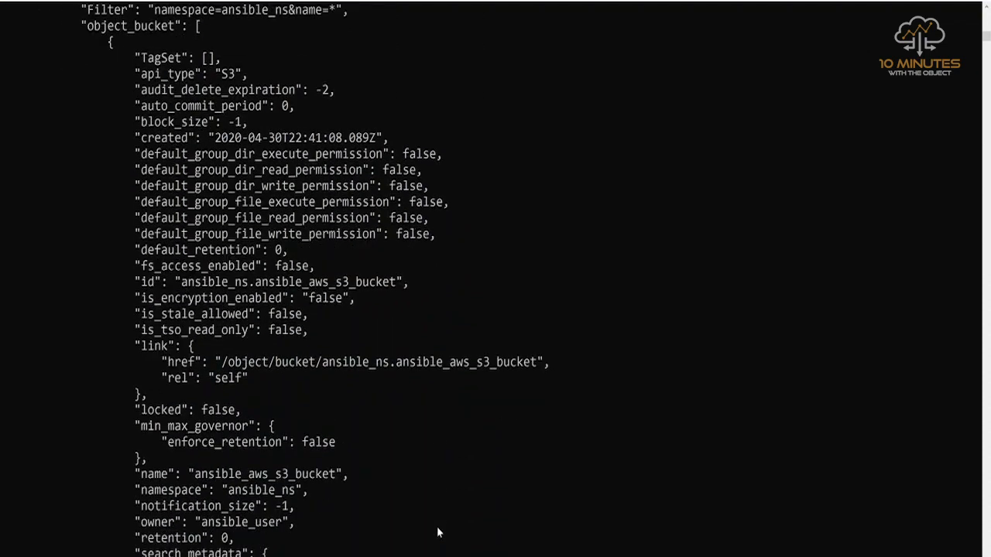
pyautogui.scroll(-3)
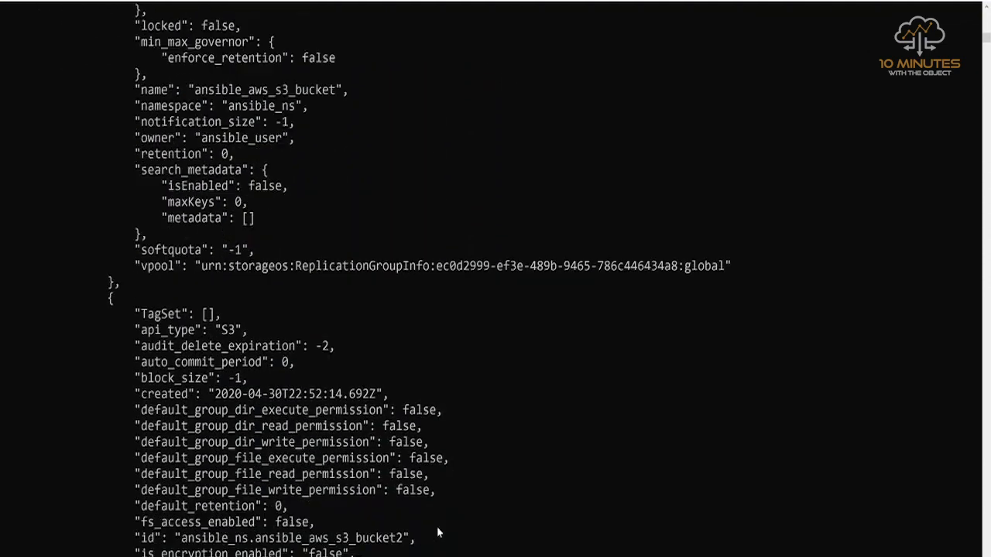
pyautogui.scroll(-3)
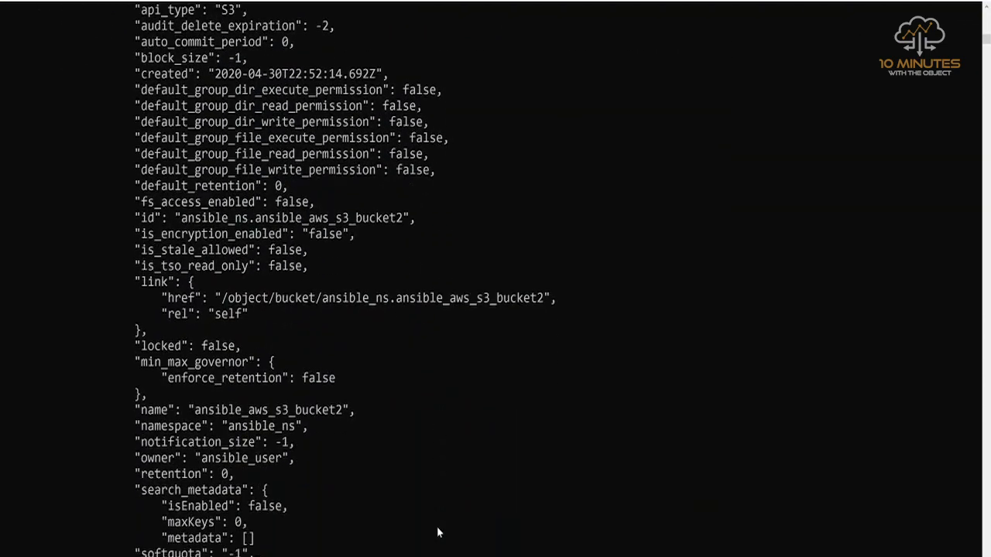
pyautogui.scroll(-3)
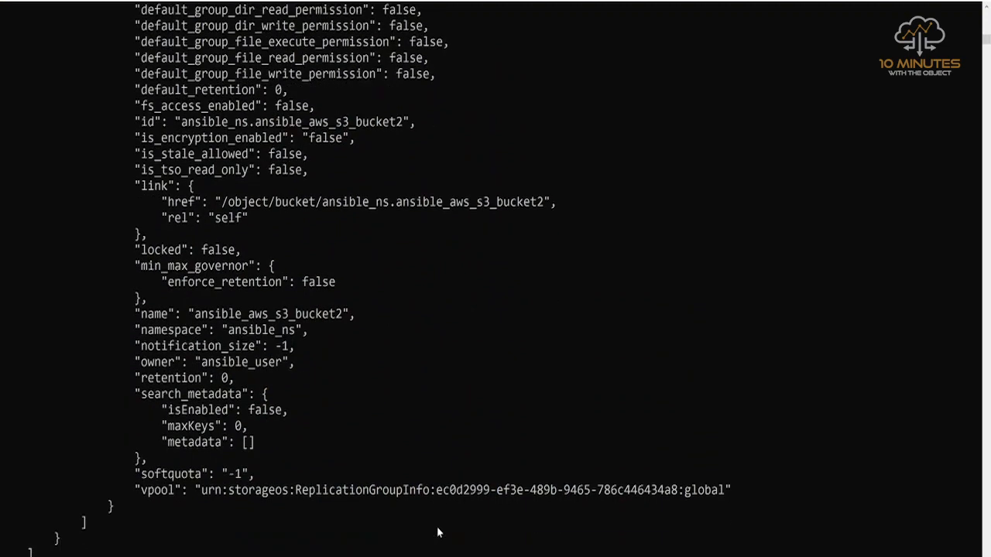